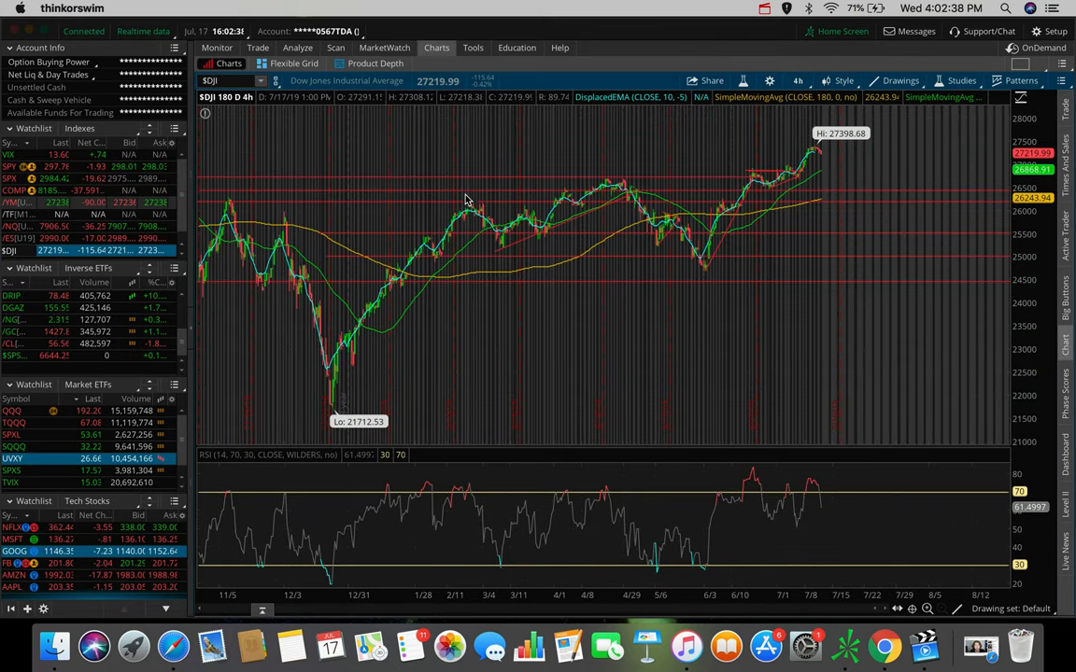
mouse_move(469, 199)
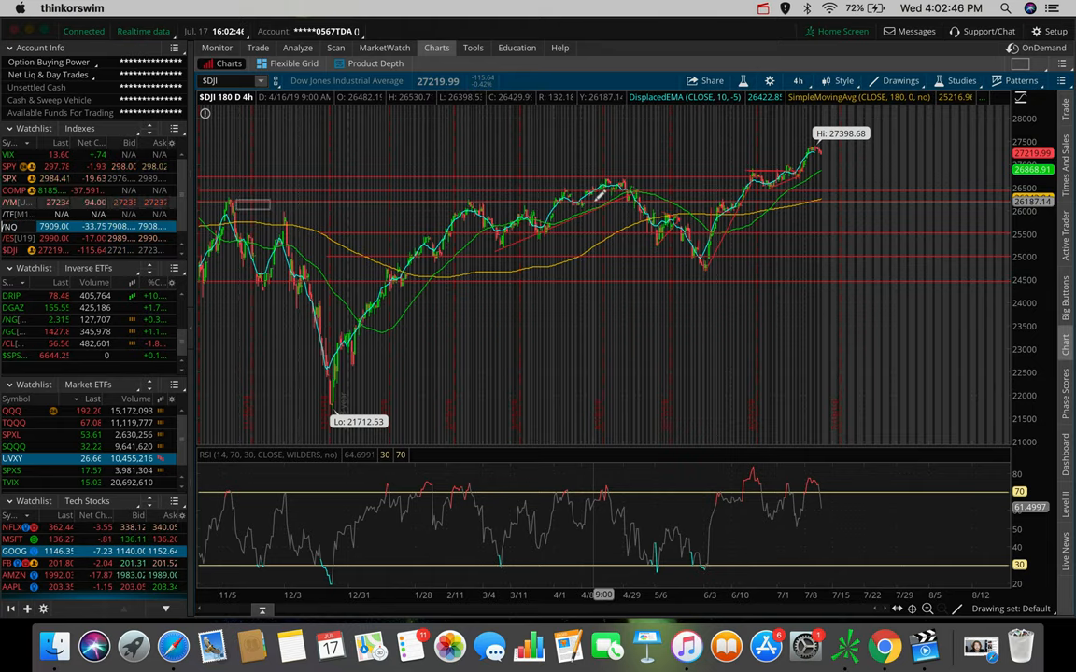
- Review the /NQ Nasdaq 100 futures chart, then switch to the SPX chart
click(14, 226)
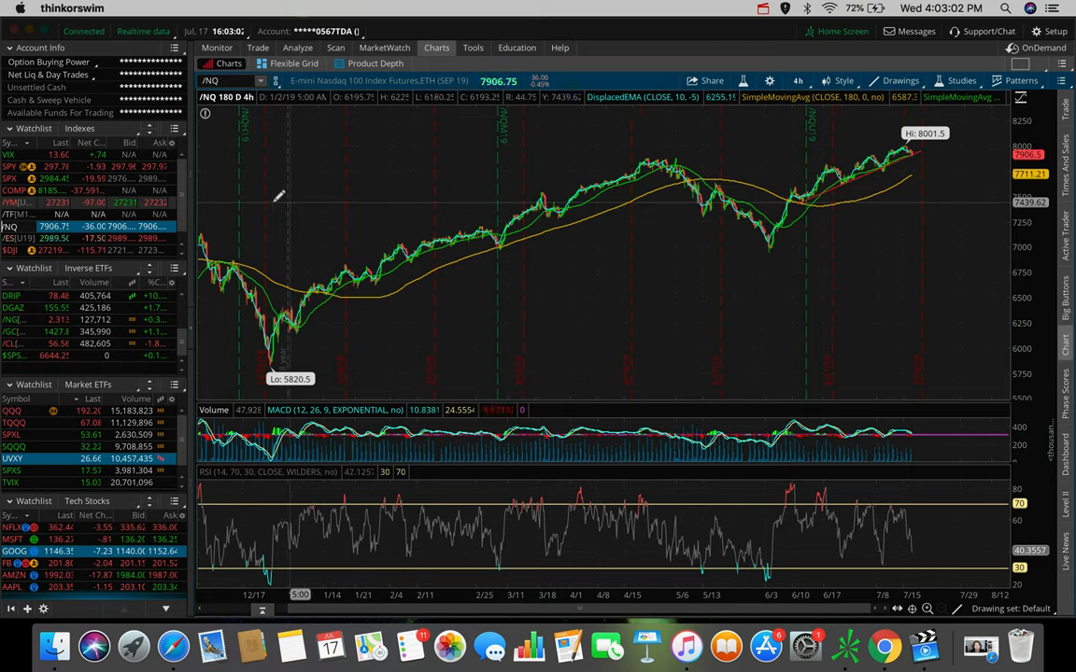
click(9, 179)
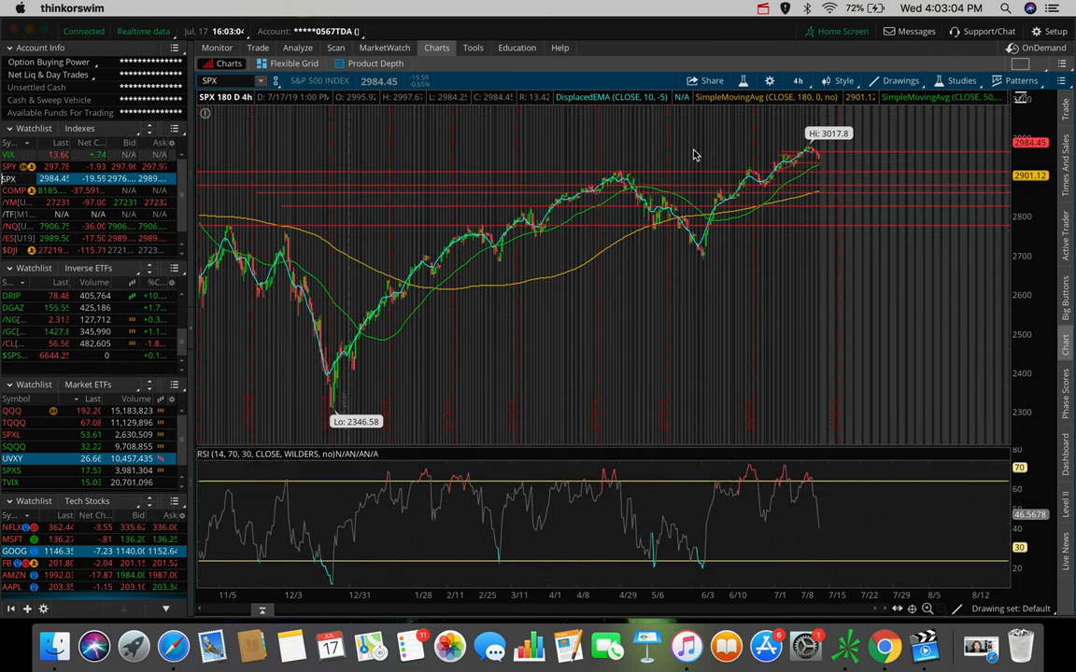
click(799, 81)
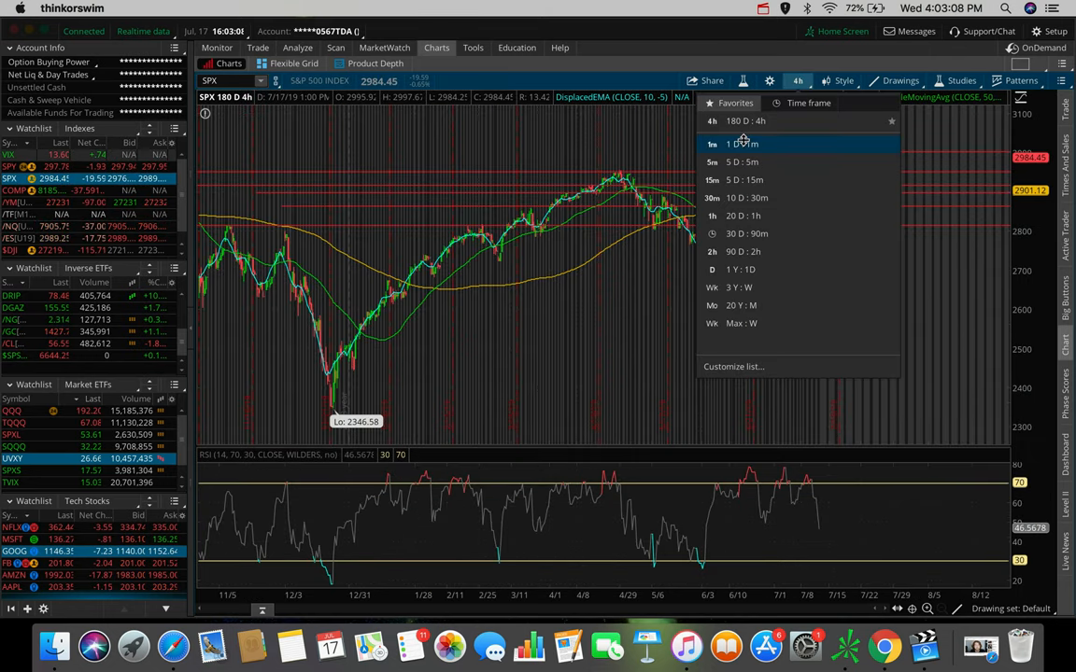
- Switch the S&P 500 chart to the 1 D : 1m timeframe
click(743, 144)
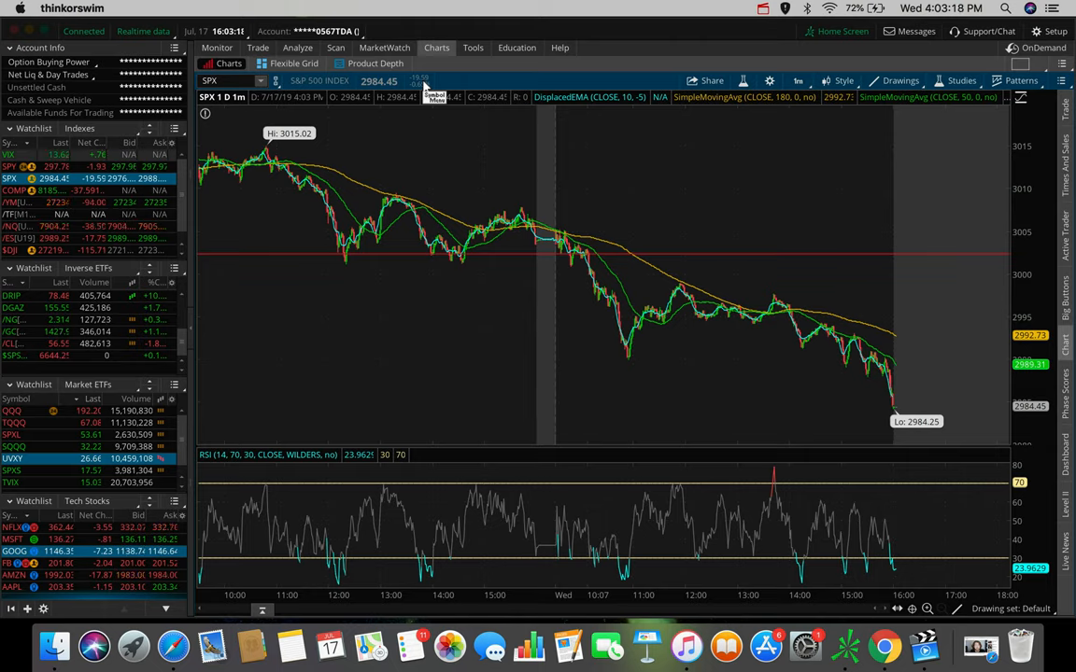
mouse_move(434, 97)
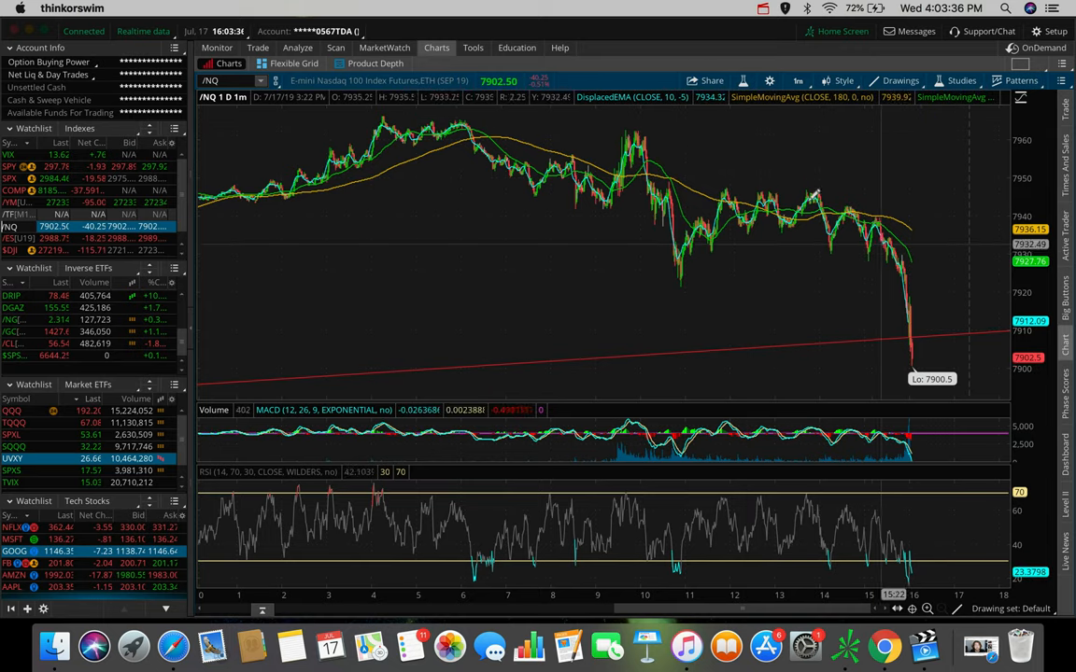
mouse_move(929, 364)
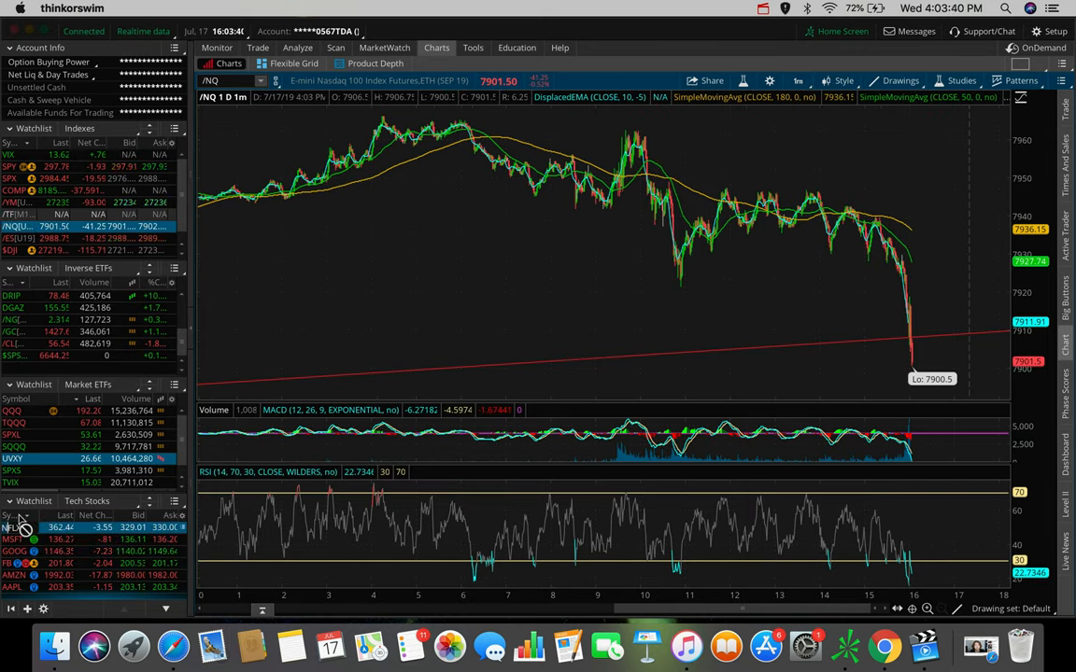
- Switch the chart to Netflix (NFLX) from the Tech Stocks watchlist
click(11, 528)
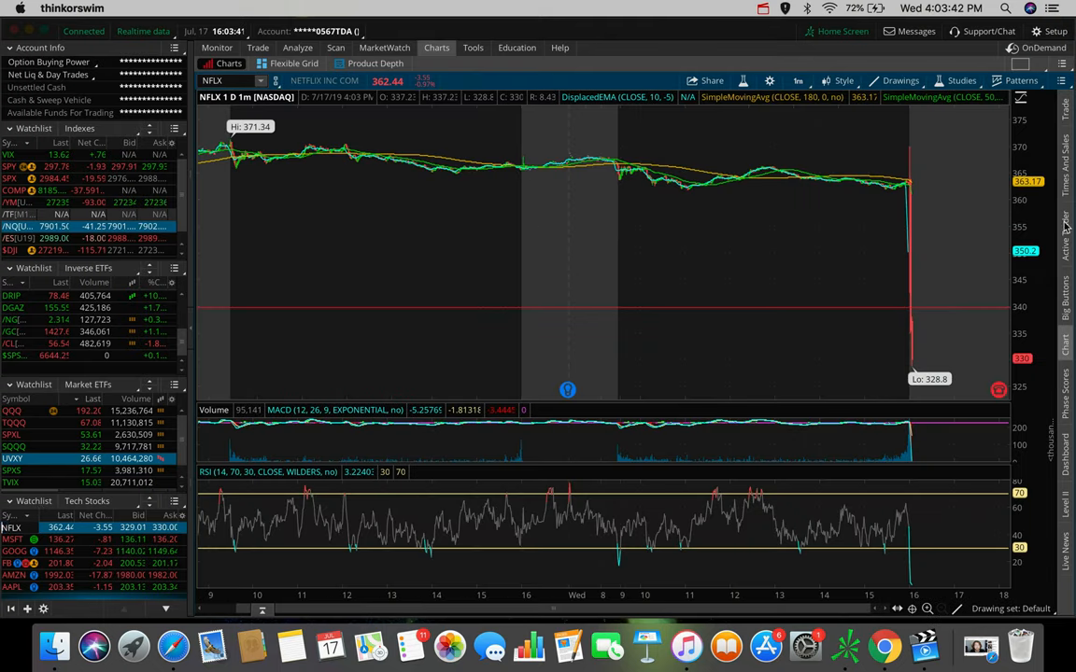
mouse_move(904, 241)
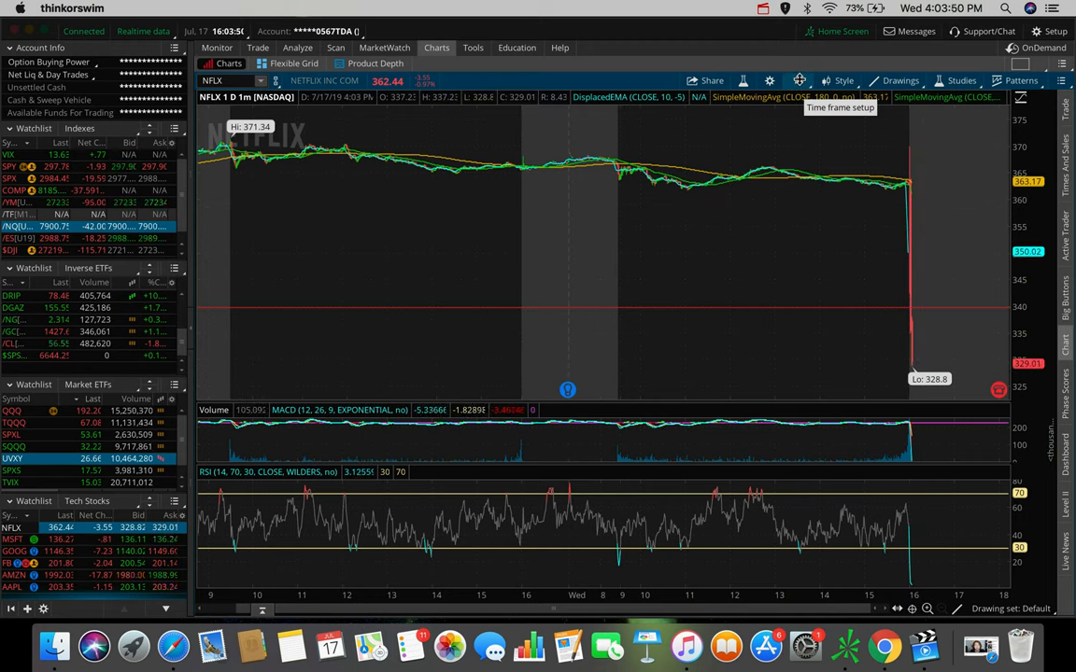
click(798, 80)
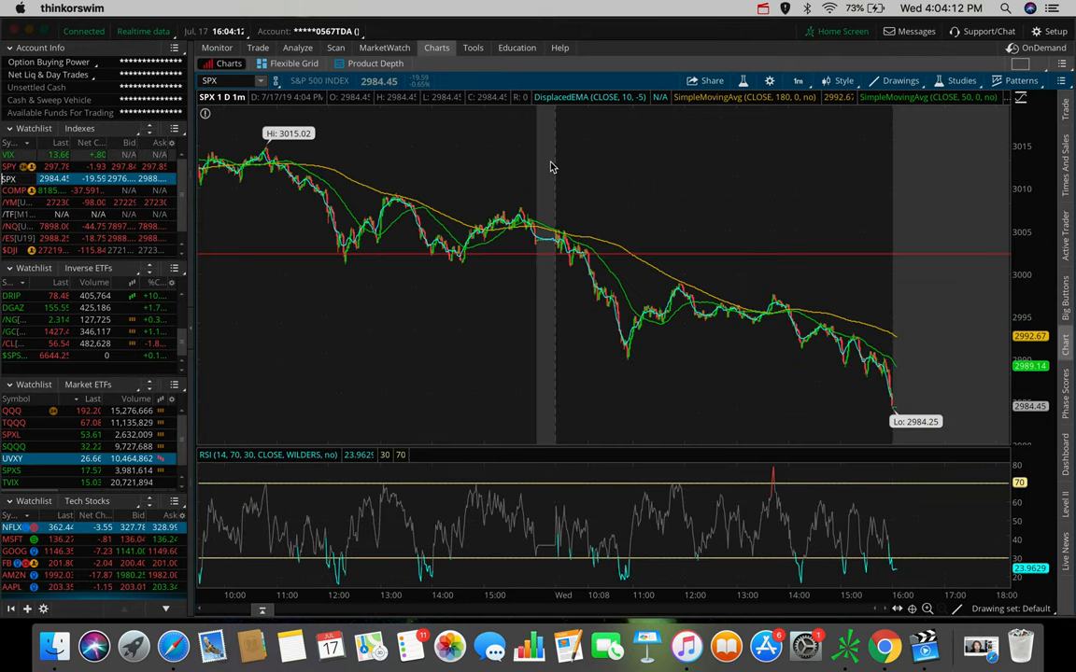
mouse_move(620, 140)
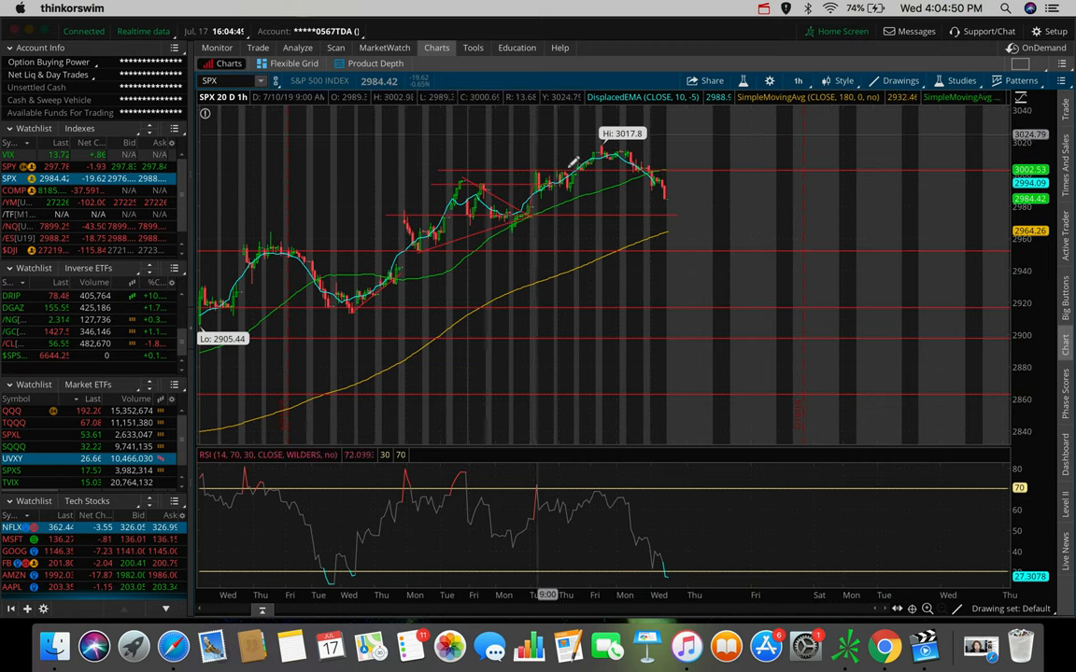
mouse_move(485, 182)
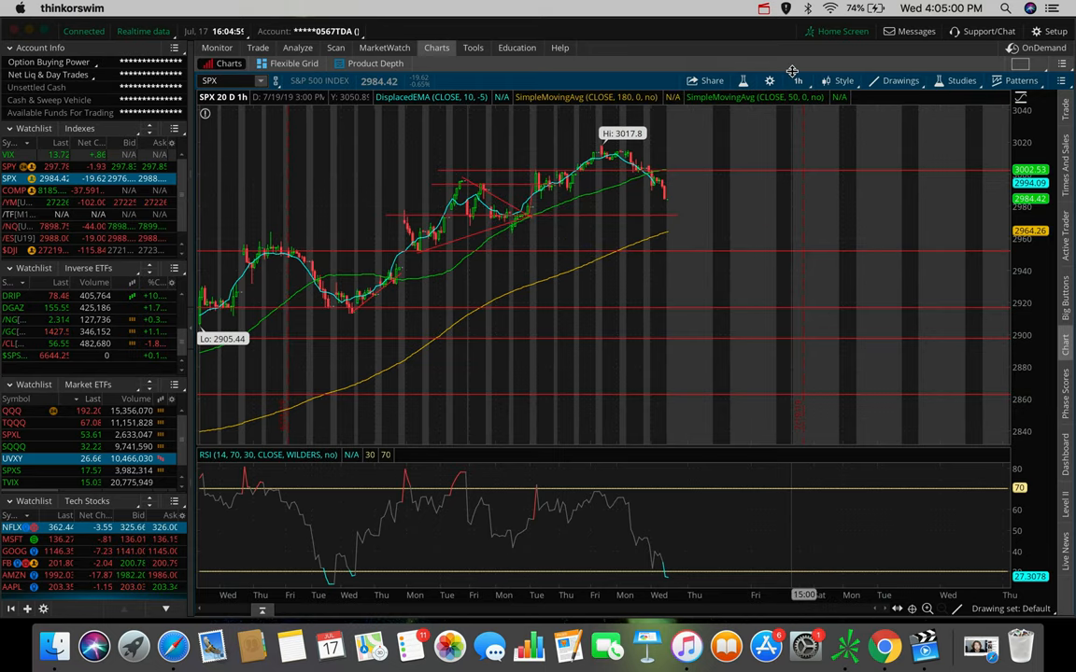
- Change the S&P 500 timeframe to 5 D : 15m, then 10 D : 30m
click(797, 80)
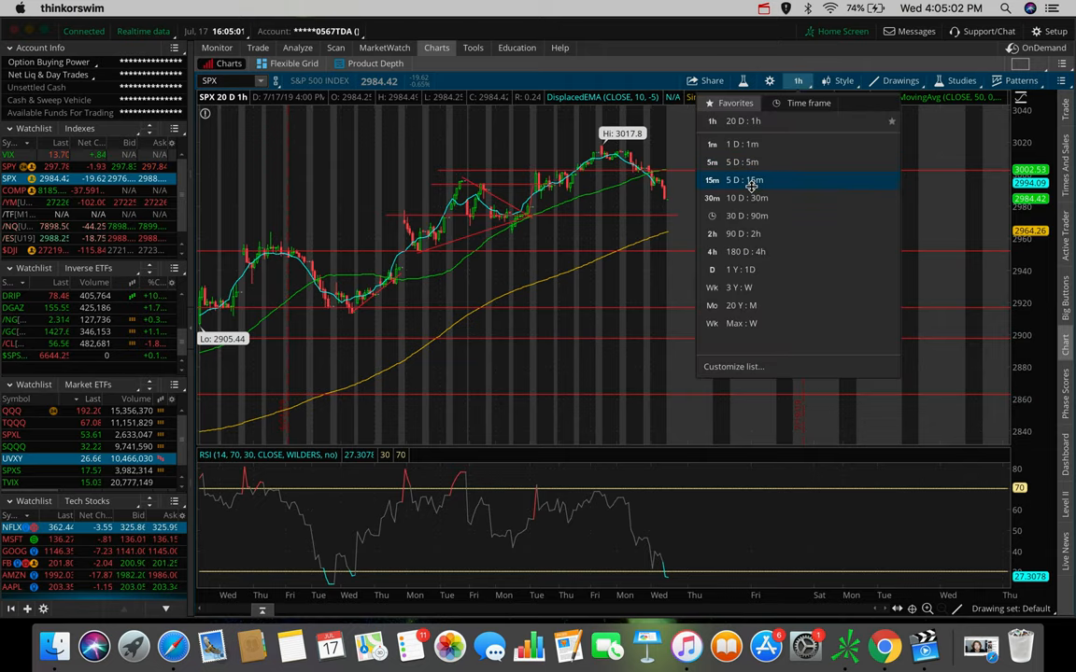
click(744, 179)
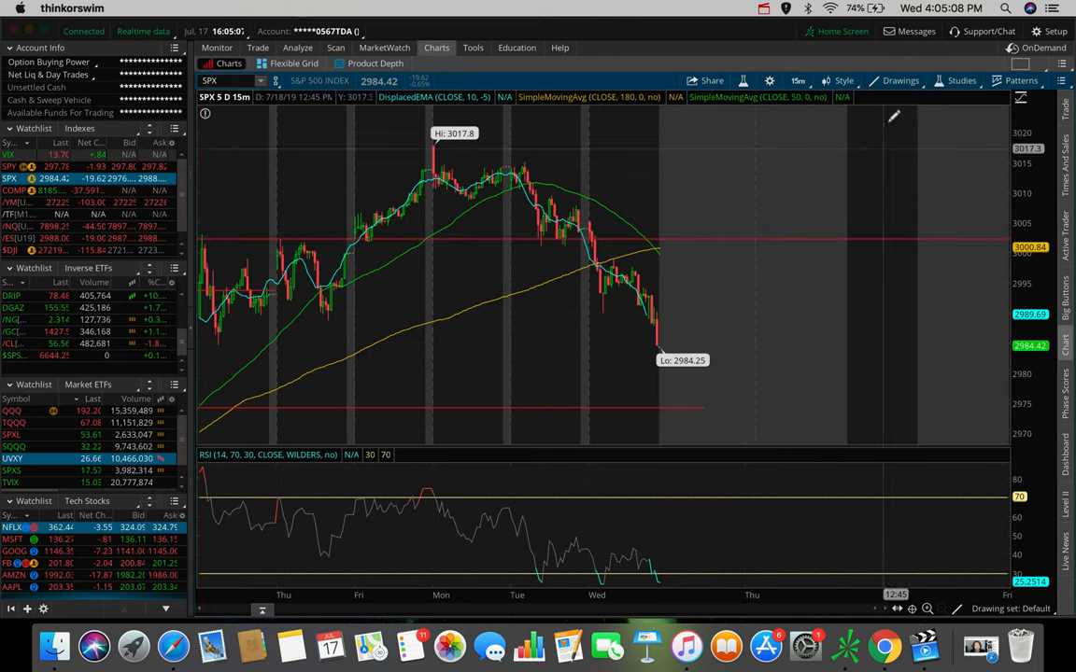
click(798, 80)
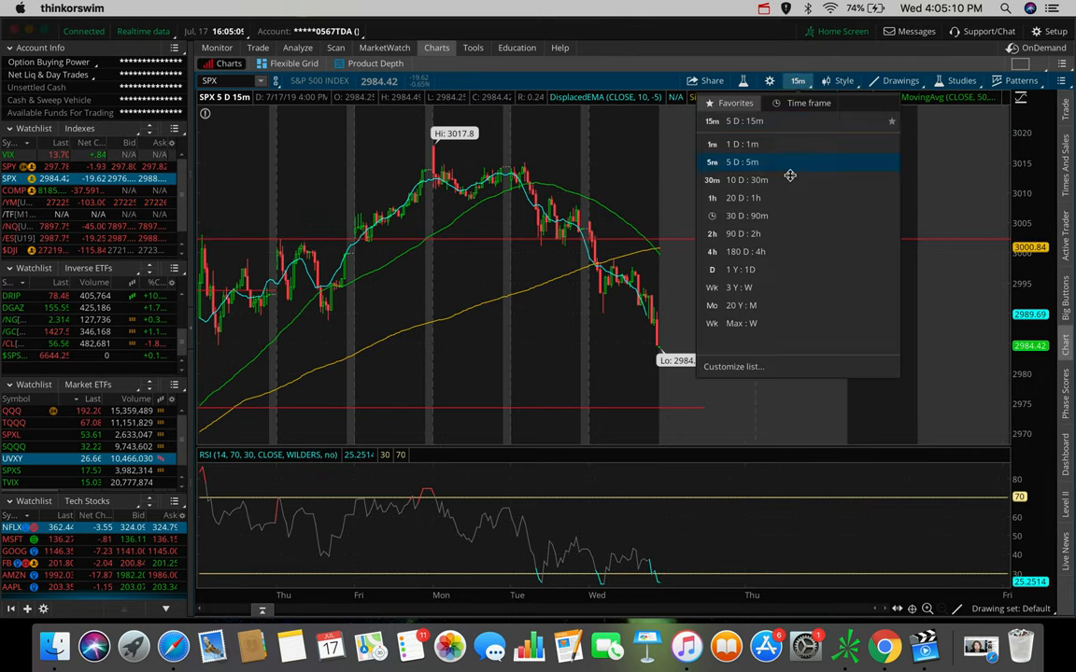
click(747, 179)
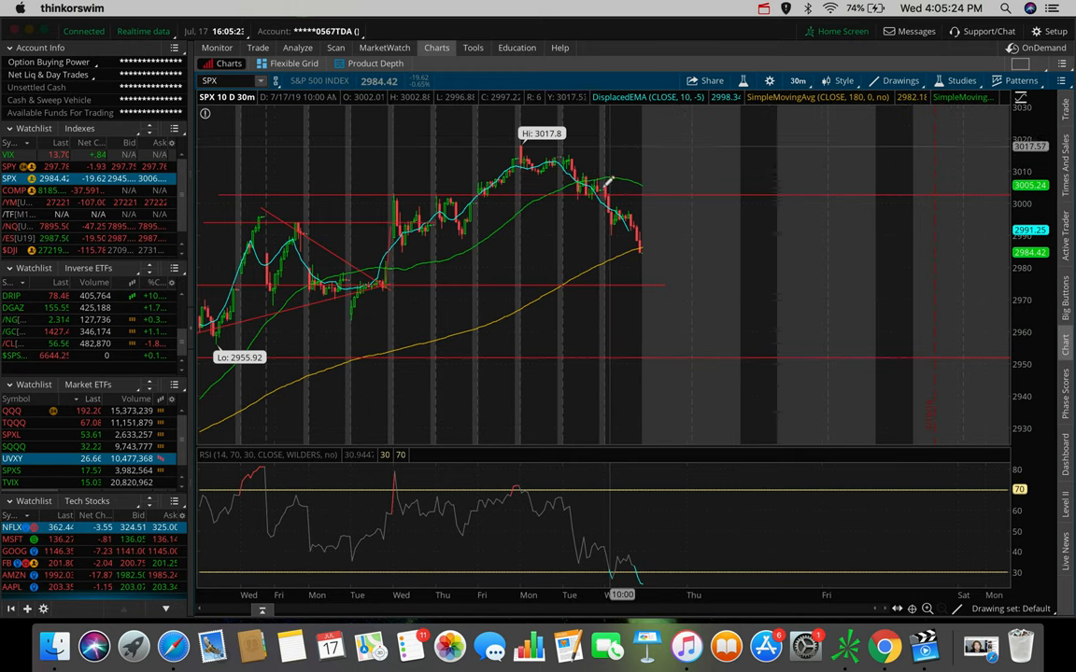
mouse_move(651, 269)
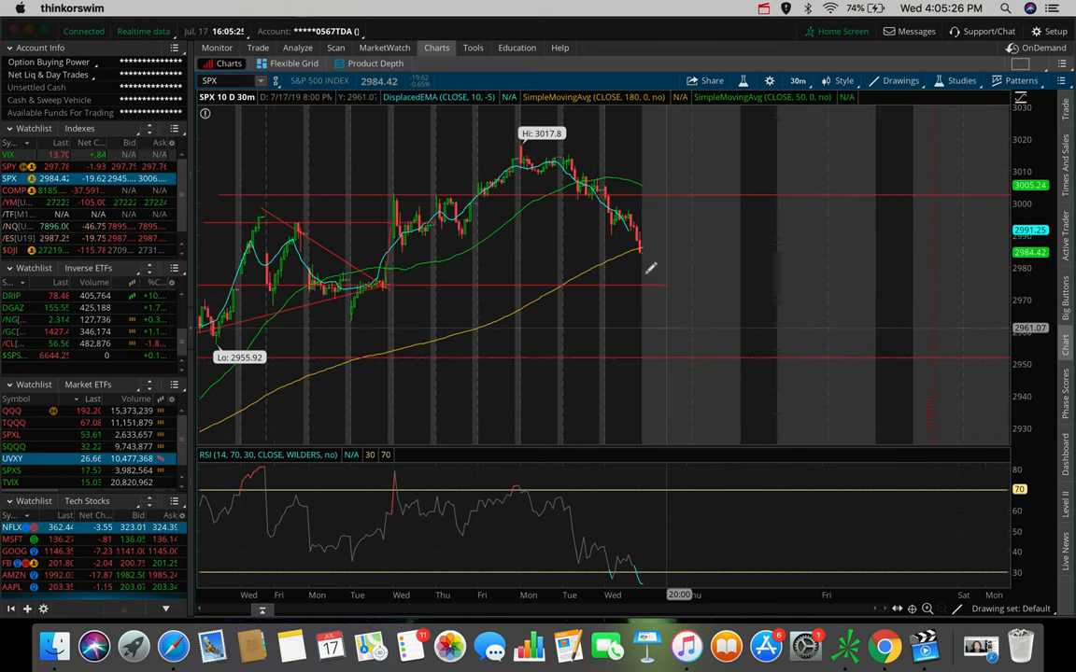
mouse_move(645, 280)
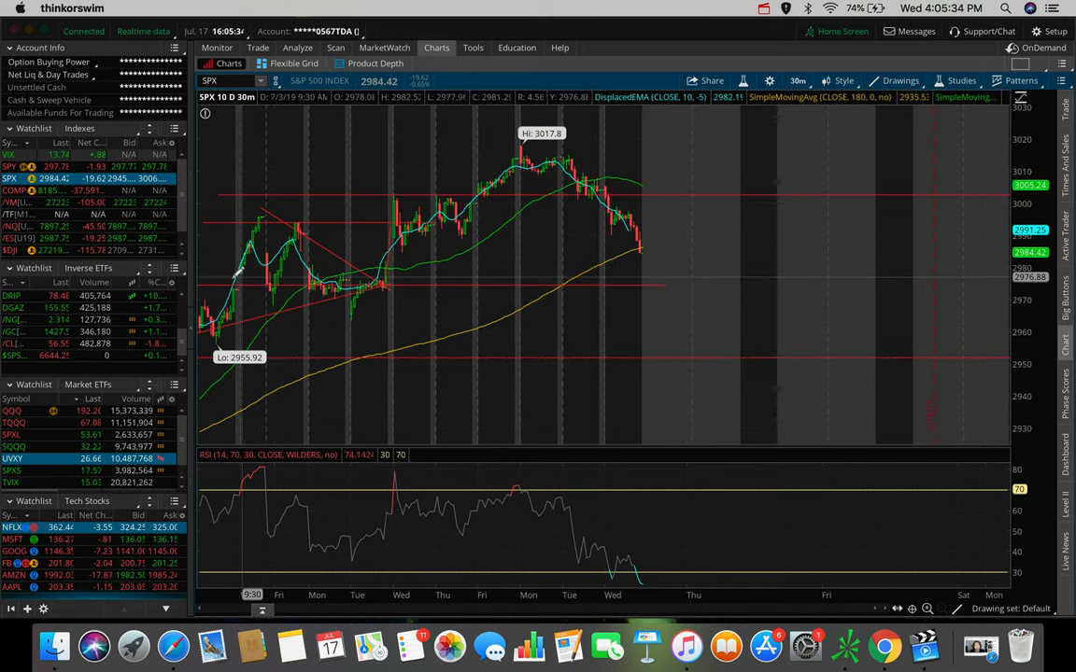
mouse_move(383, 280)
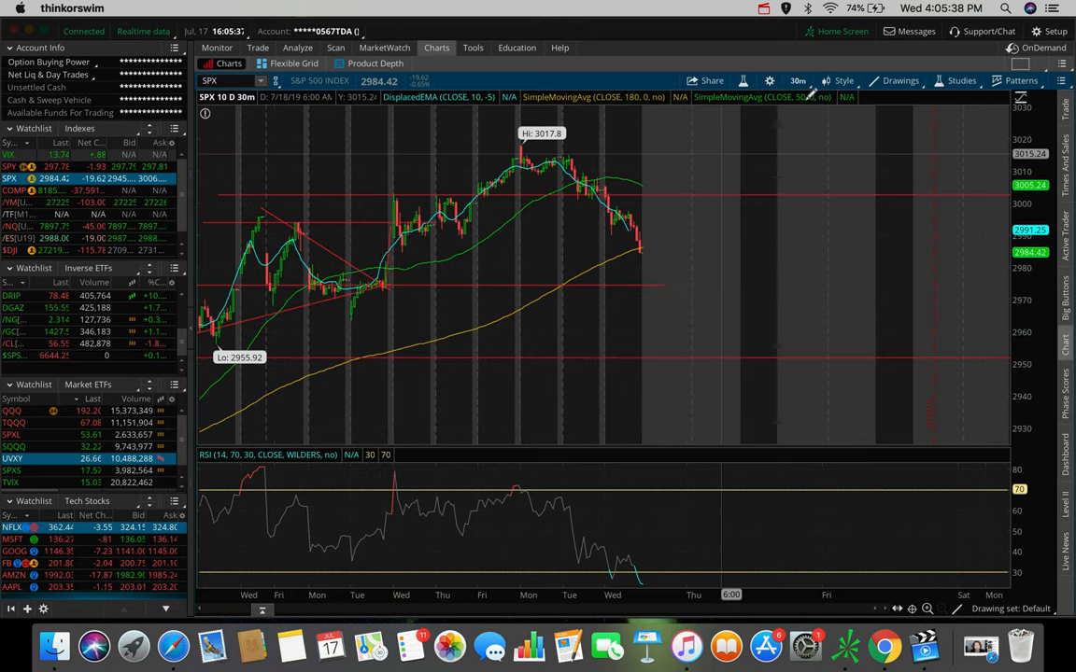
click(798, 81)
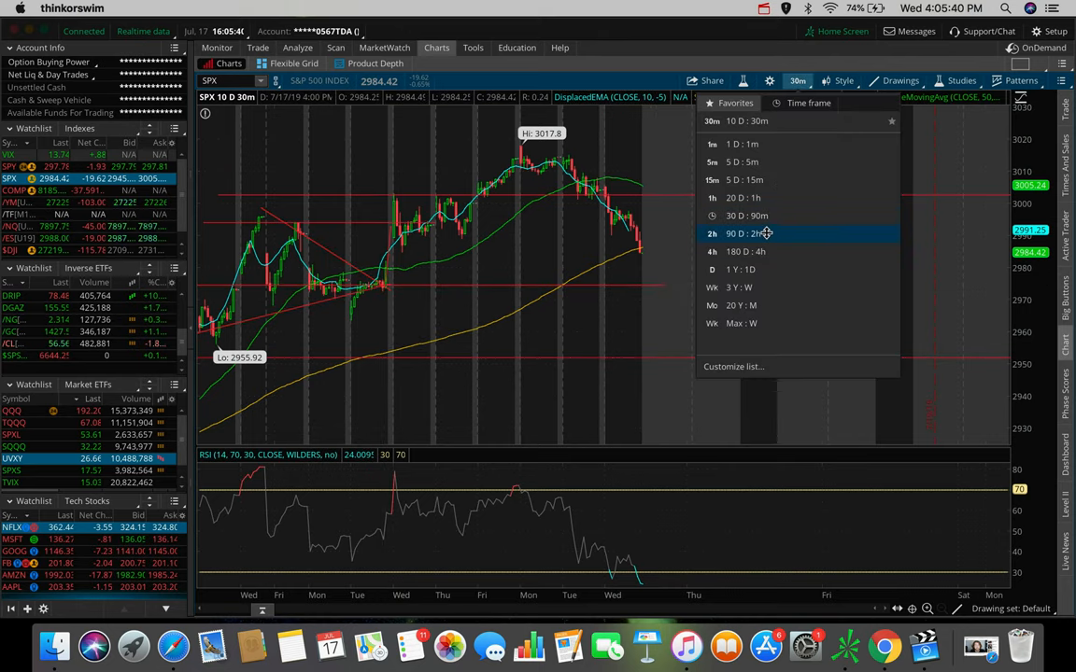
click(747, 233)
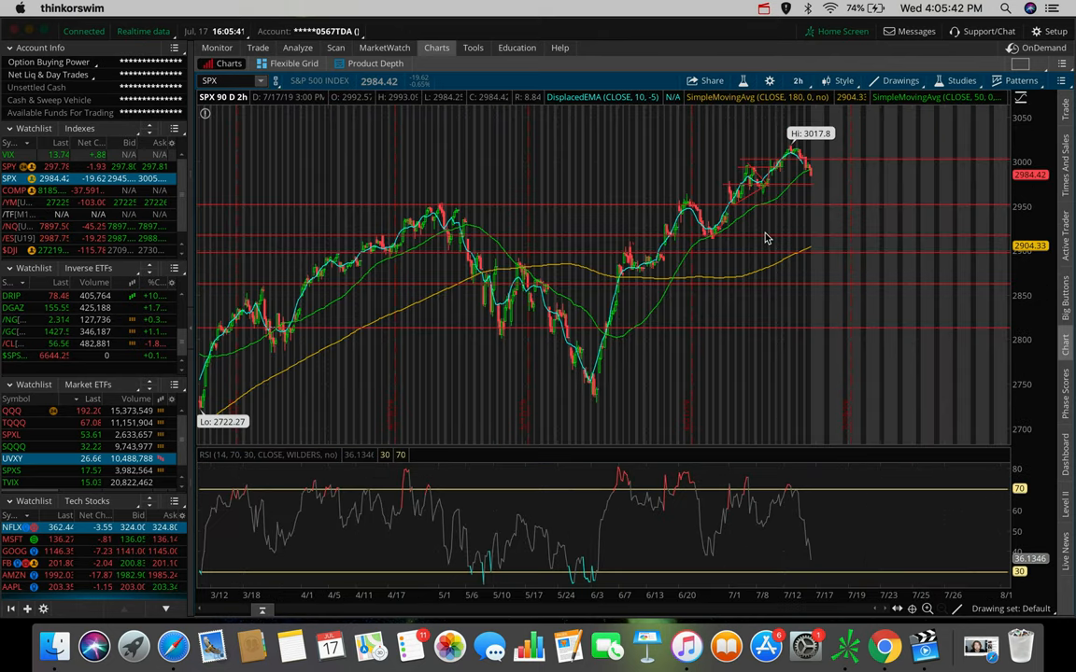
mouse_move(780, 187)
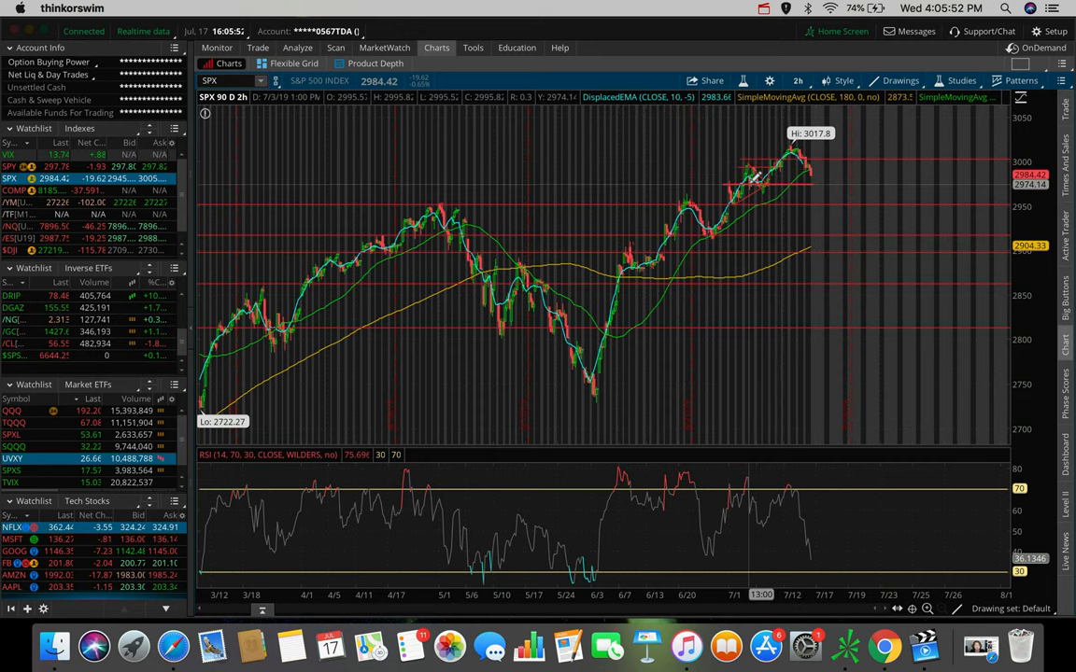
mouse_move(752, 177)
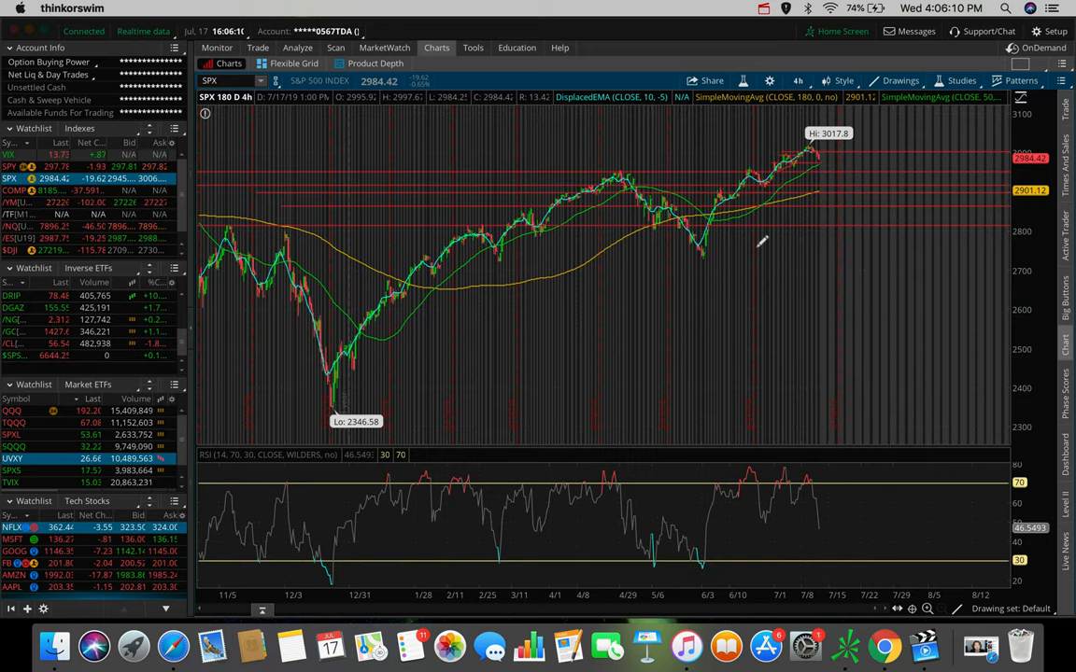
mouse_move(799, 149)
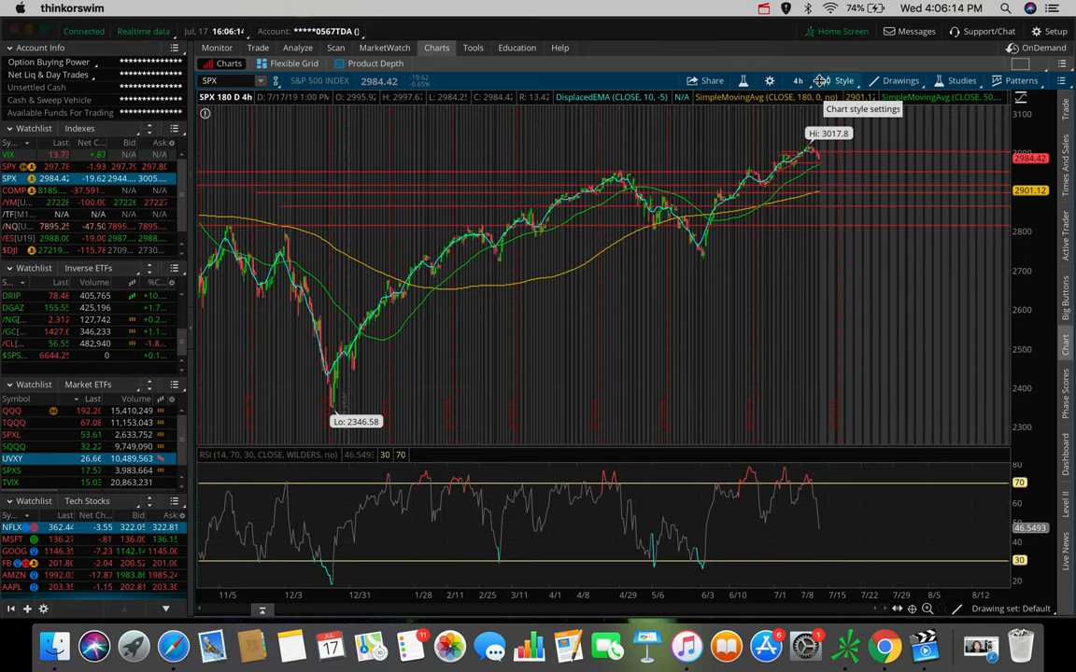
mouse_move(780, 145)
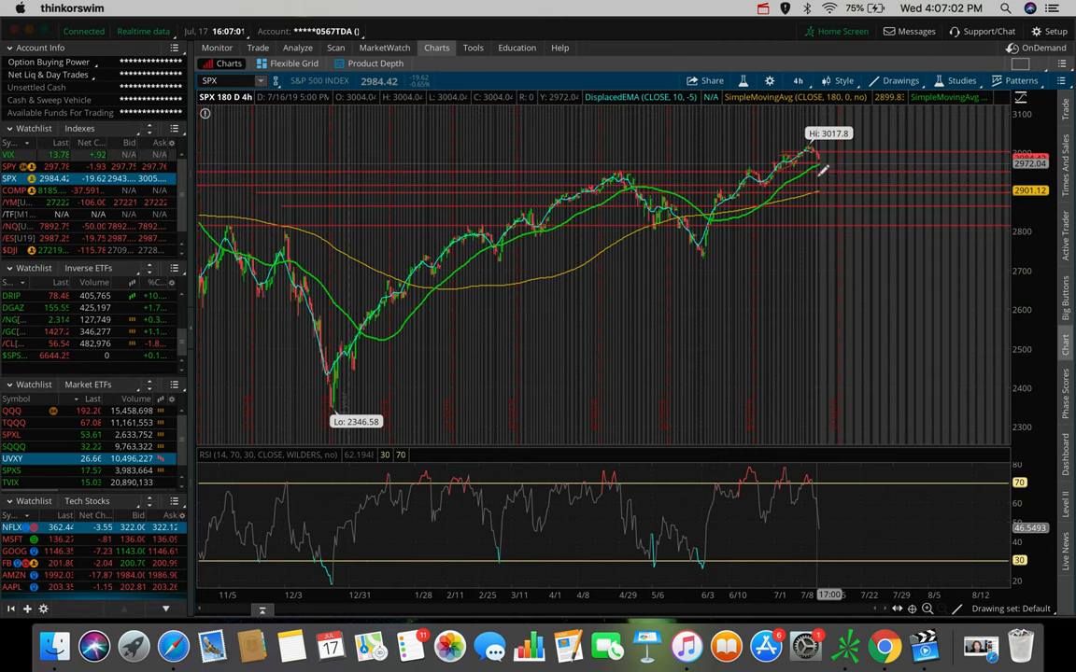
mouse_move(824, 178)
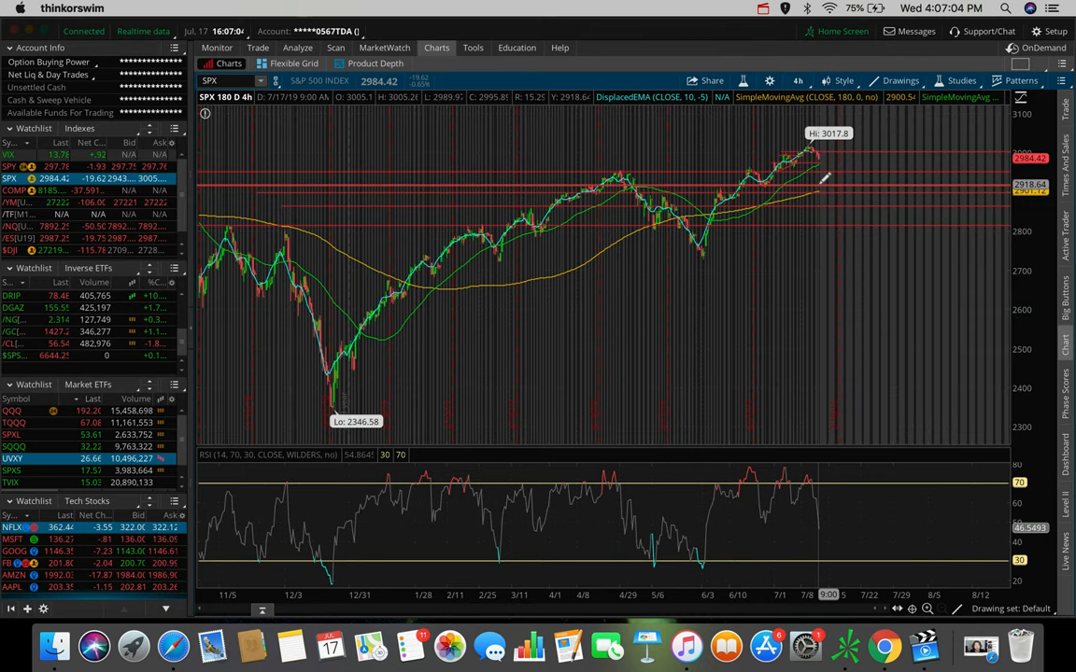
mouse_move(822, 177)
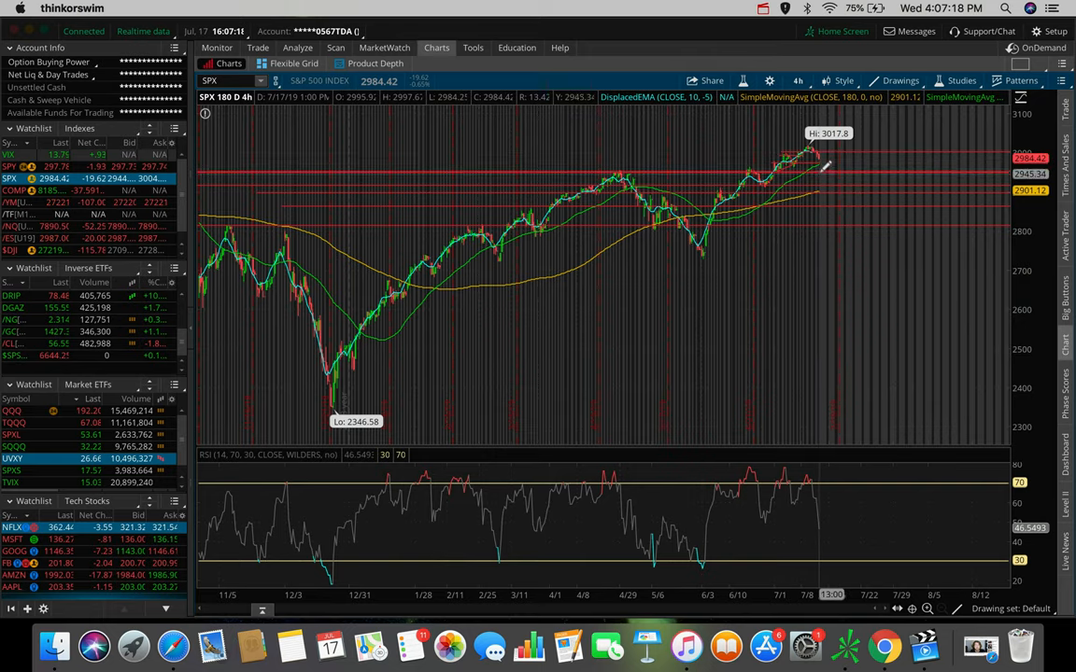
mouse_move(822, 168)
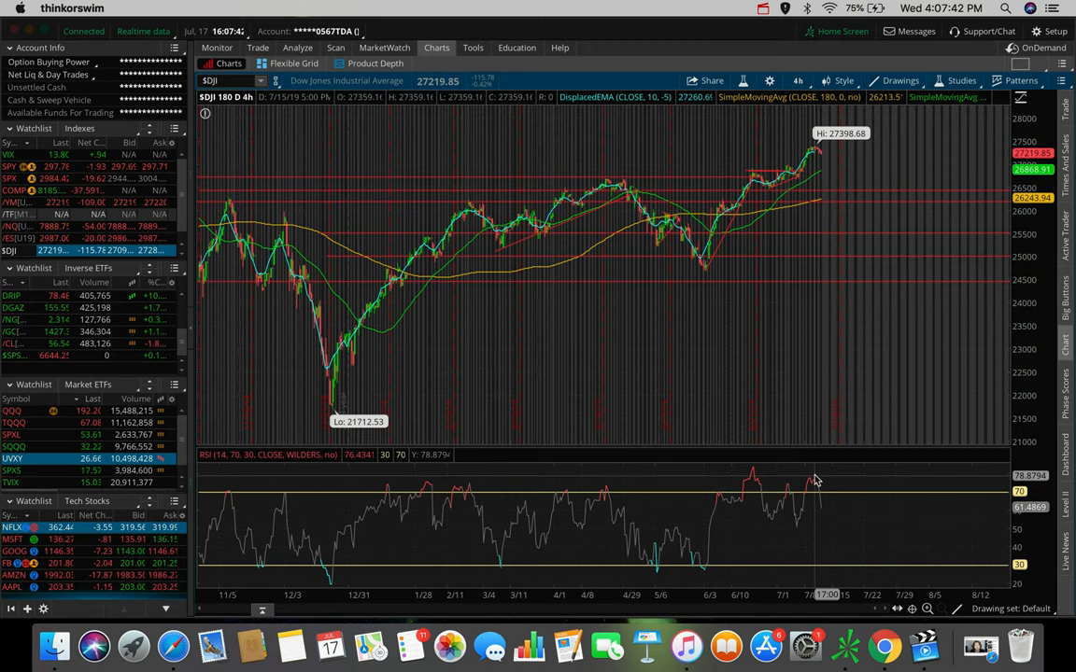
mouse_move(823, 171)
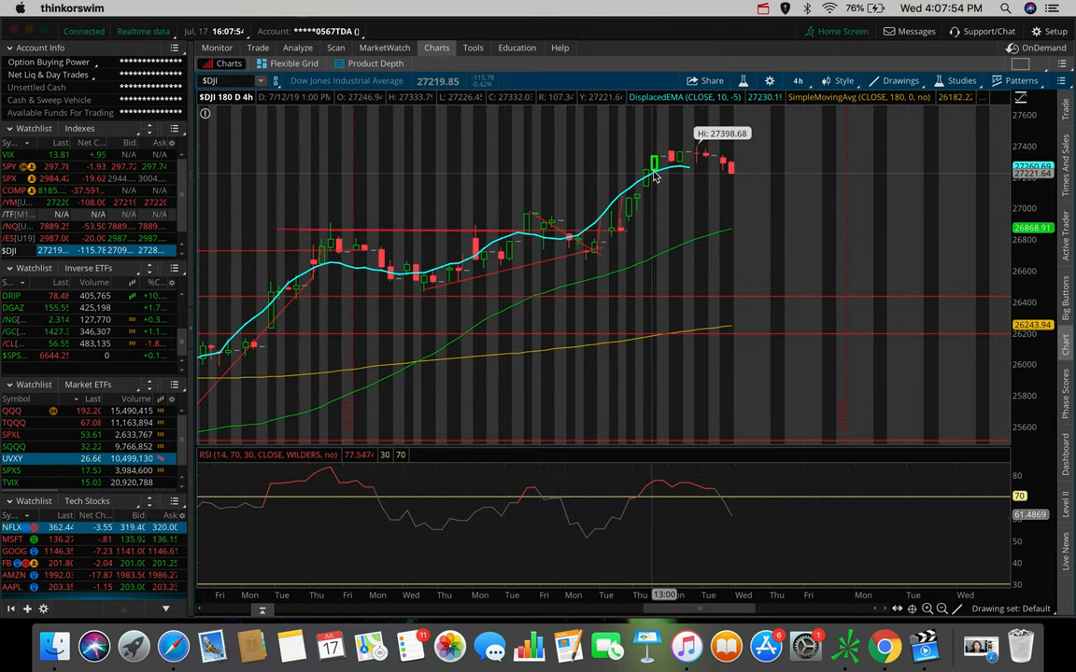
mouse_move(607, 222)
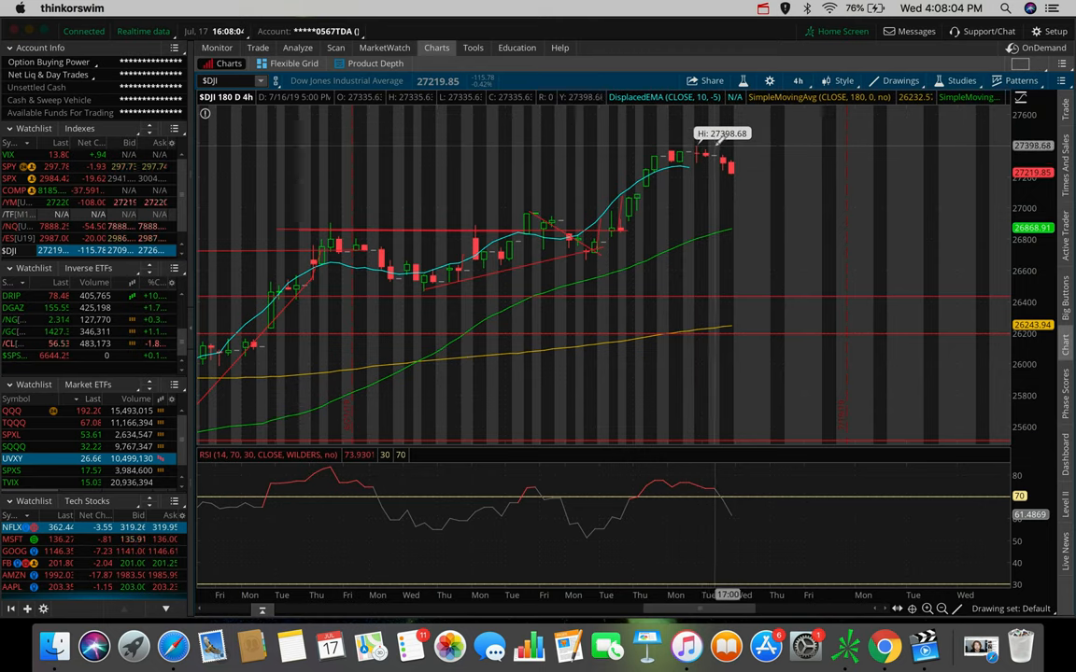
mouse_move(679, 155)
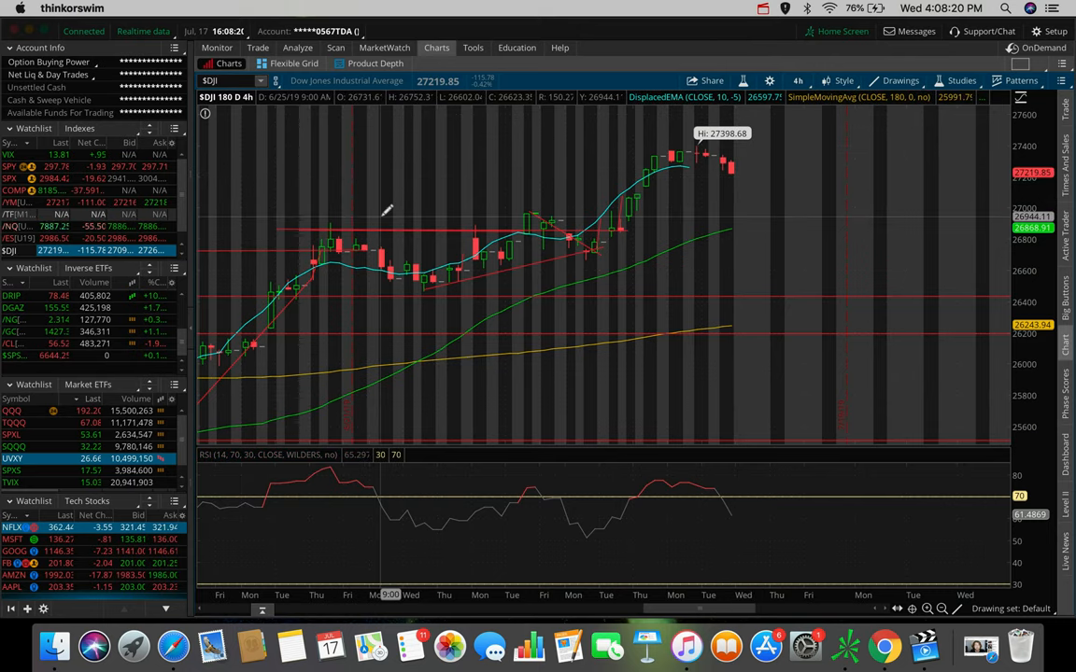
mouse_move(306, 215)
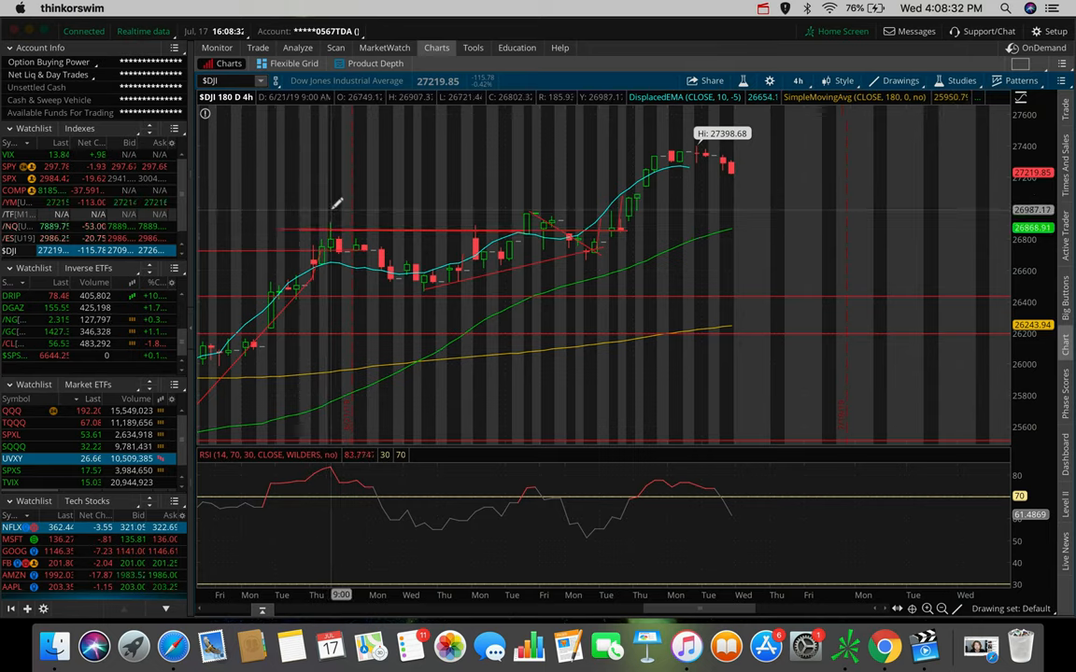
mouse_move(364, 228)
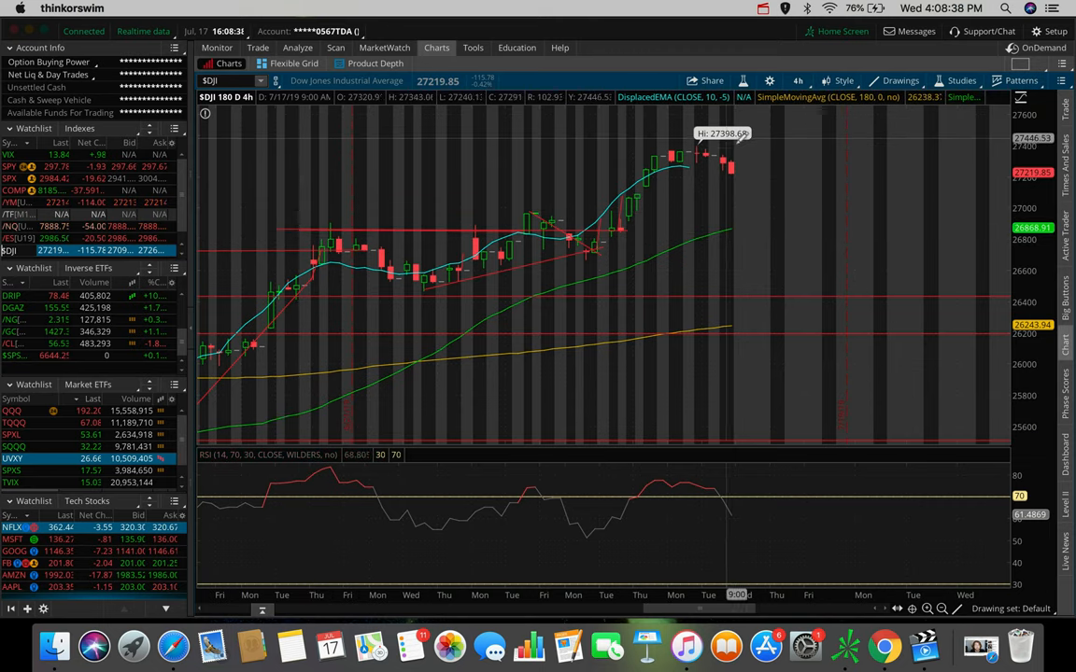
mouse_move(738, 220)
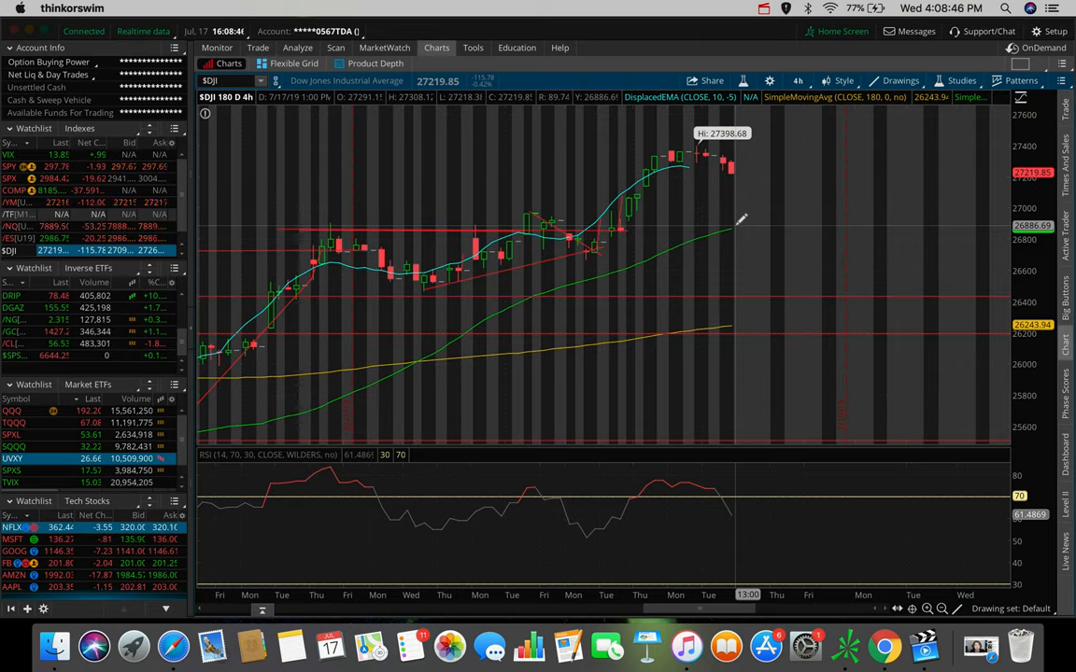
mouse_move(754, 175)
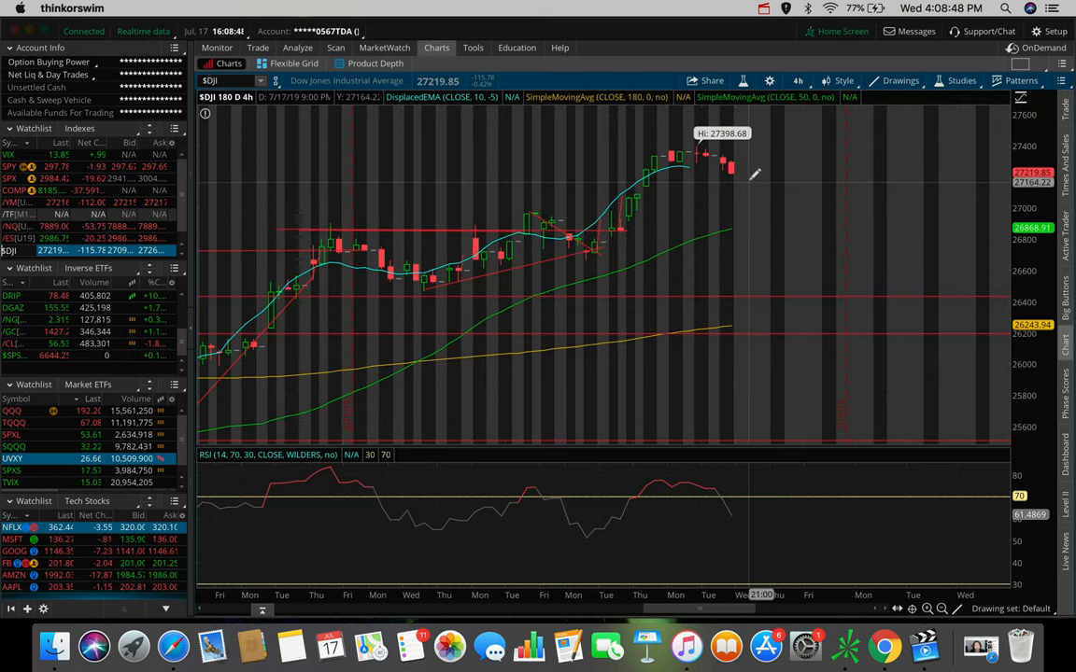
mouse_move(663, 193)
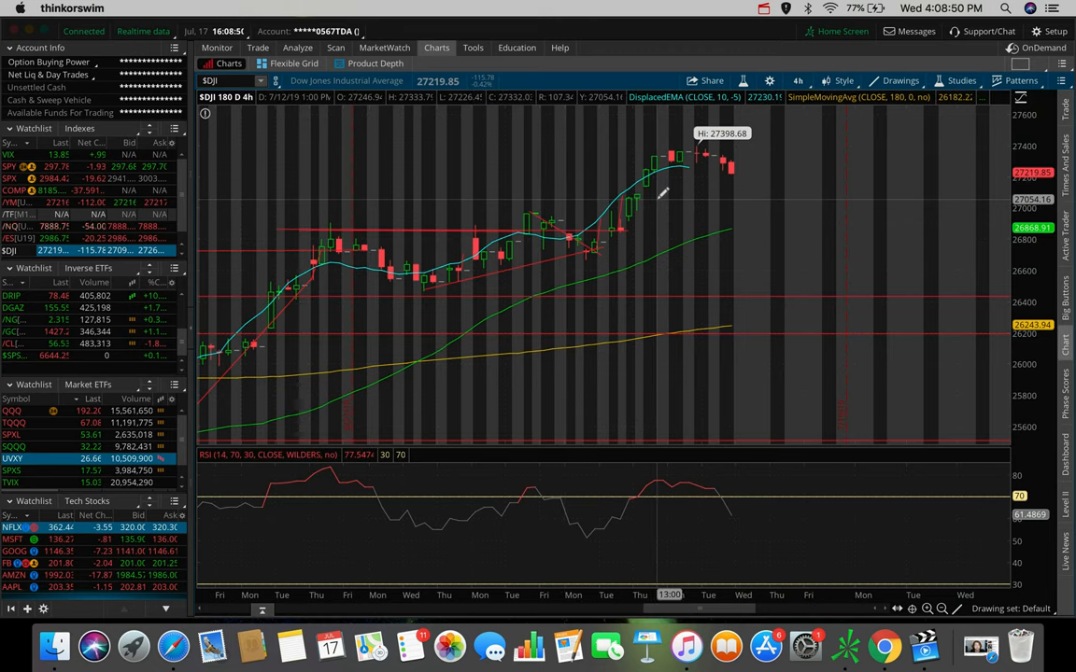
mouse_move(724, 211)
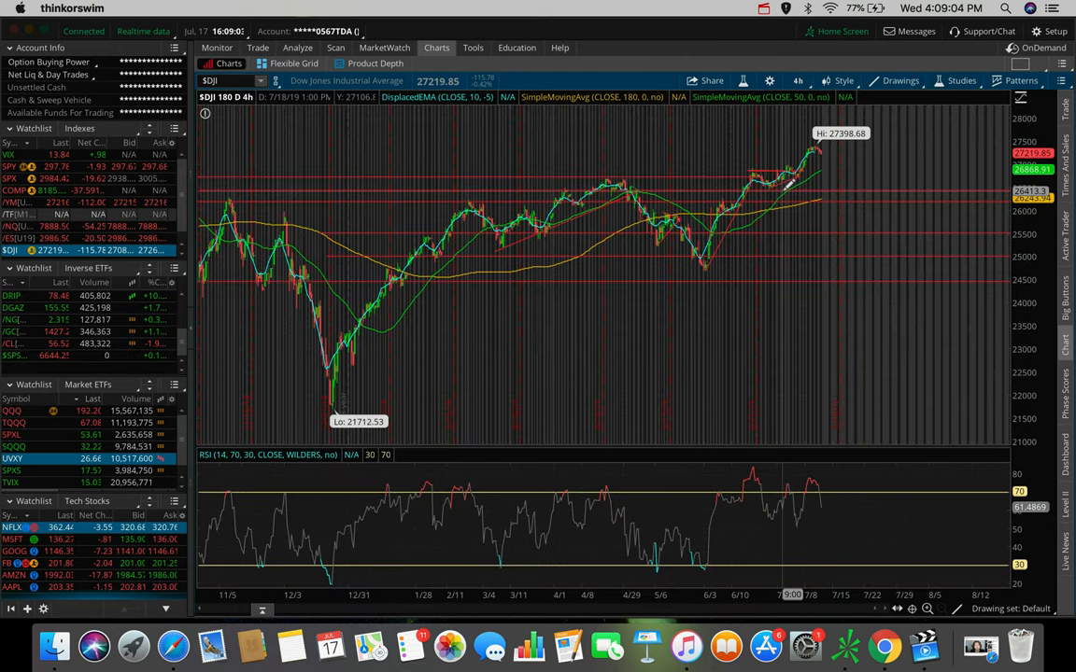
mouse_move(829, 180)
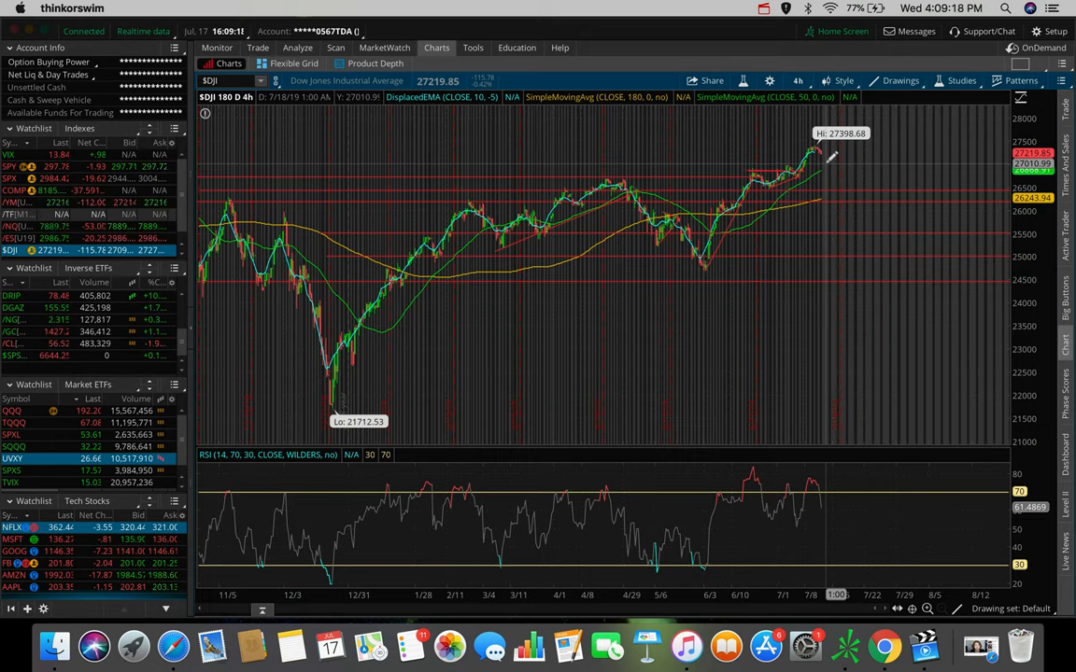
mouse_move(827, 557)
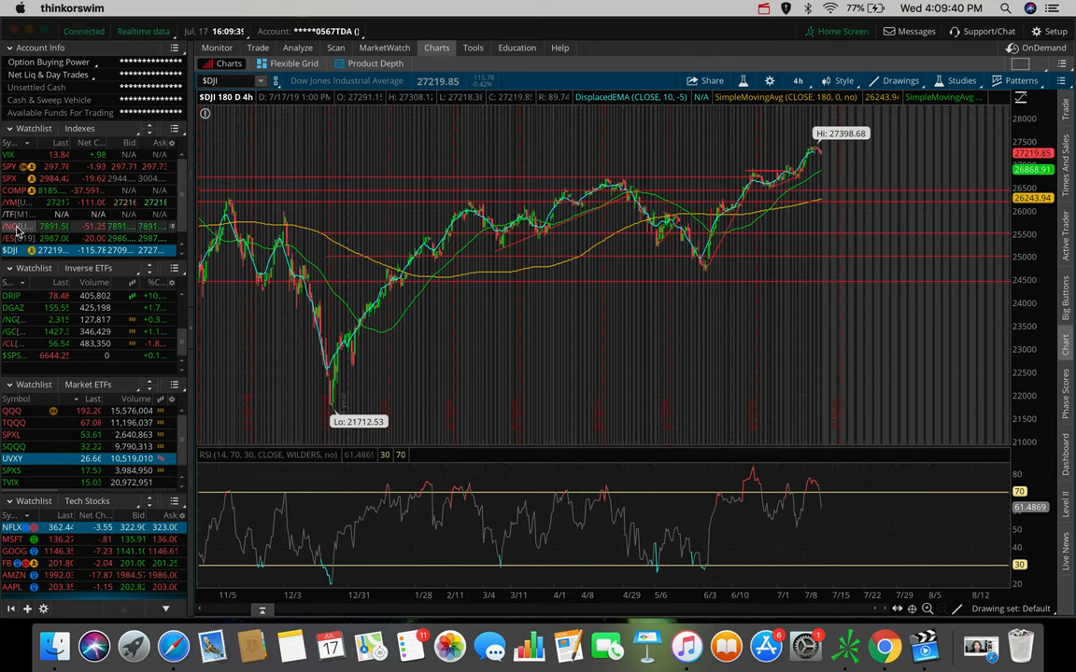
- Load the /NQ futures chart and set it to 20 D : 1h
click(14, 226)
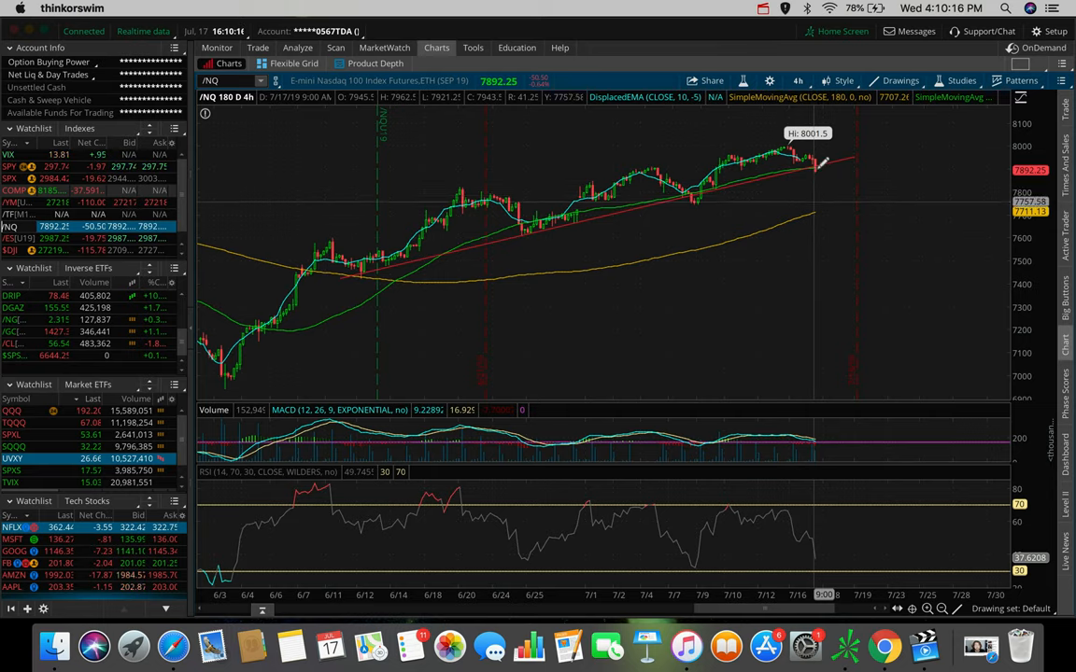
mouse_move(817, 203)
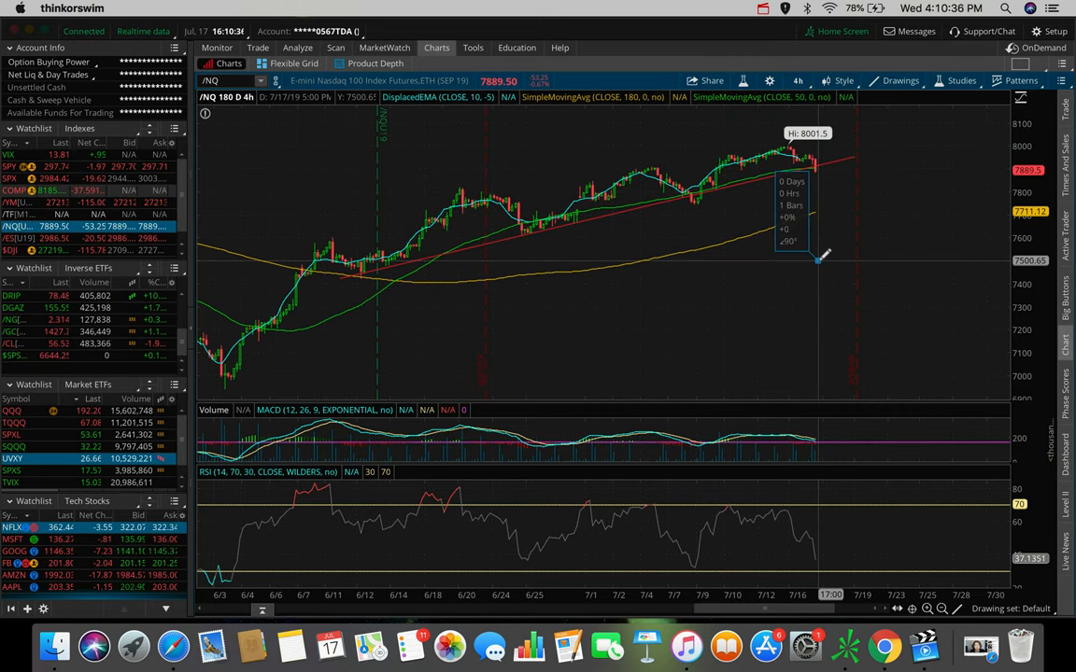
click(797, 80)
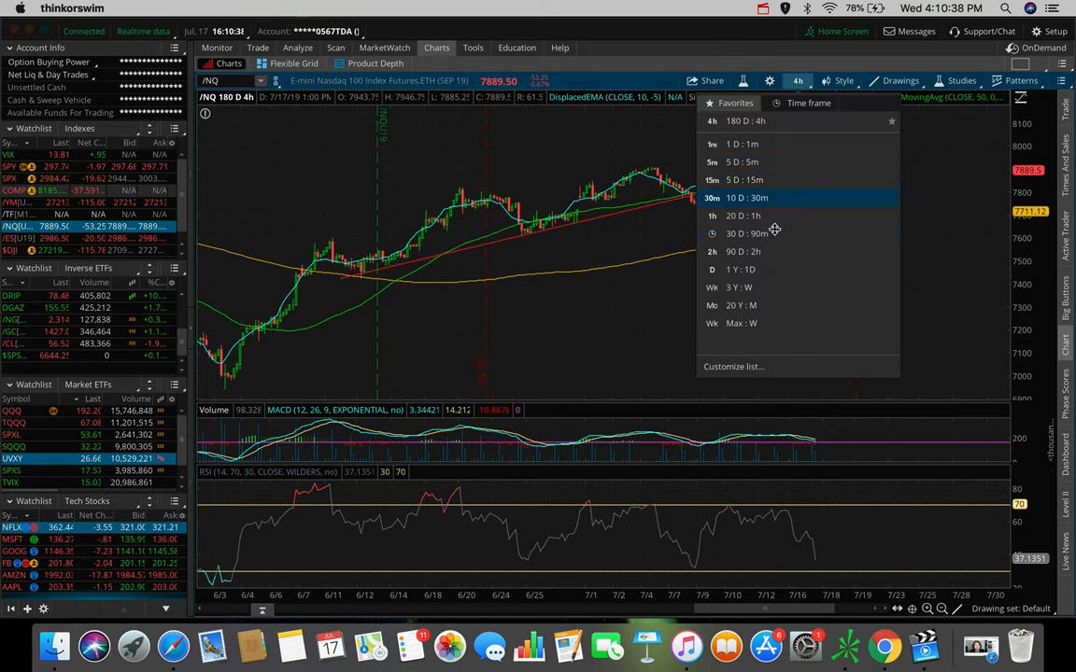
click(743, 216)
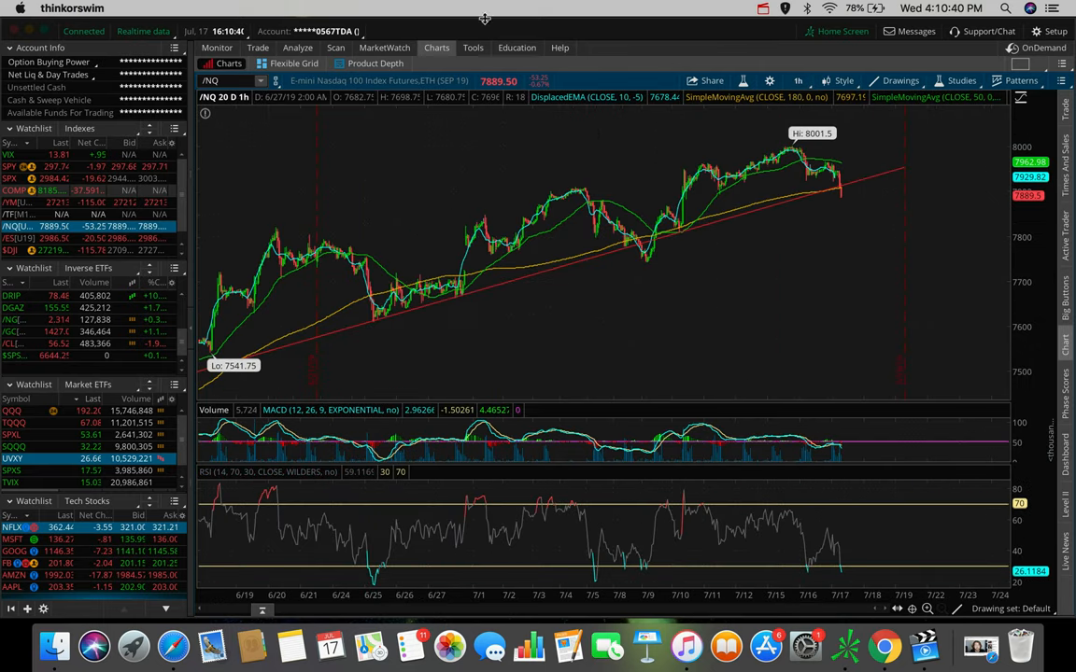
mouse_move(663, 167)
text(NFLX)
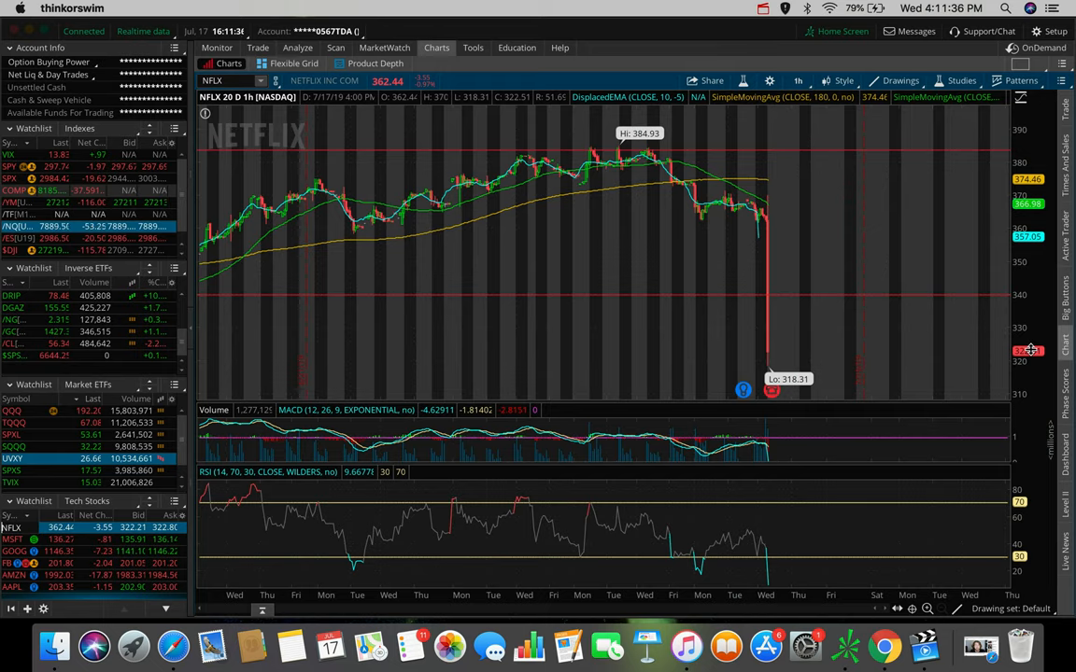
mouse_move(312, 362)
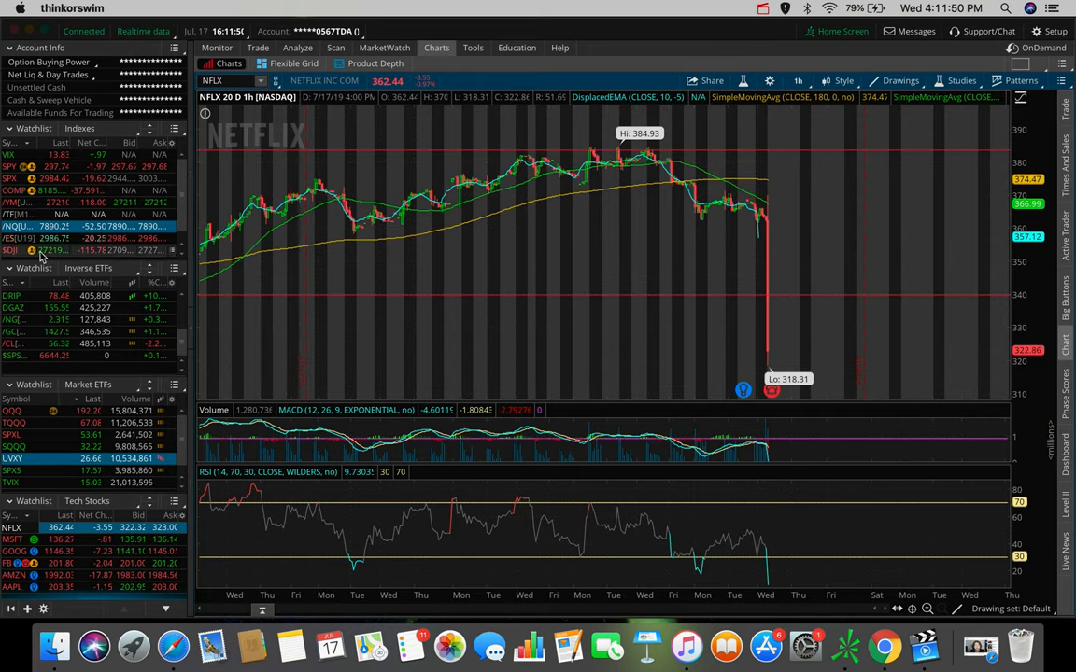
click(12, 226)
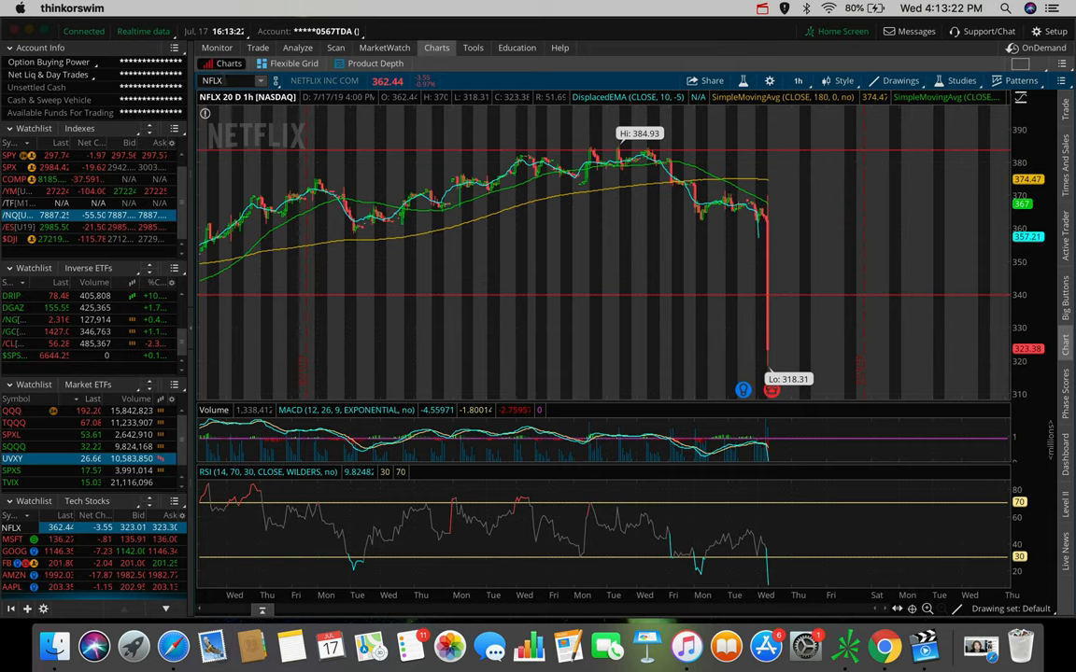
- Enter NIO in the symbol box to load its chart
text(NIO)
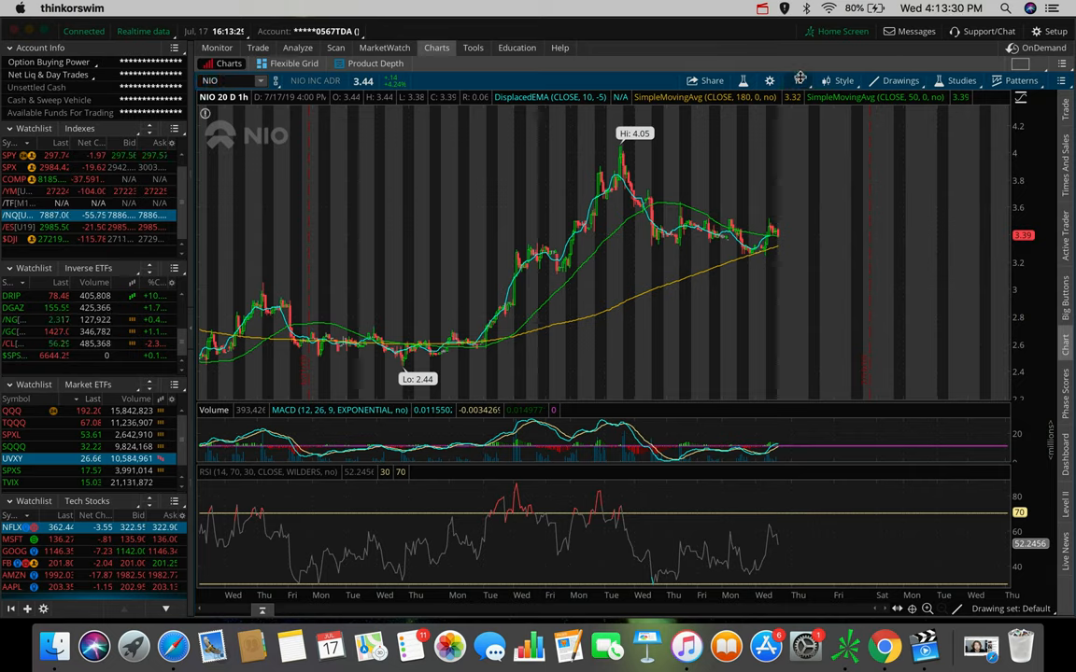
click(798, 80)
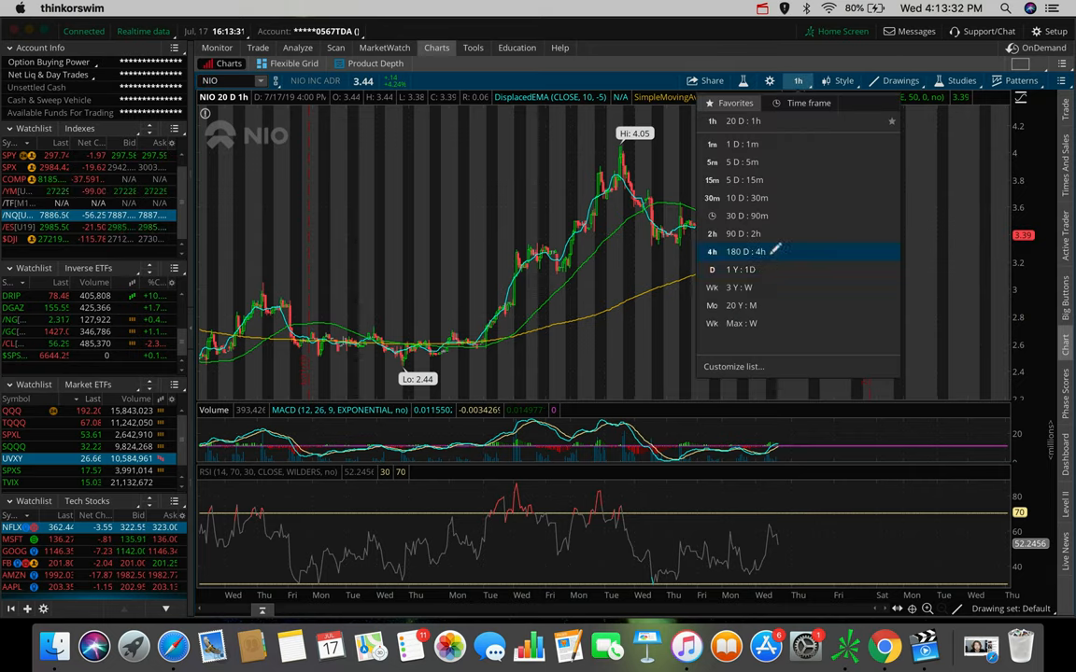
- Set the NIO chart timeframe to 180 D : 4h
click(737, 251)
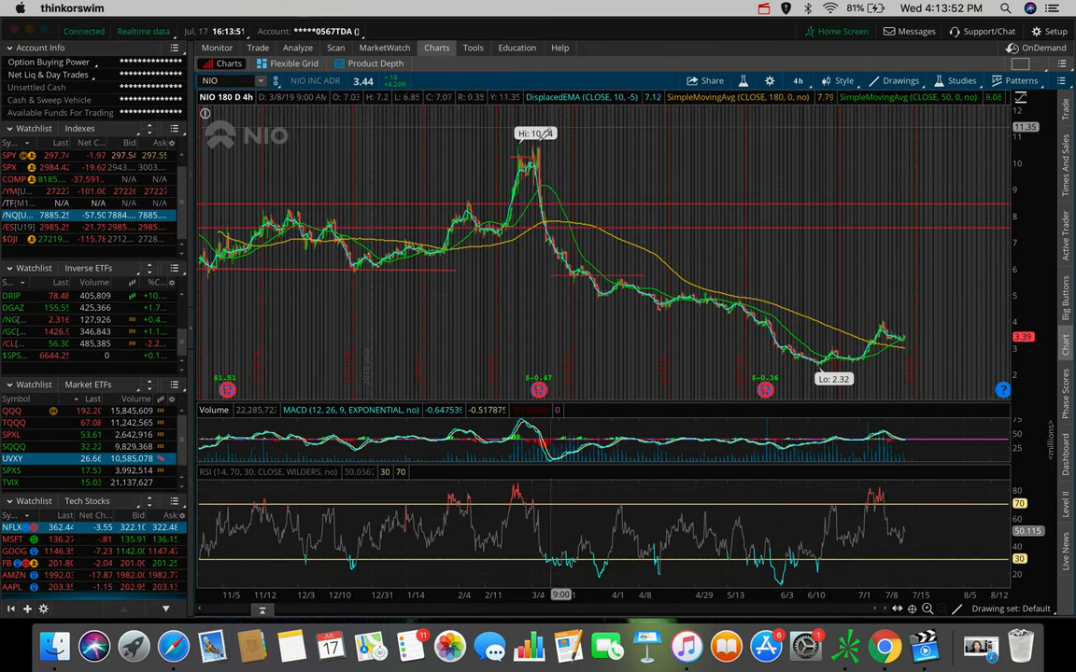
mouse_move(537, 149)
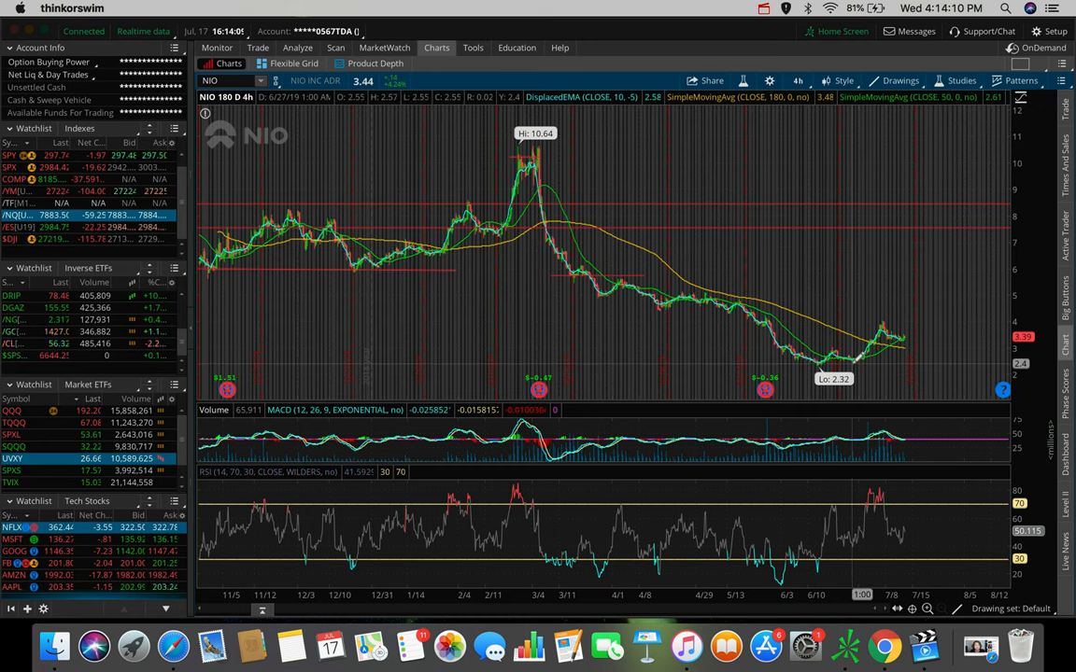
mouse_move(554, 214)
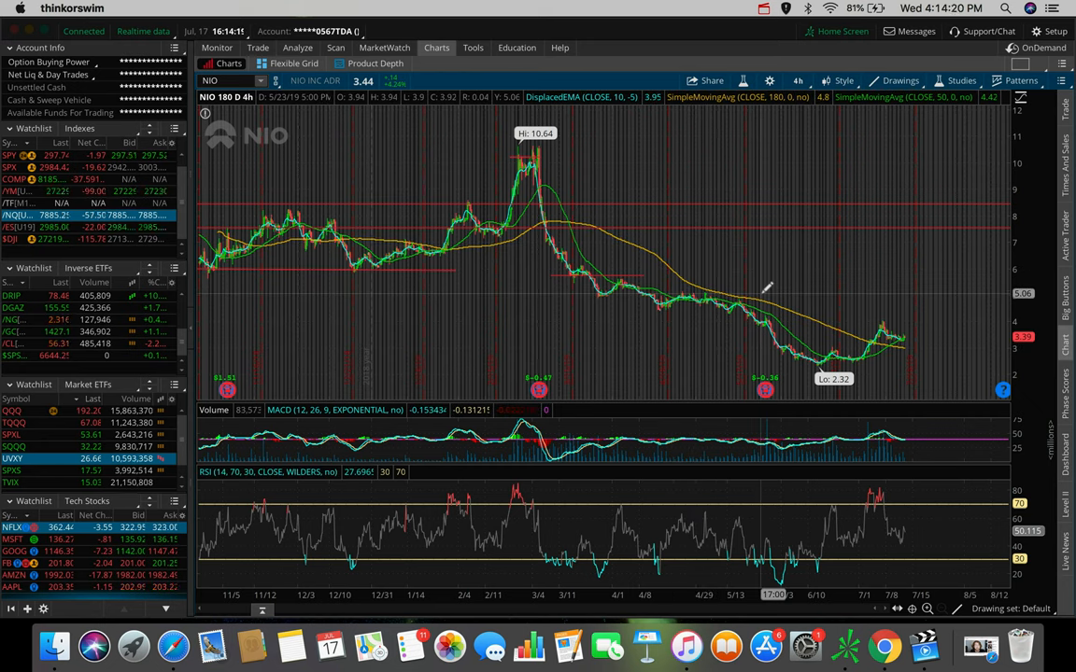
mouse_move(850, 368)
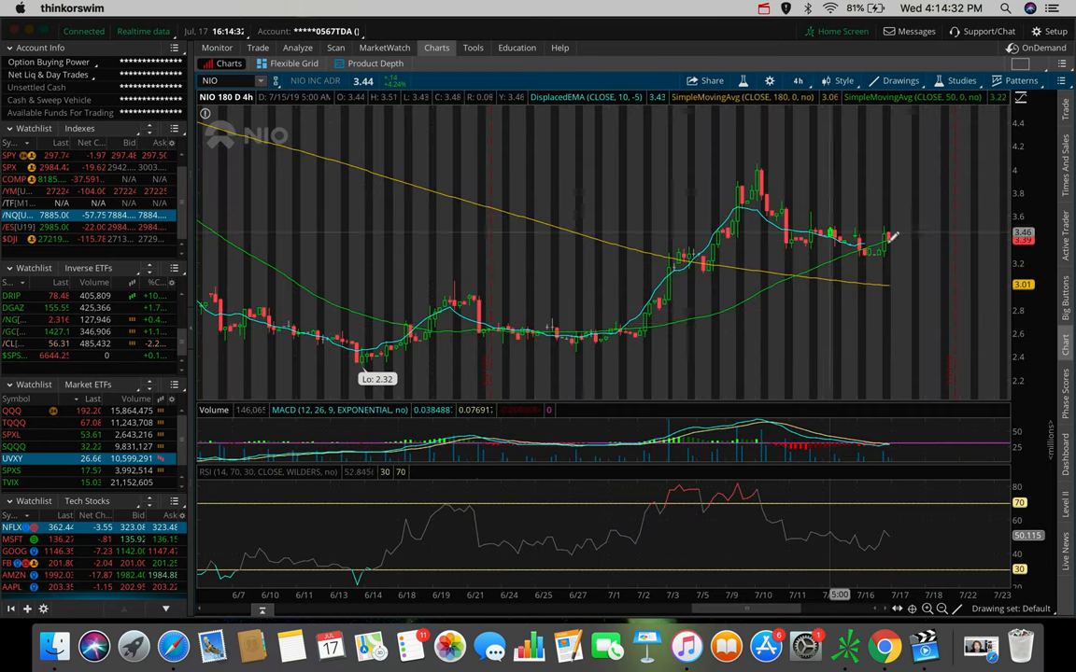
mouse_move(892, 234)
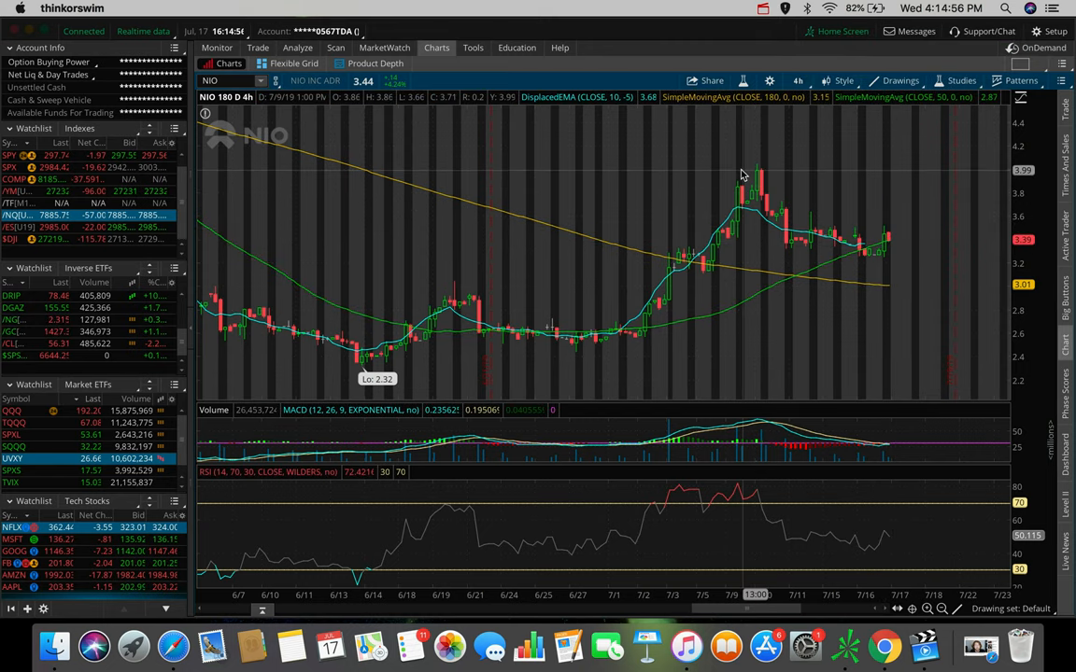
- Draw a falling trendline on the NIO chart from the July high
drag(738, 172, 916, 241)
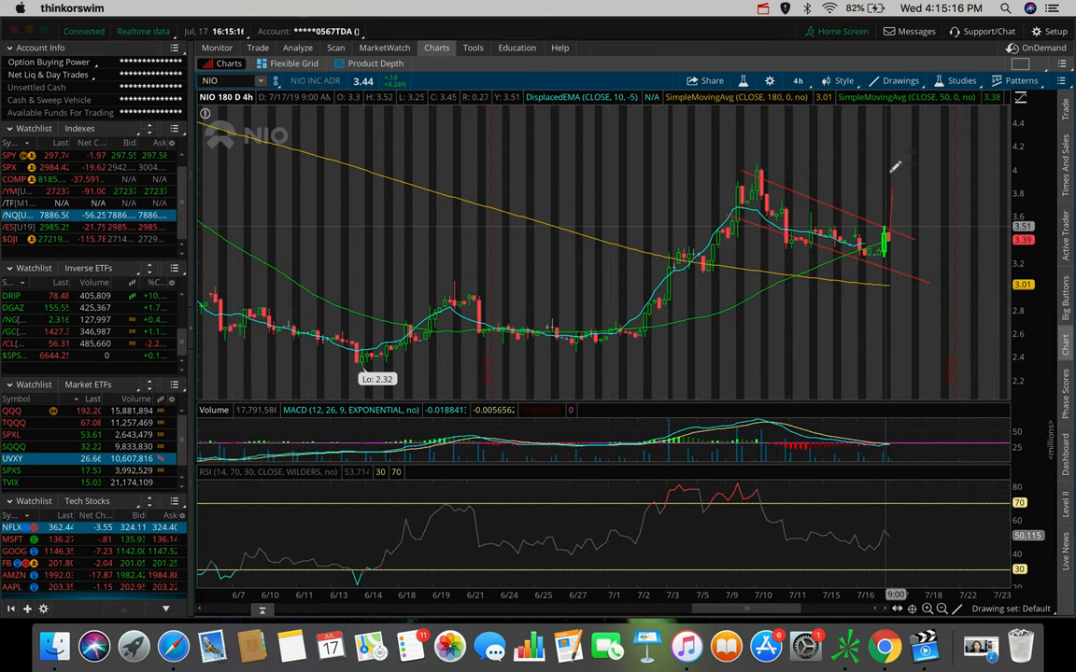
mouse_move(873, 215)
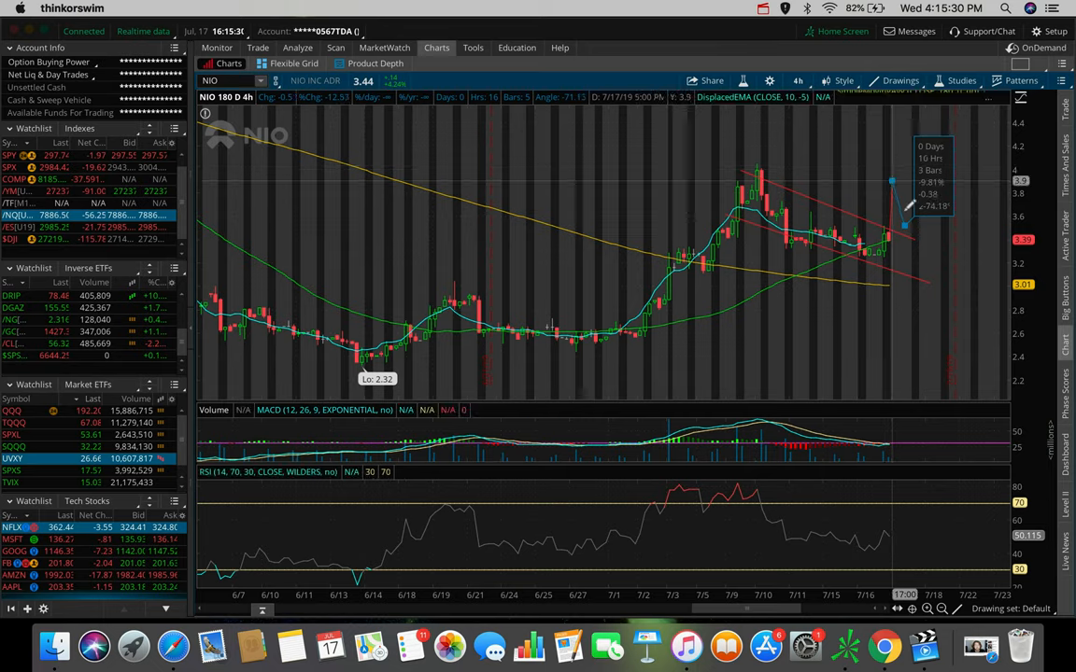
mouse_move(881, 223)
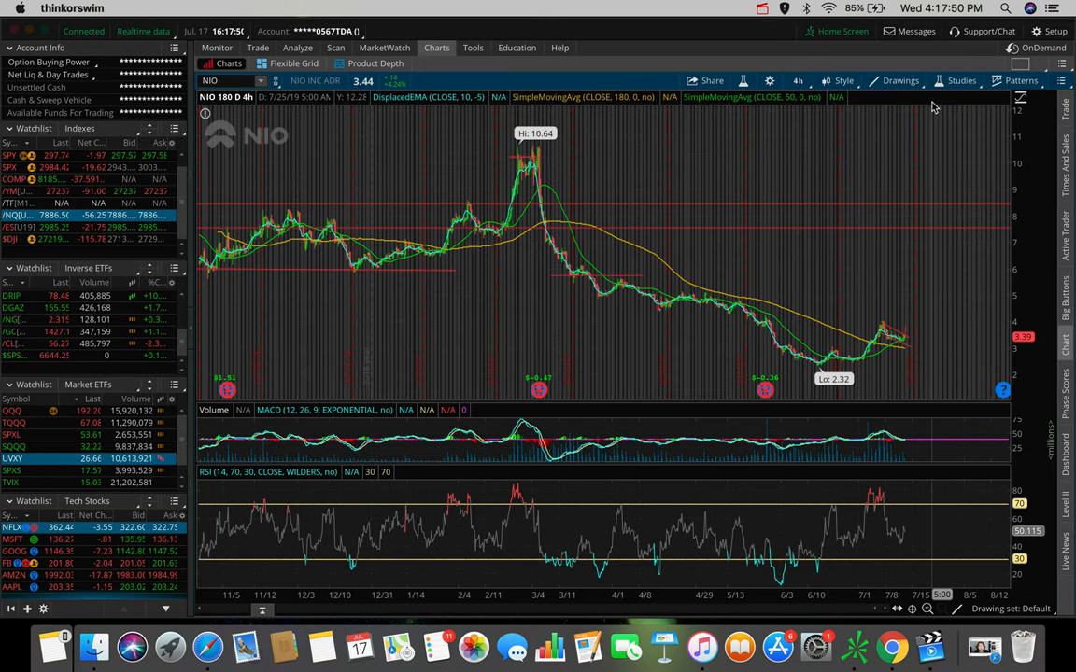
mouse_move(457, 338)
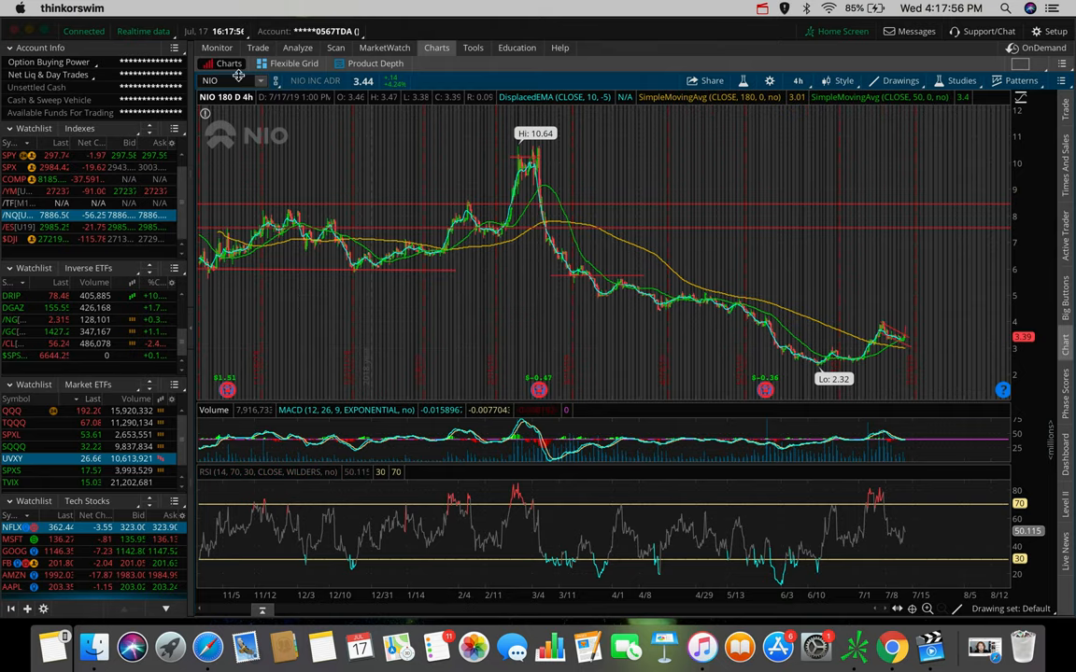
- Enter DPZ in the symbol field to load Domino's Pizza's chart
text(DPZ)
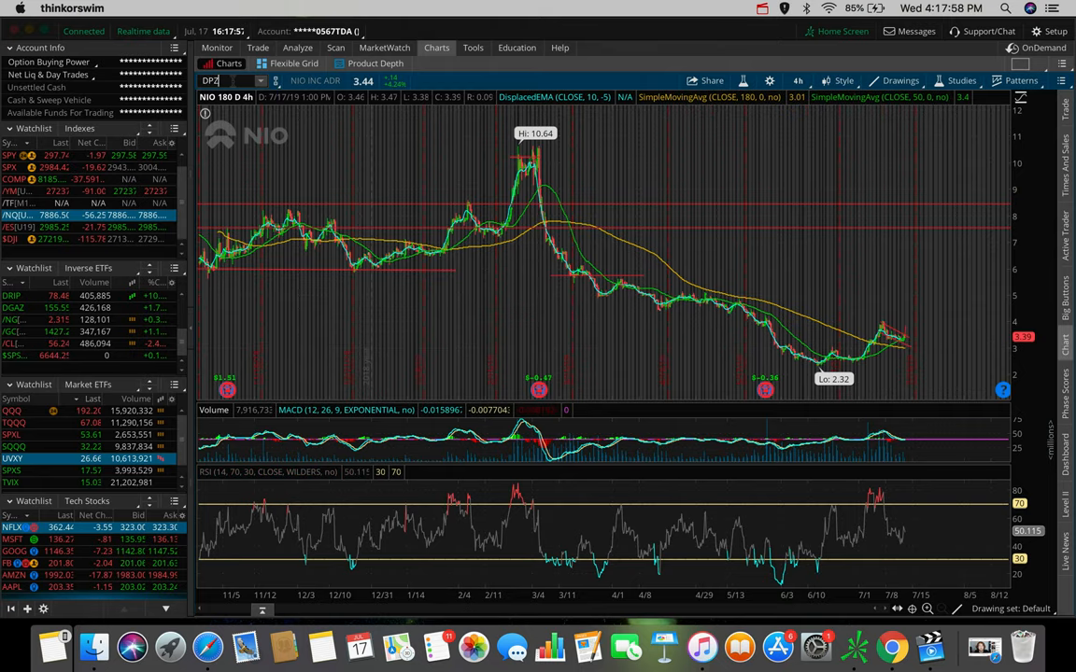
text(DPZ)
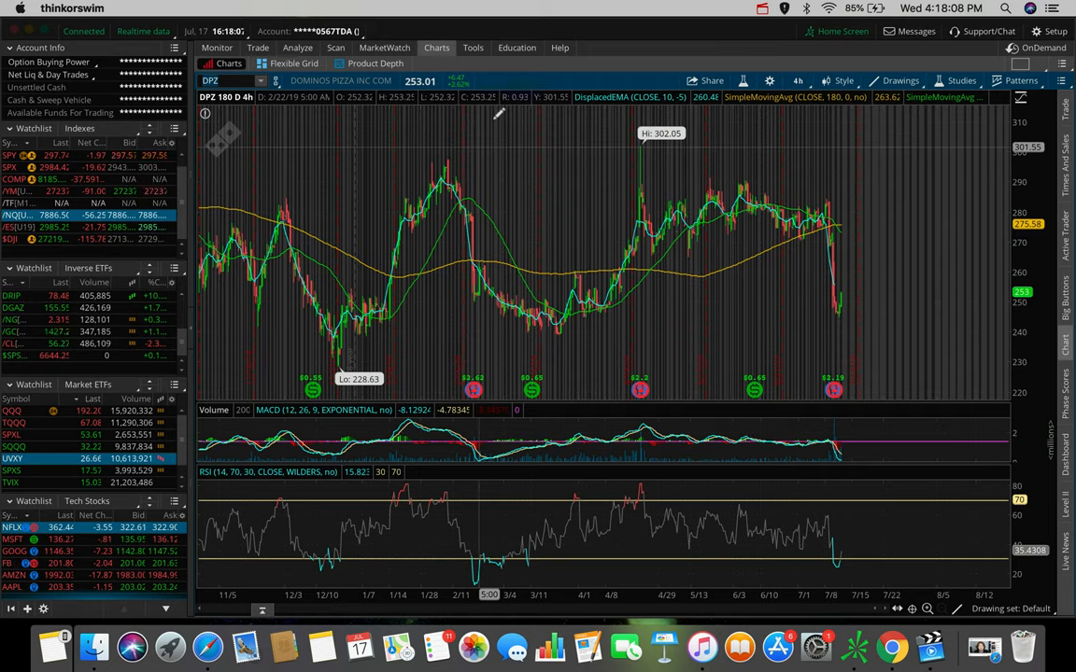
mouse_move(624, 96)
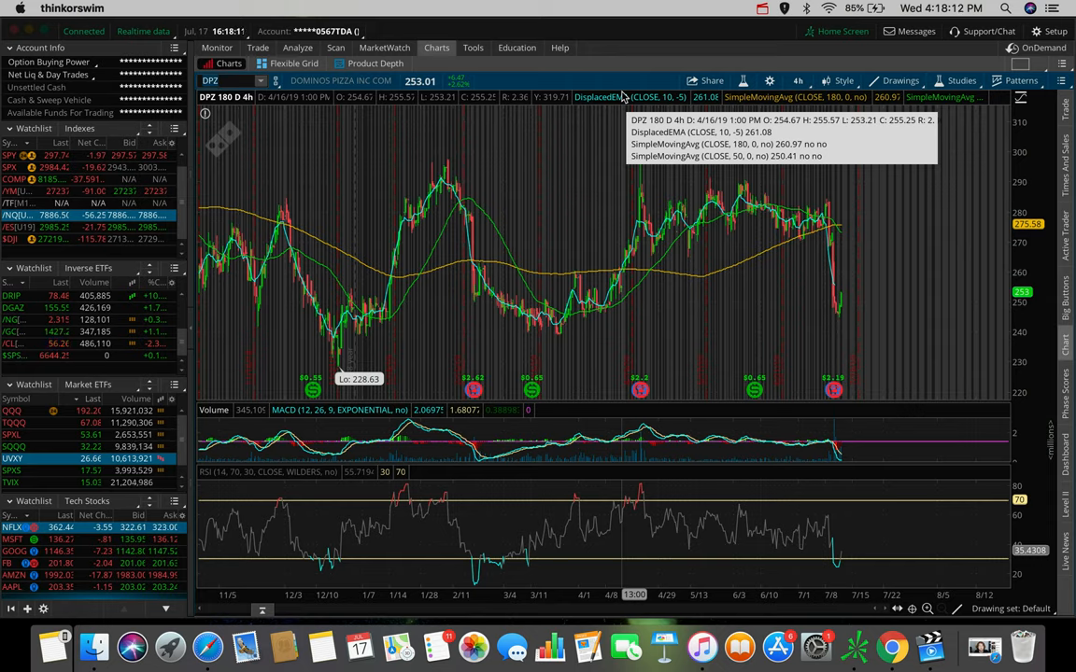
mouse_move(840, 107)
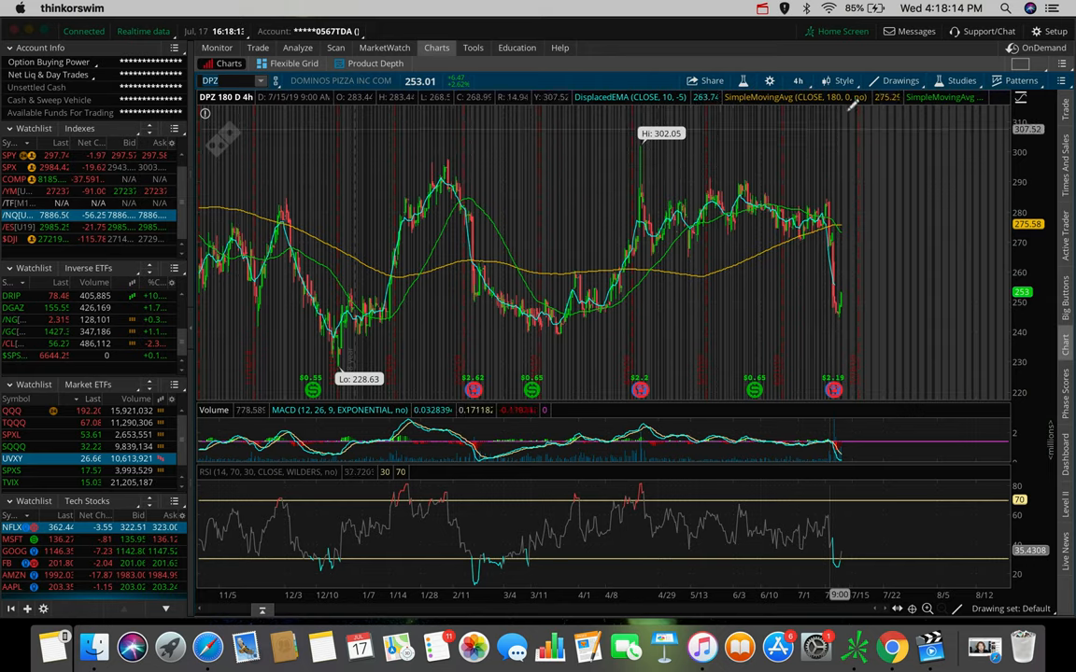
- Select the horizontal line drawing tool on the DPZ chart
click(899, 81)
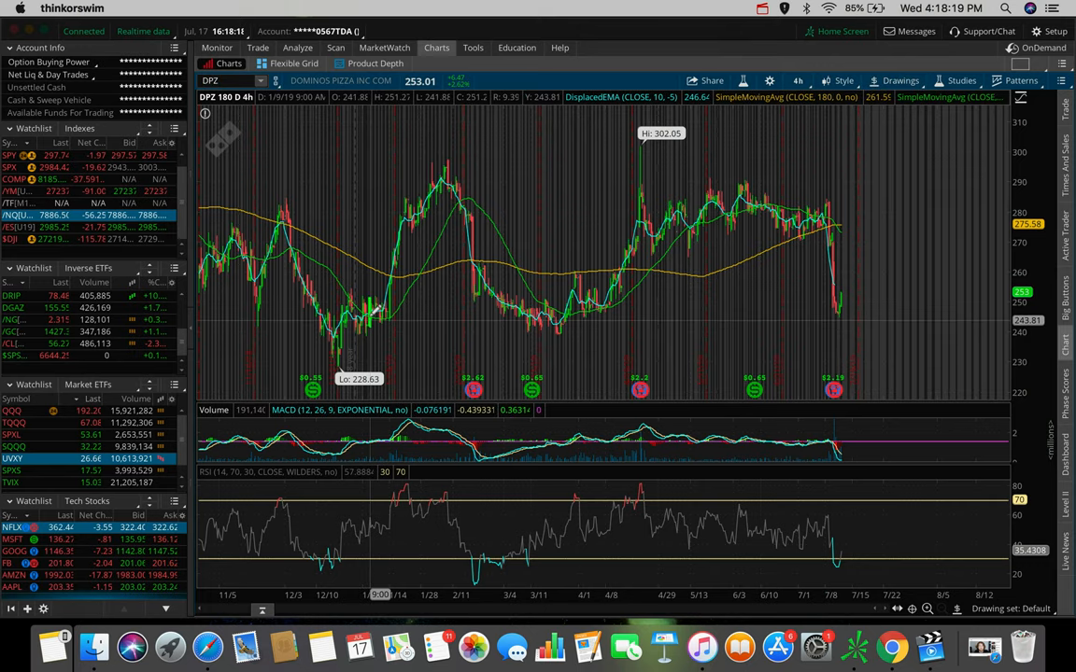
mouse_move(831, 387)
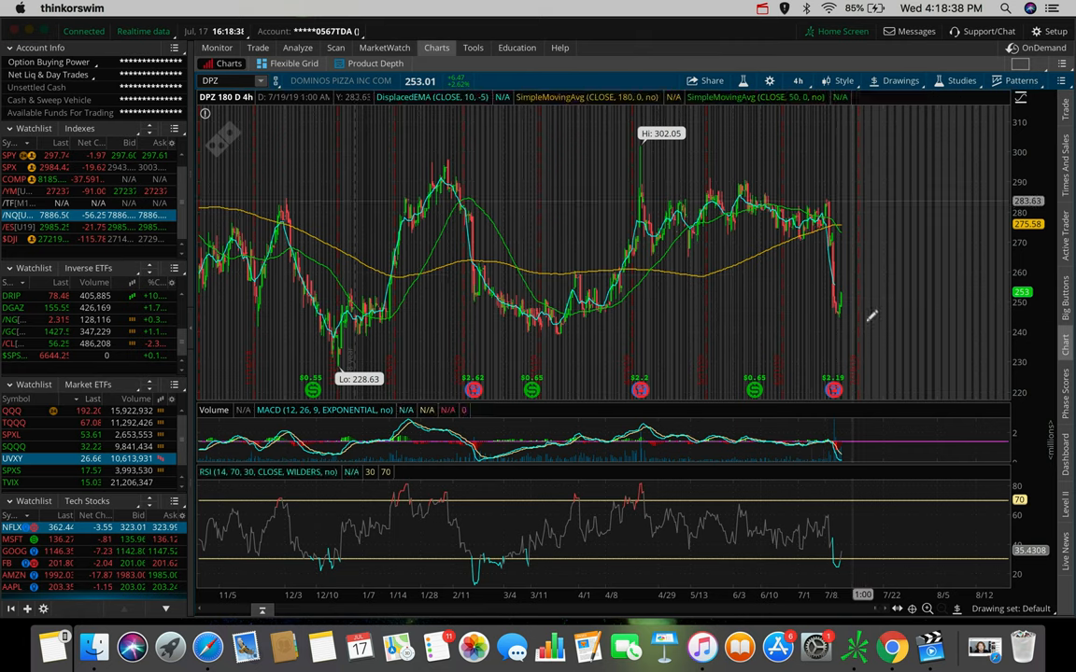
mouse_move(867, 243)
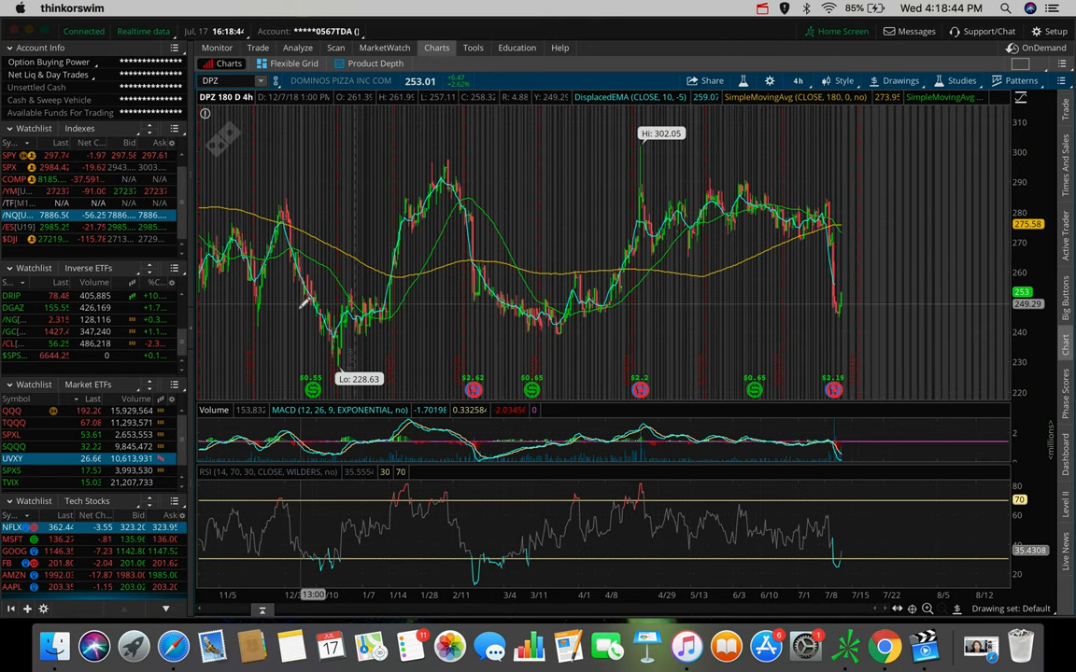
mouse_move(288, 317)
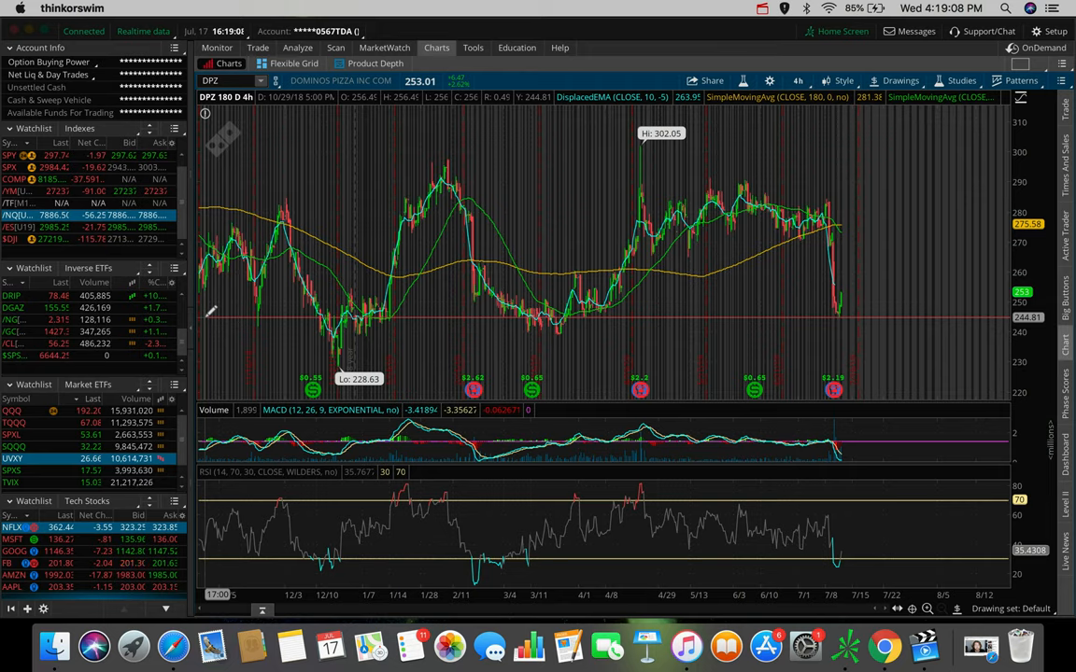
mouse_move(317, 283)
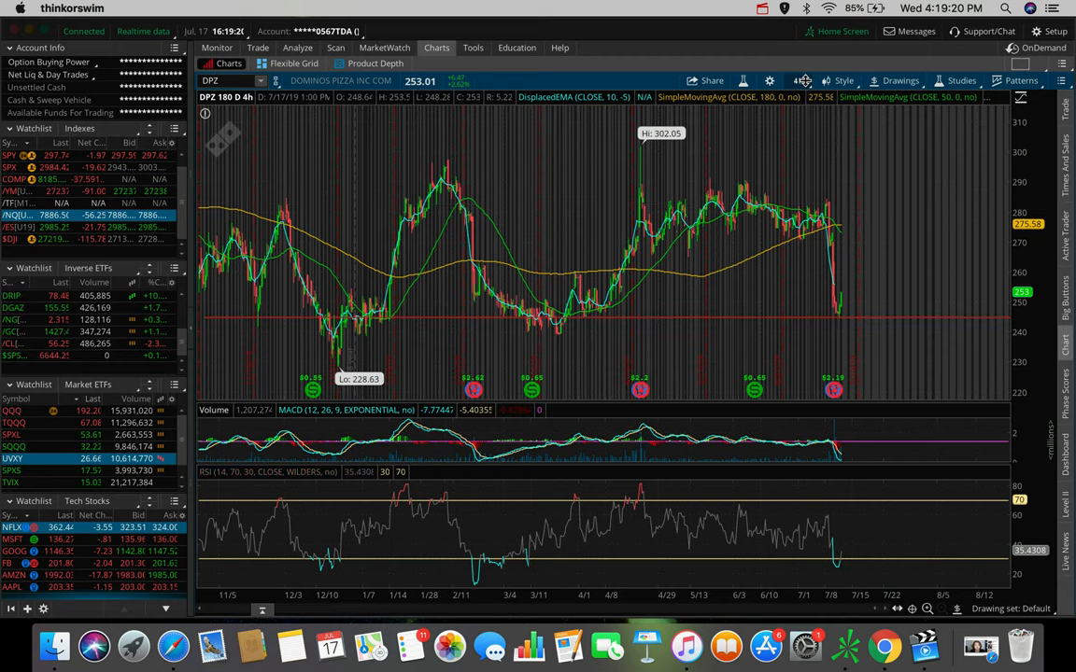
- Set the Domino's Pizza chart to the 1 Y : 1D timeframe of daily candles
click(798, 80)
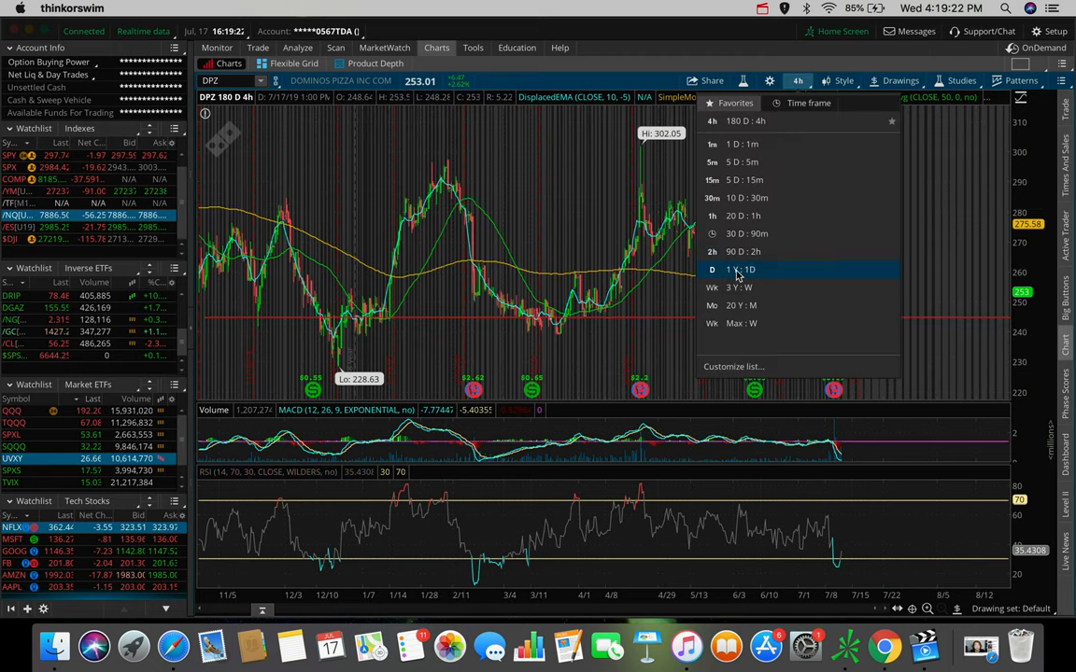
click(737, 270)
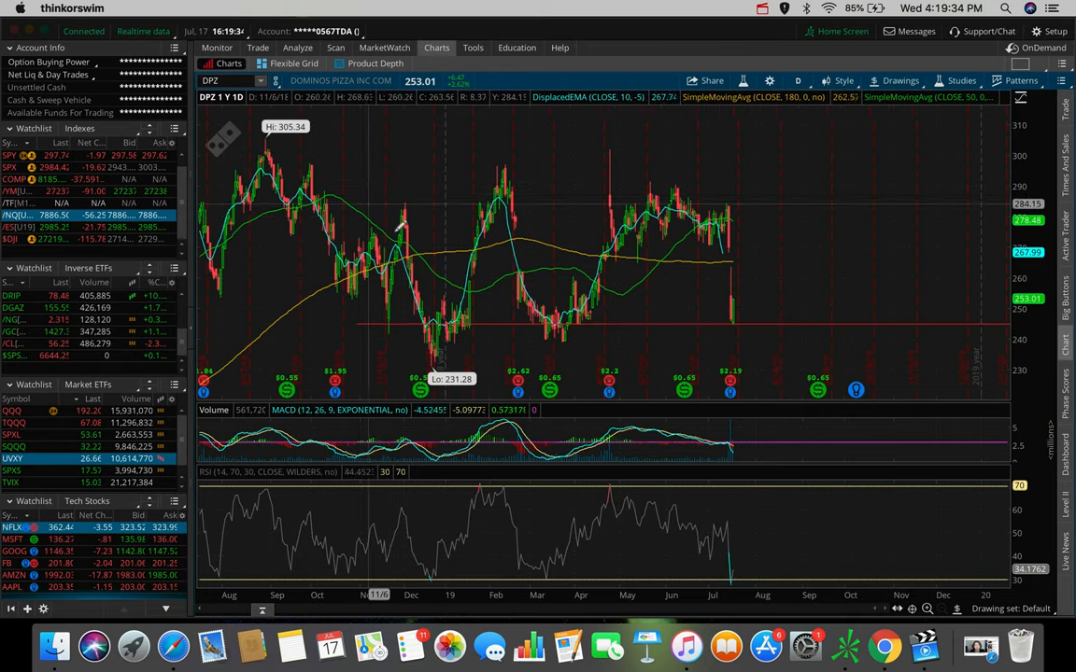
mouse_move(733, 210)
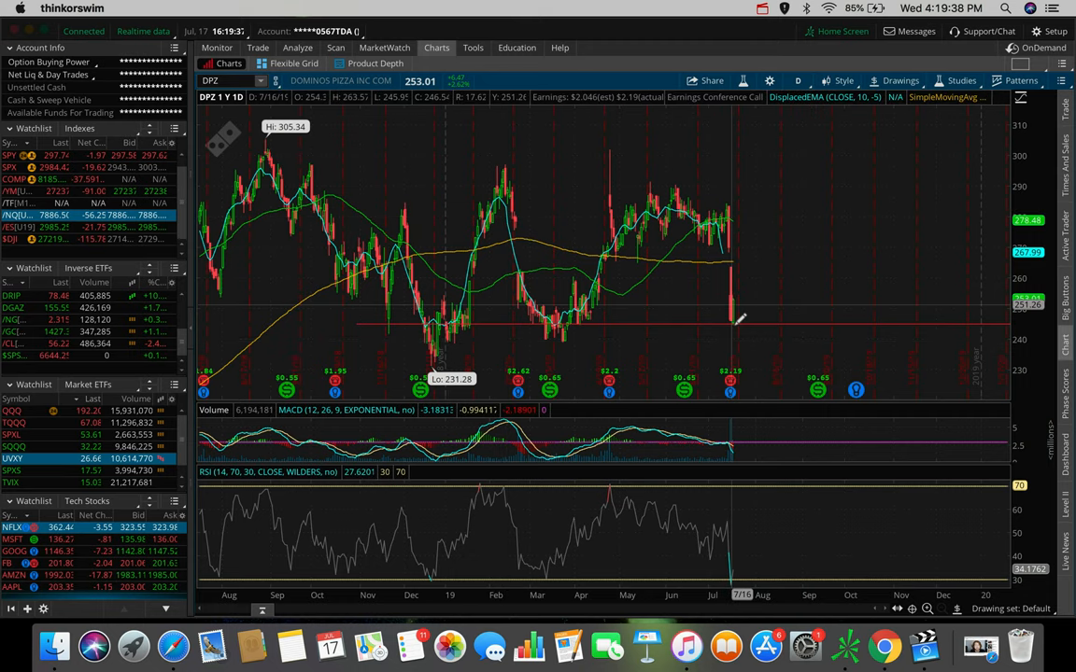
mouse_move(733, 299)
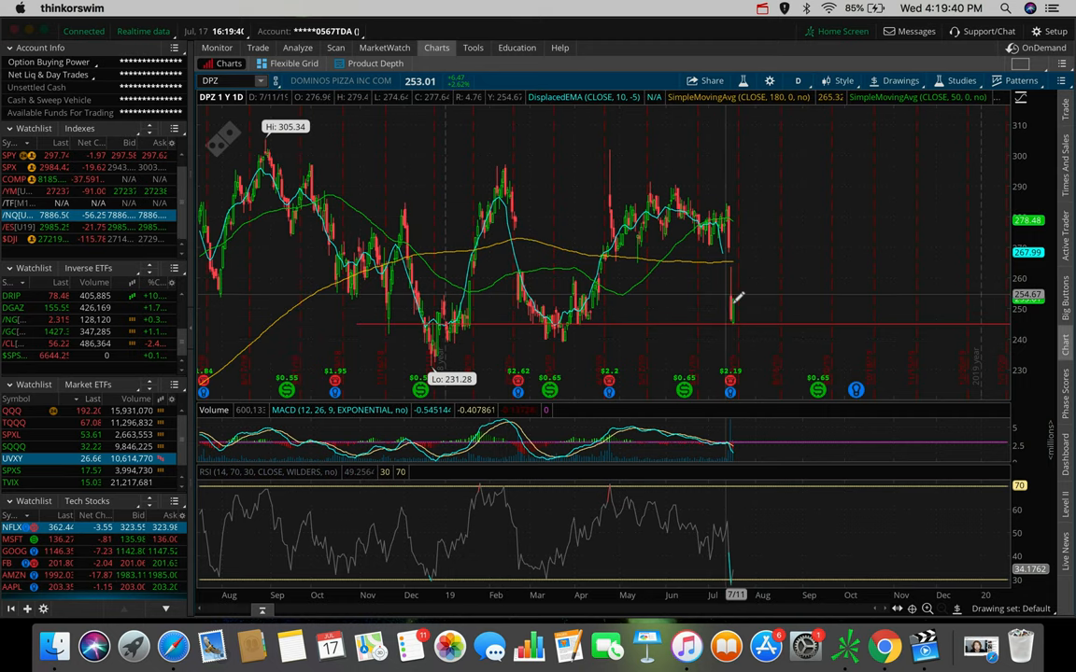
mouse_move(731, 299)
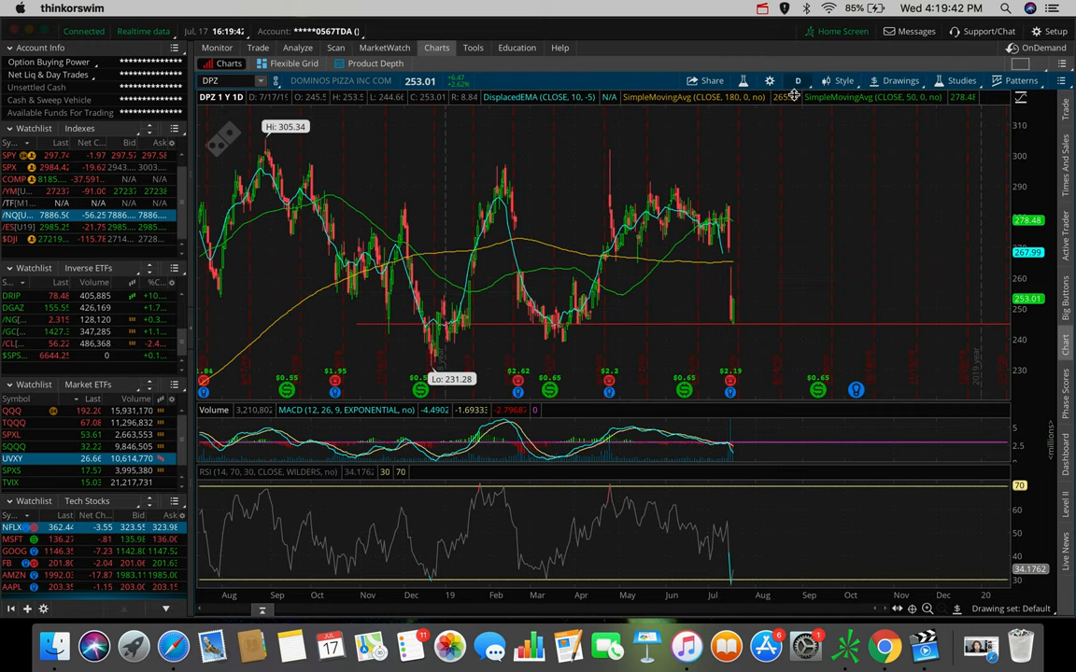
click(796, 80)
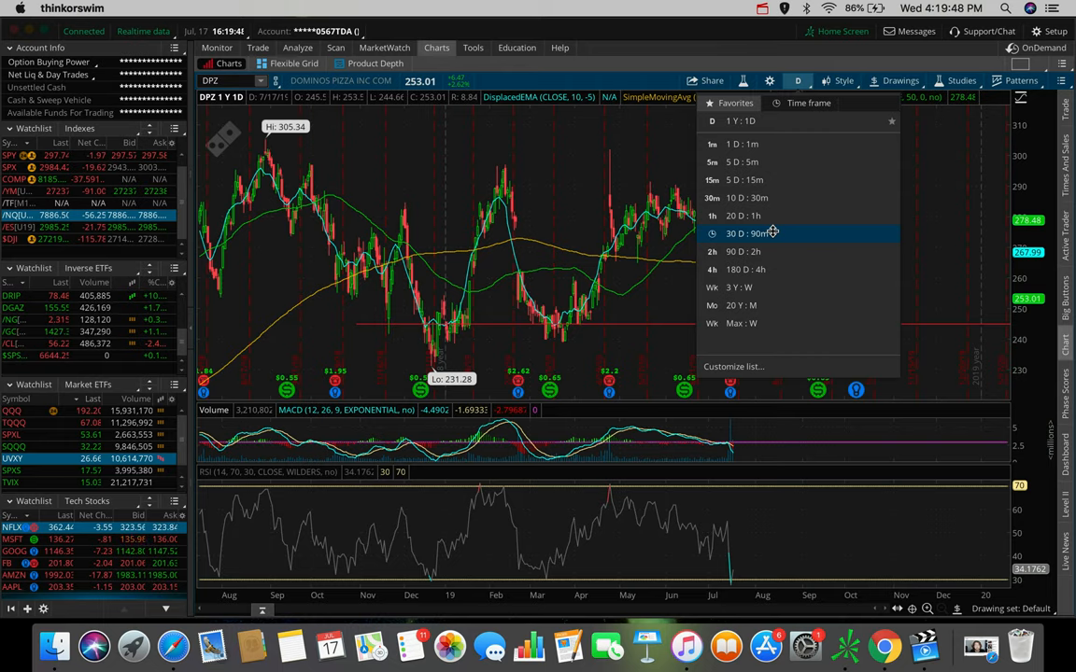
mouse_move(743, 216)
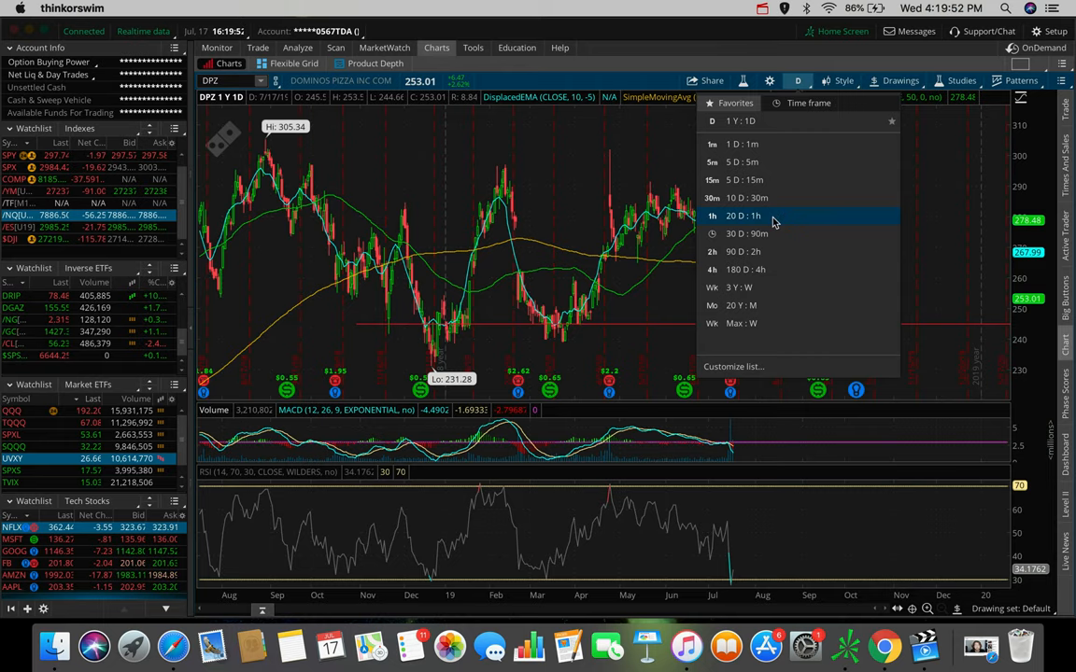
- Return Domino's Pizza to the 180 D : 4h timeframe
click(743, 216)
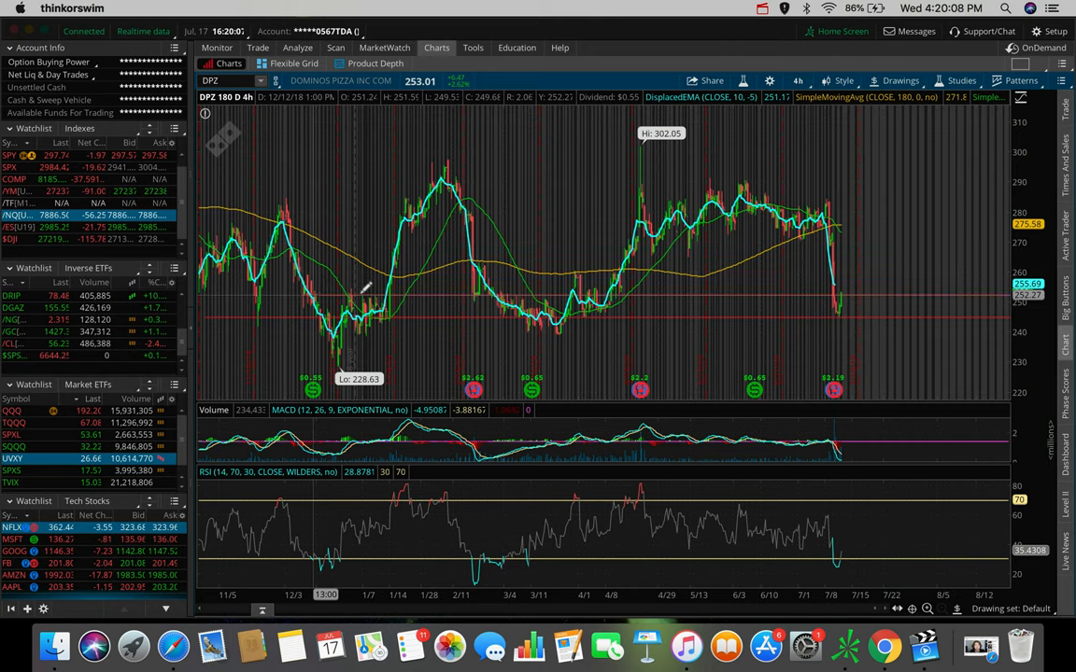
mouse_move(364, 290)
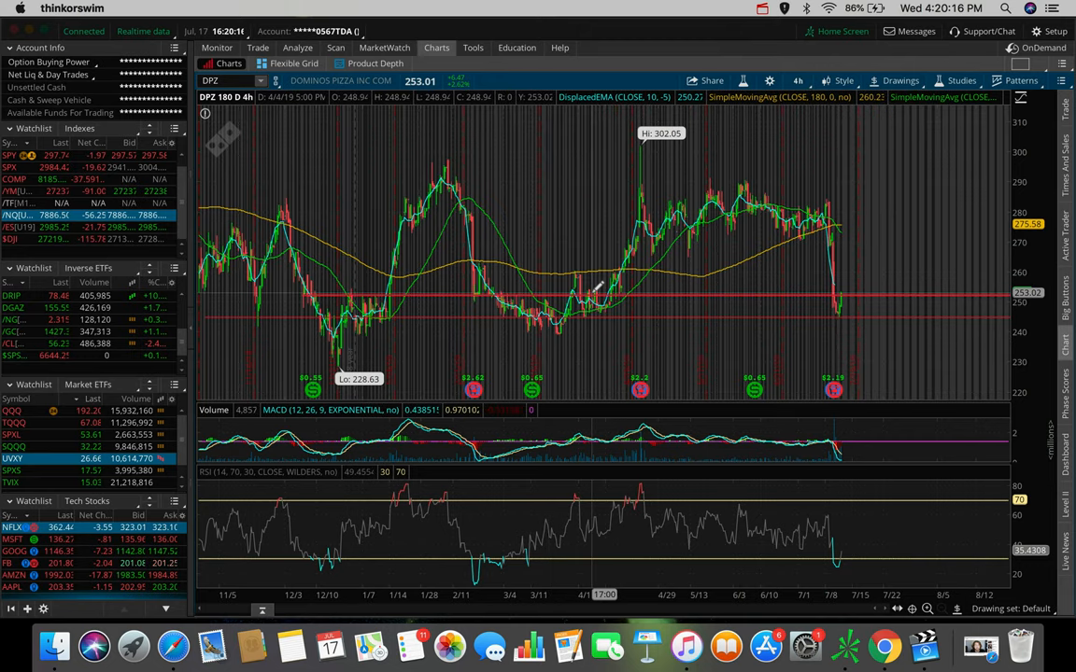
mouse_move(365, 280)
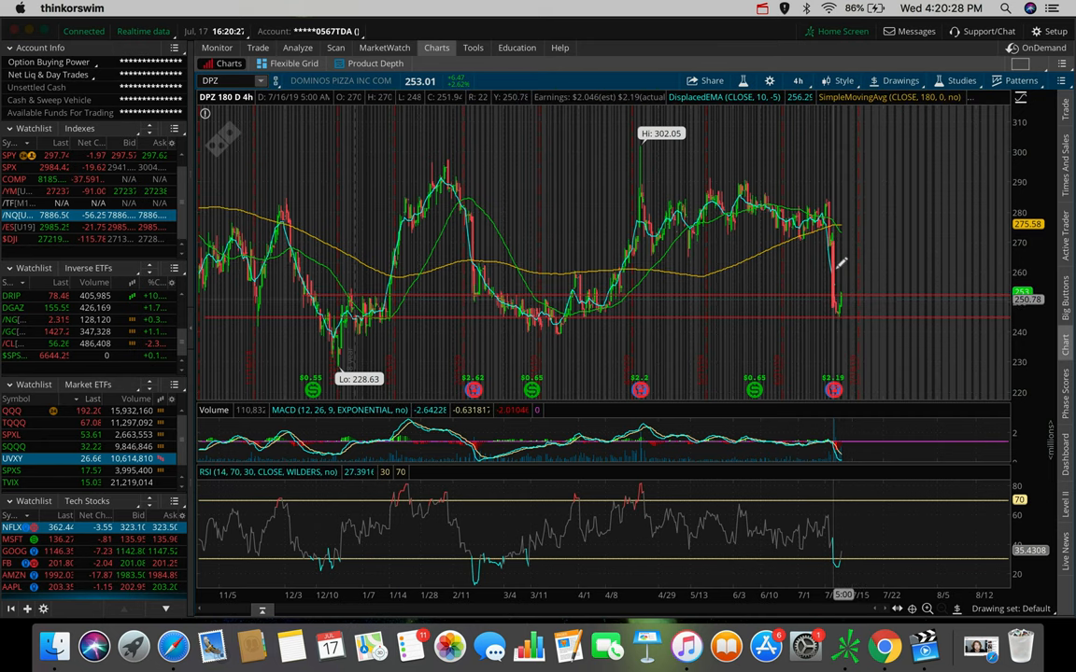
mouse_move(827, 266)
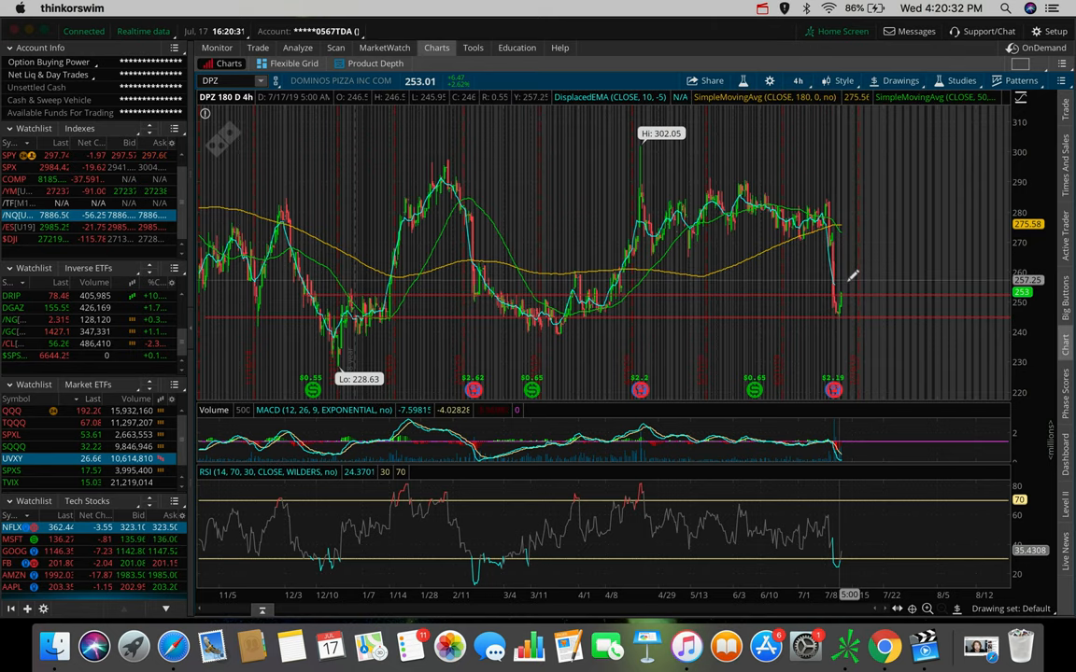
mouse_move(857, 297)
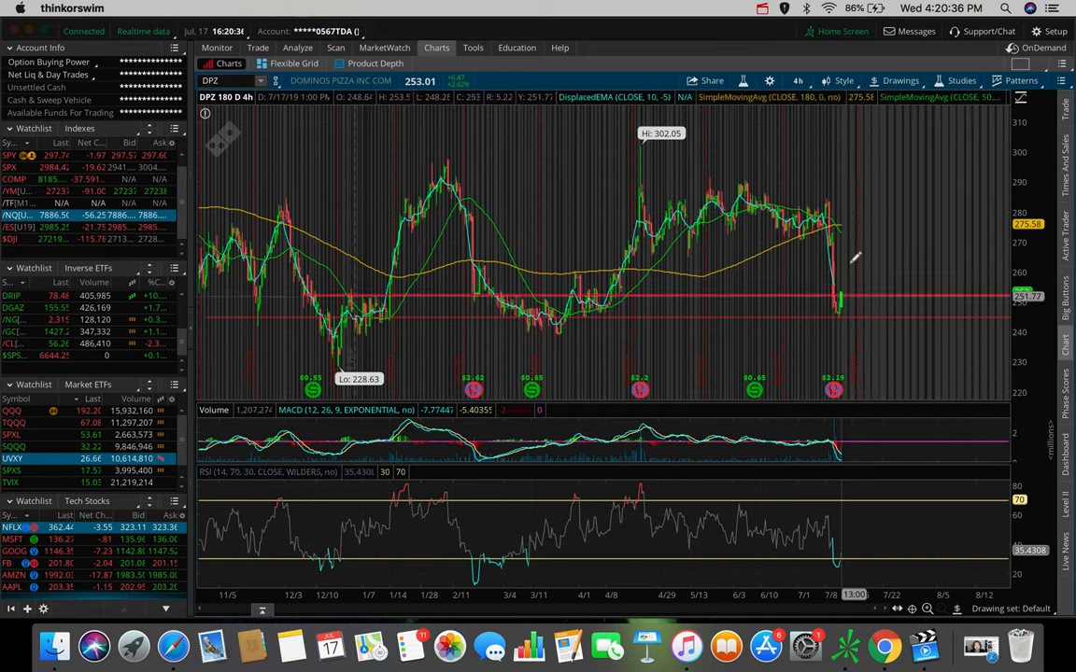
mouse_move(840, 285)
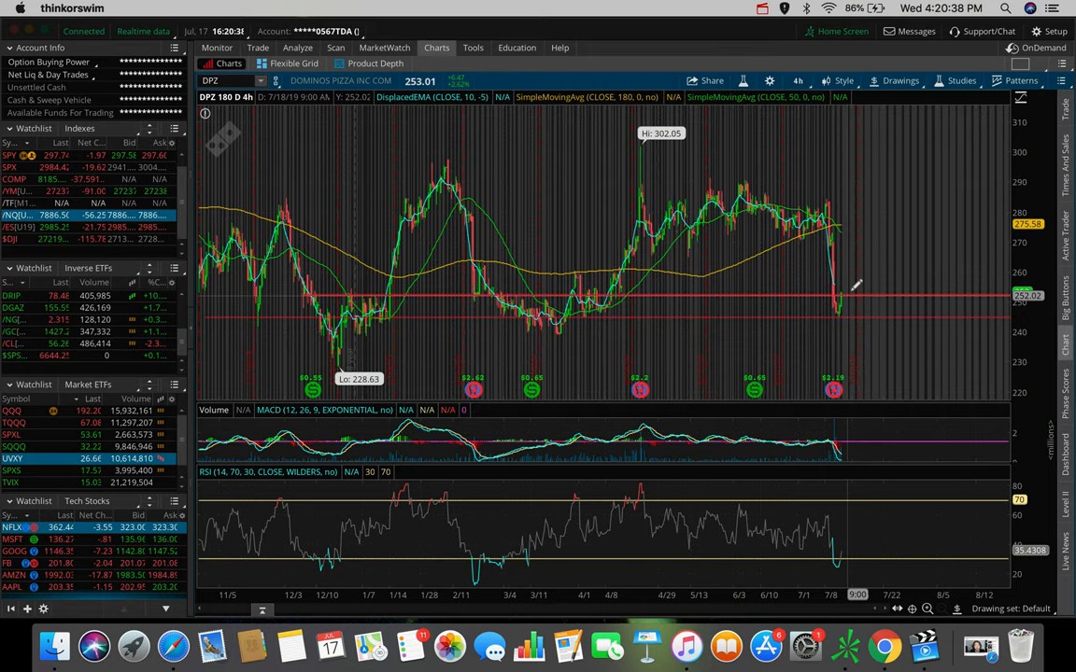
mouse_move(848, 280)
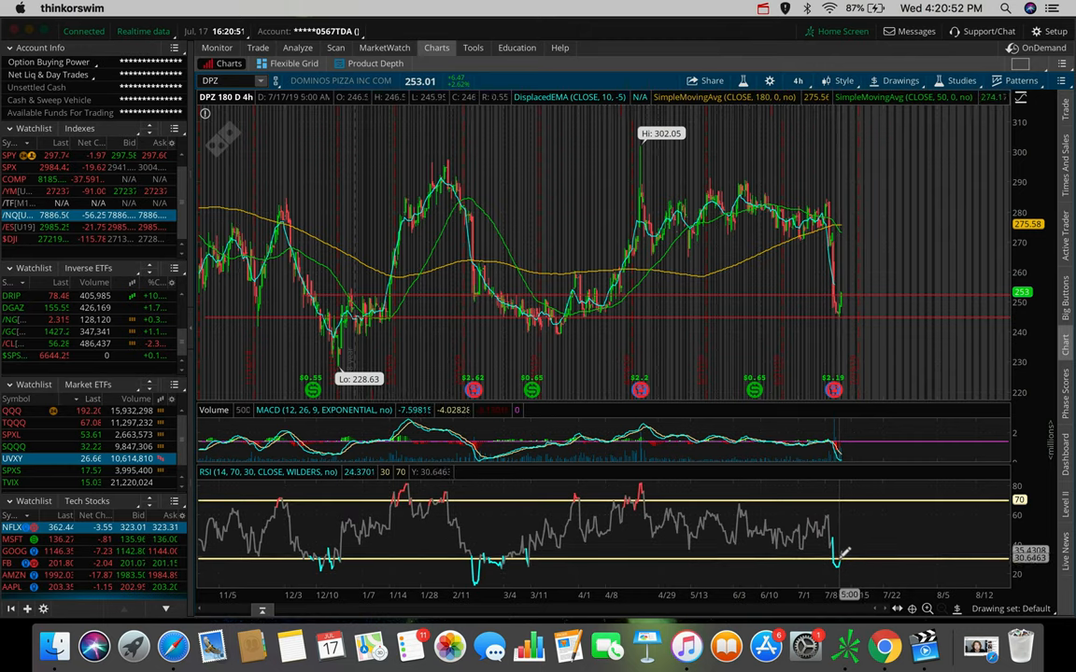
mouse_move(840, 546)
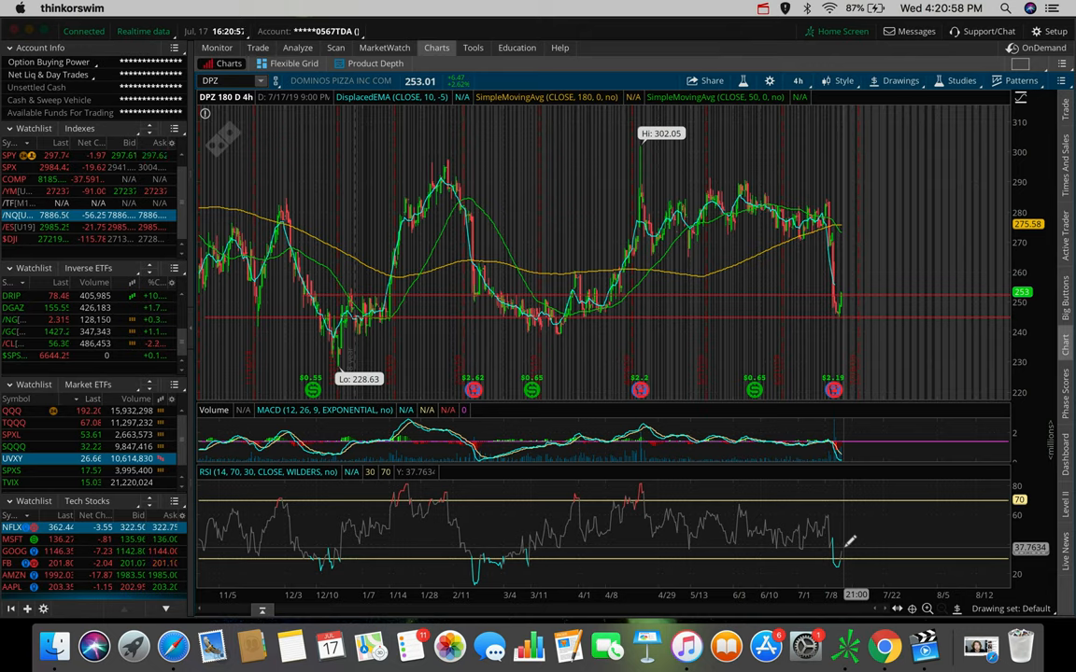
mouse_move(845, 285)
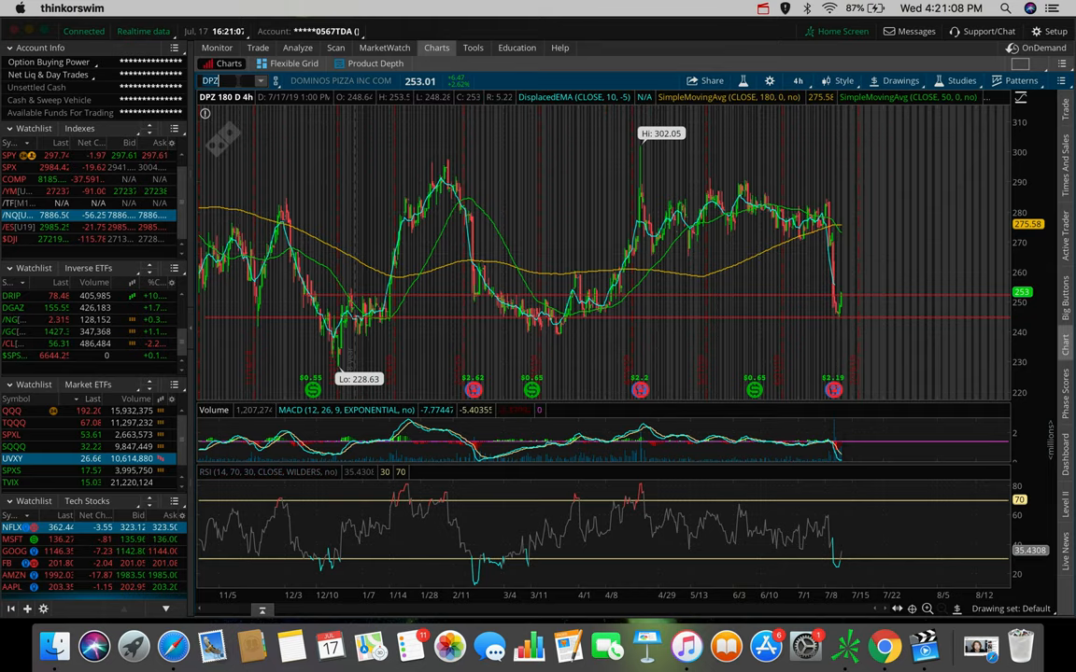
- Load the Visa (V) chart at 180 days of 4-hour bars
text(V)
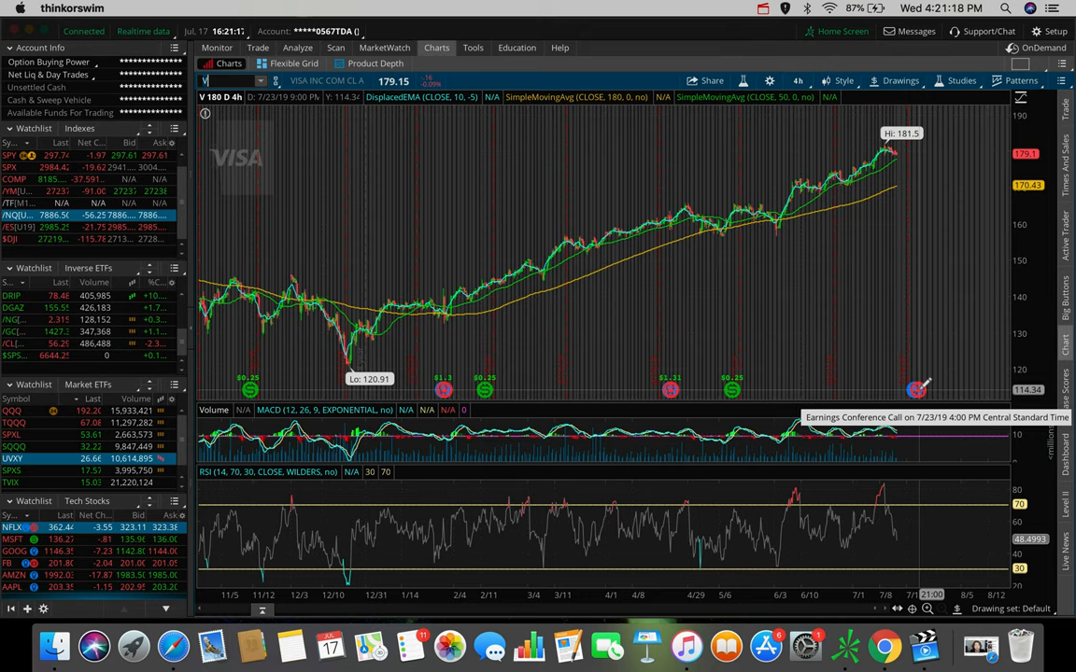
mouse_move(899, 149)
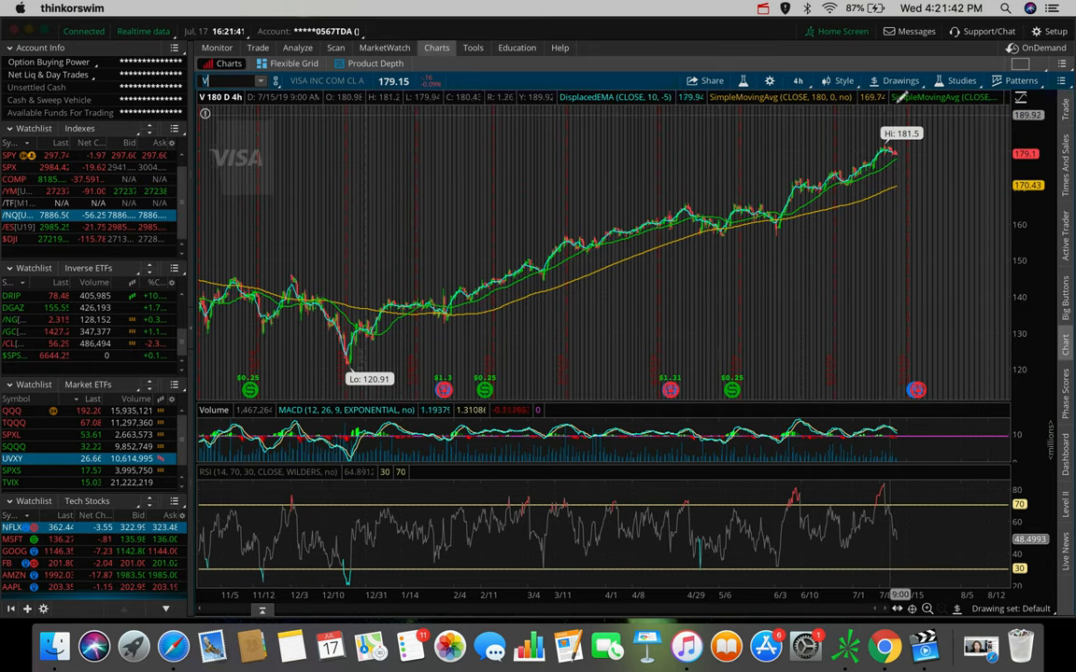
click(899, 80)
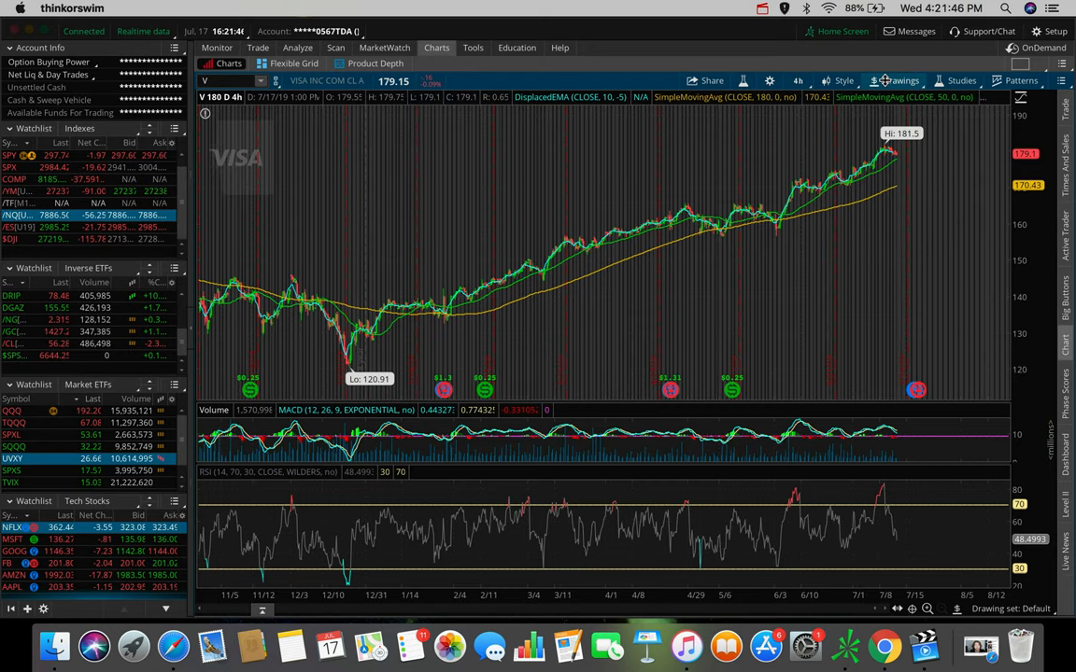
click(899, 81)
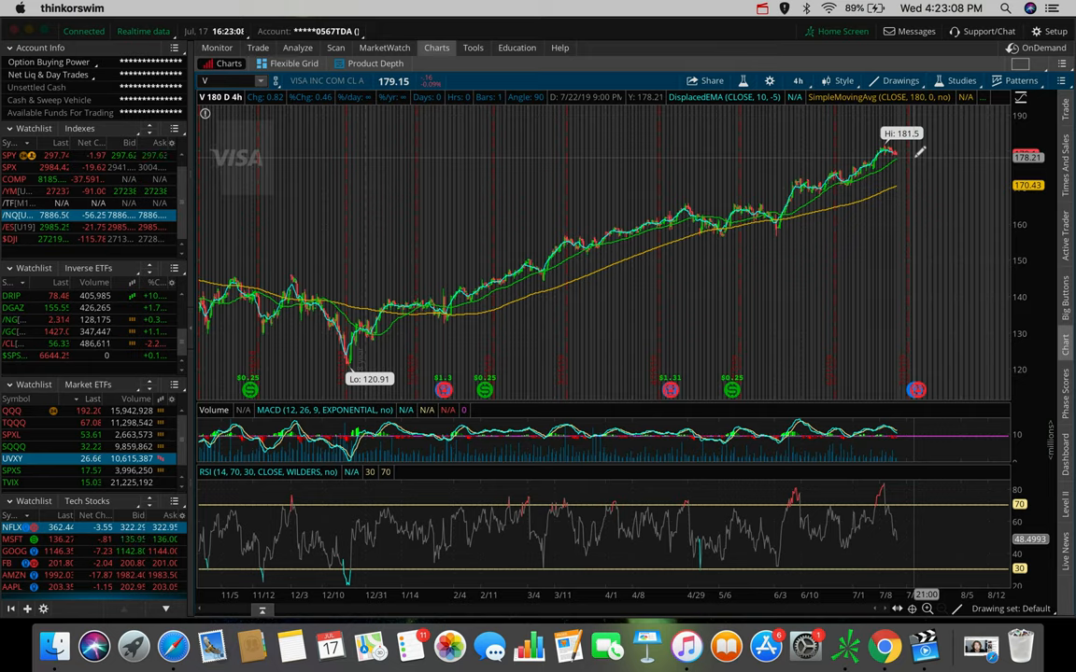
mouse_move(995, 221)
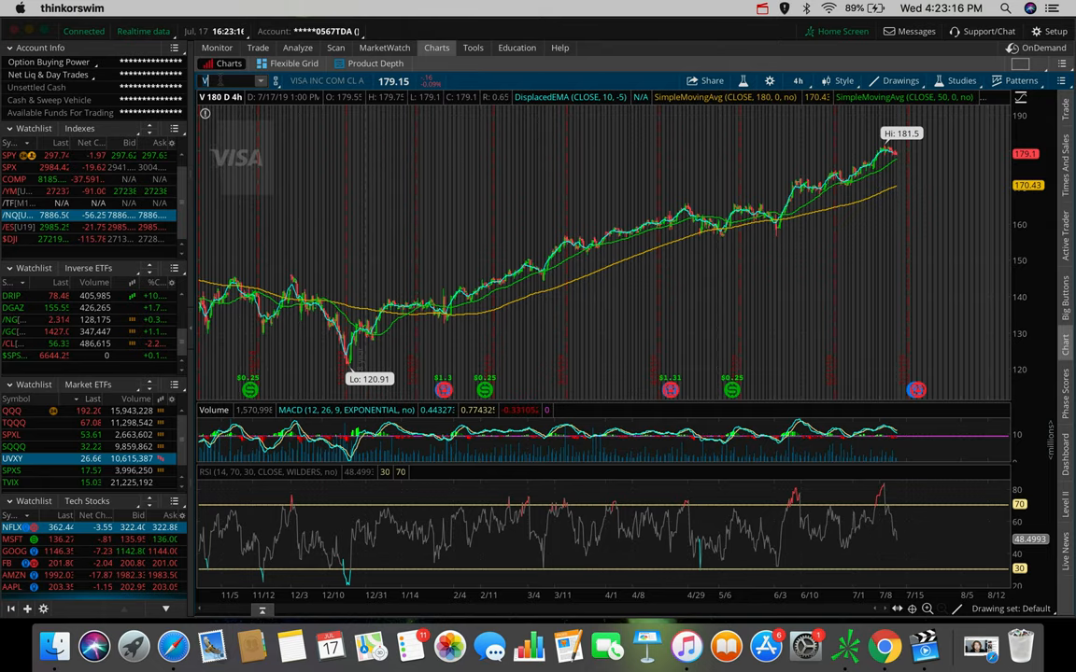
- Chart Netflix (NFLX) on 180 days of 4-hour bars
text(NFLX)
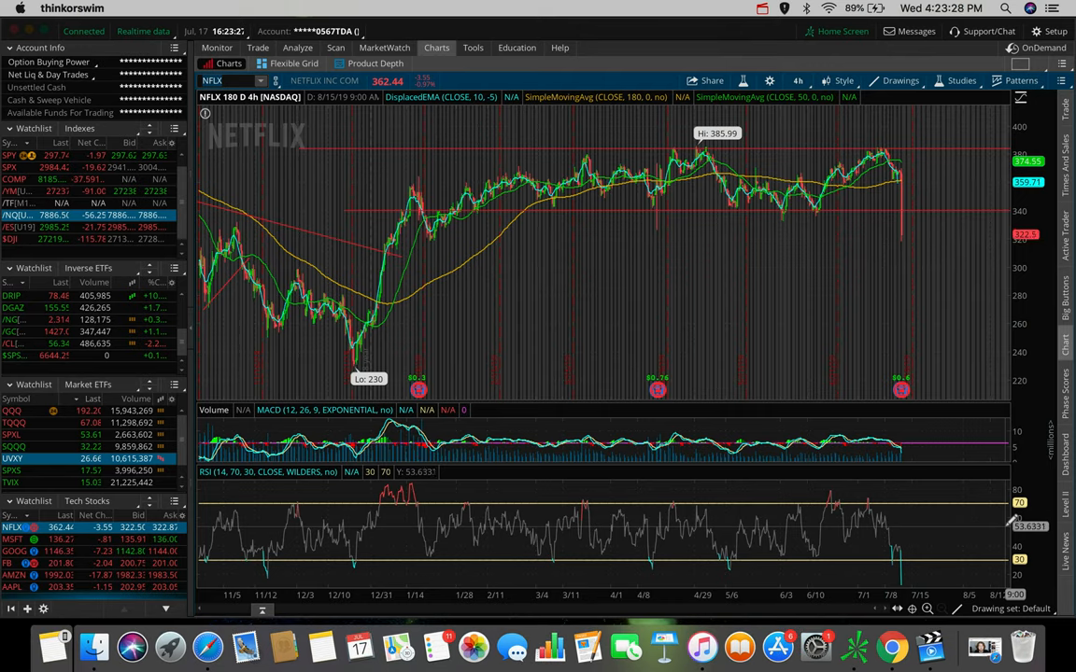
click(224, 80)
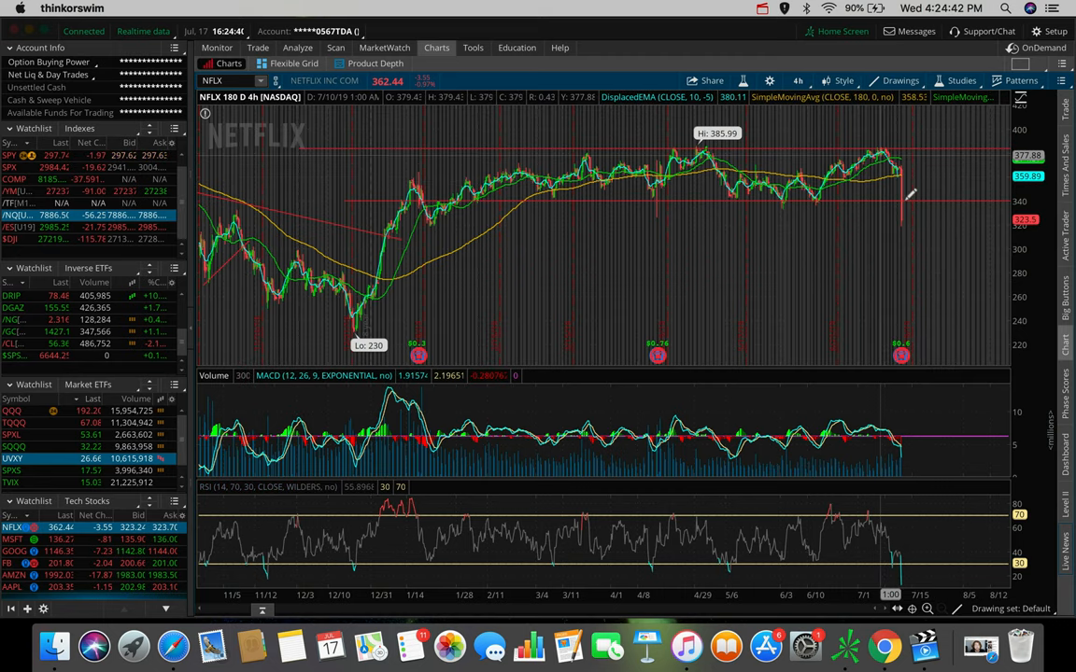
mouse_move(941, 149)
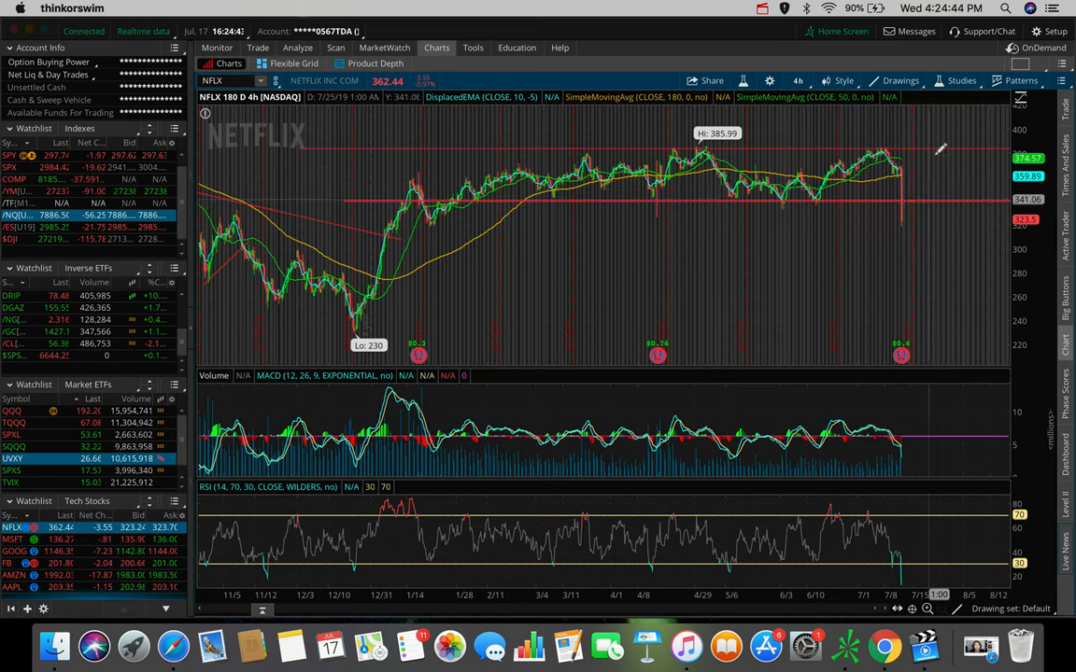
mouse_move(920, 170)
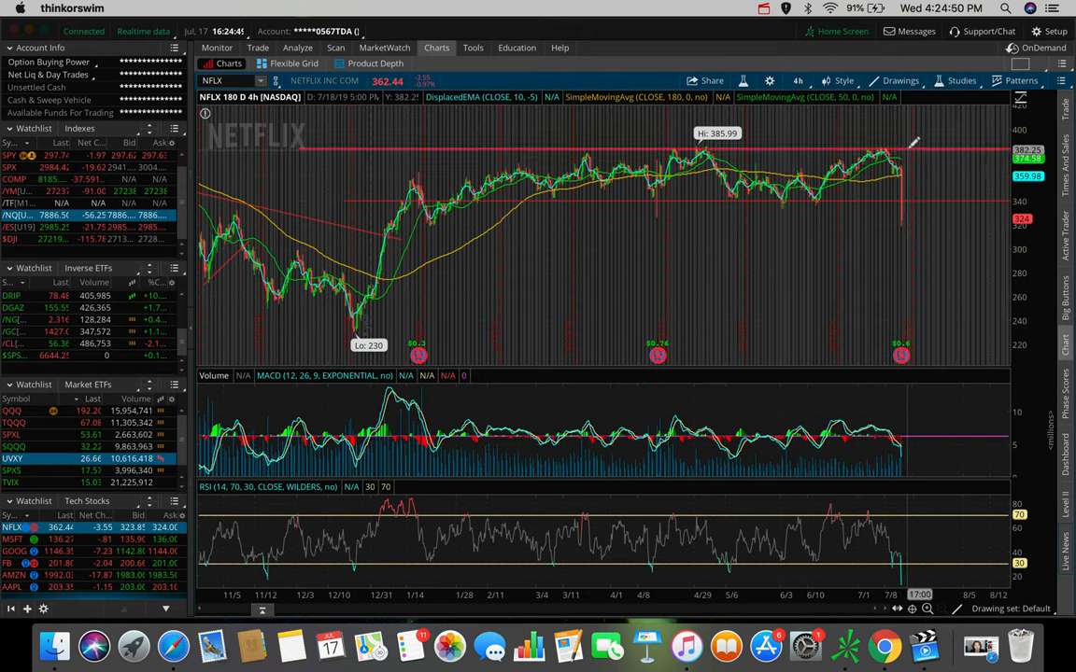
mouse_move(904, 202)
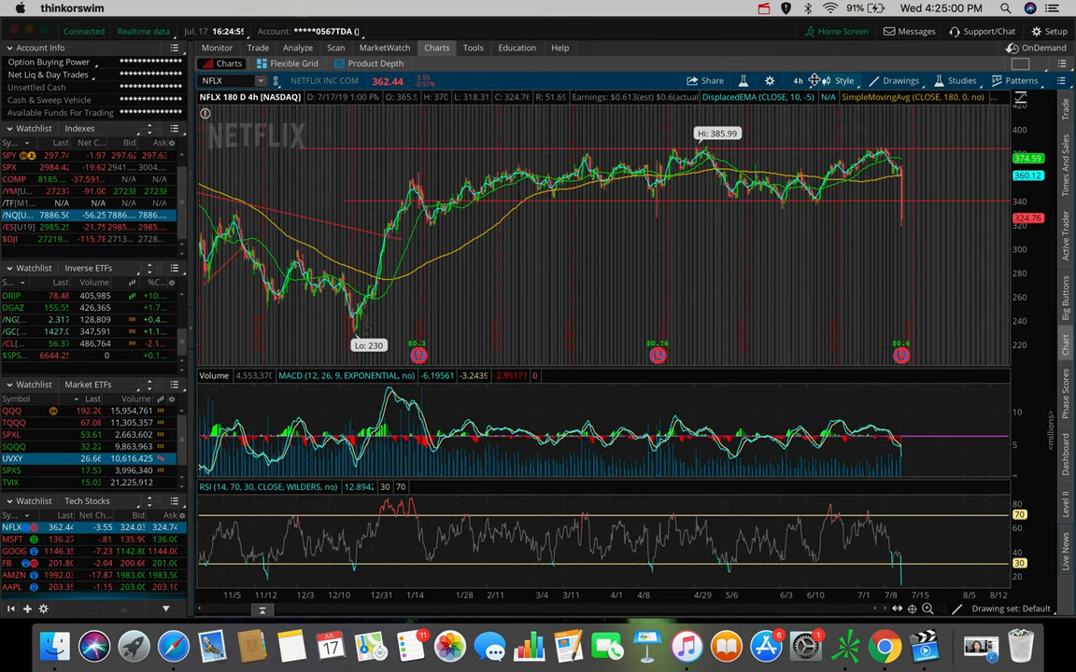
- Set the Netflix chart to the 5 D : 5m timeframe
click(798, 80)
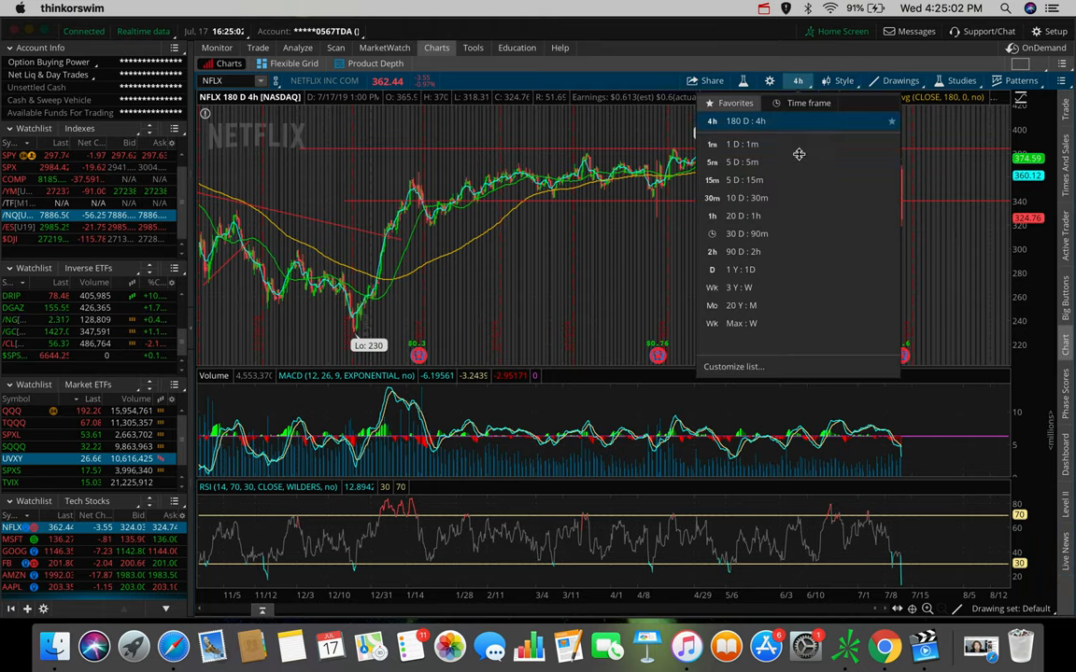
click(742, 162)
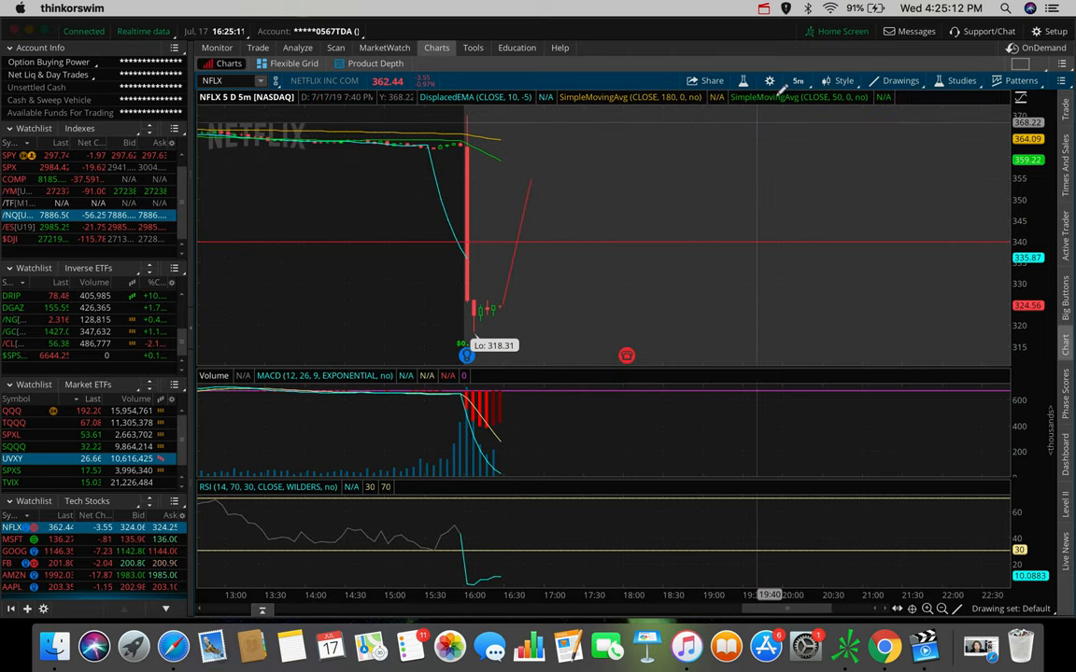
mouse_move(399, 282)
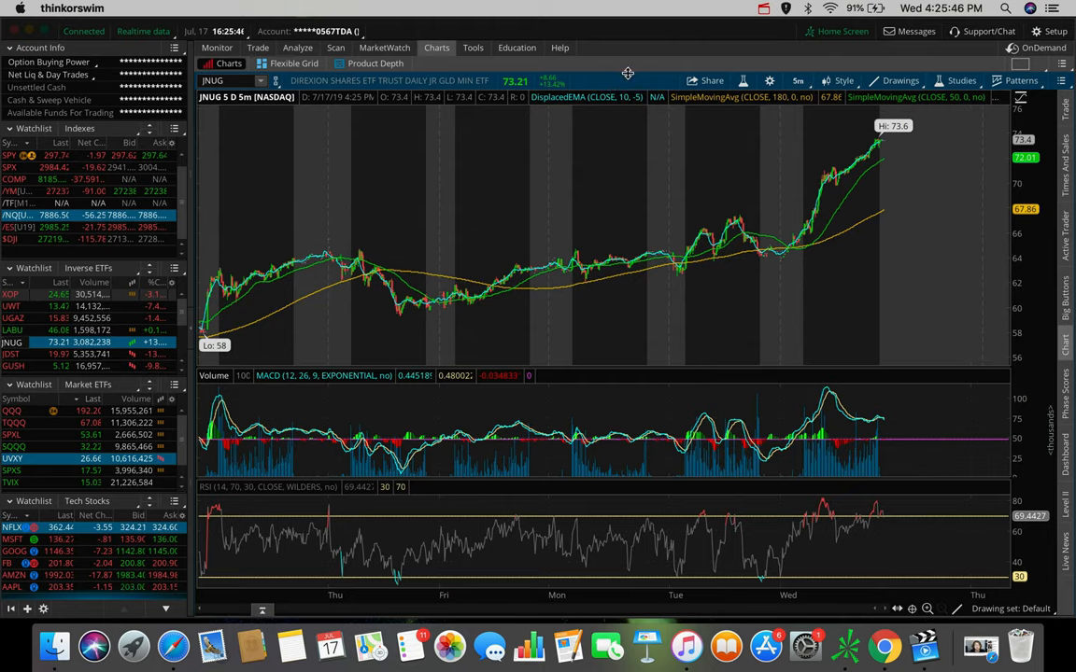
mouse_move(651, 188)
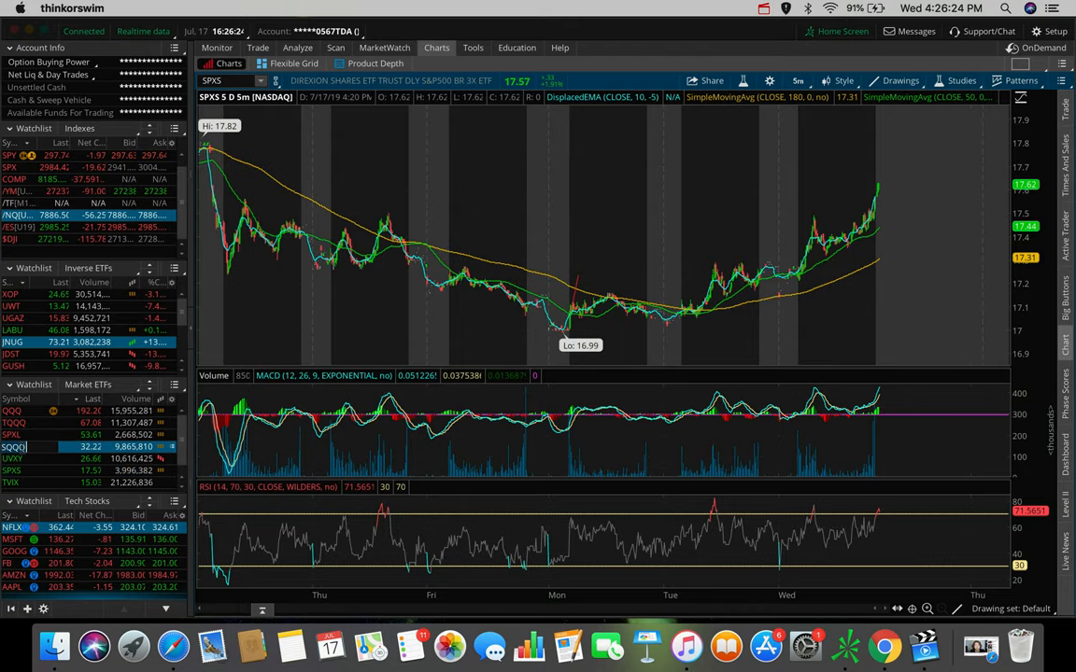
- Load crude oil futures (/CL) from the Inverse ETFs watchlist
click(13, 447)
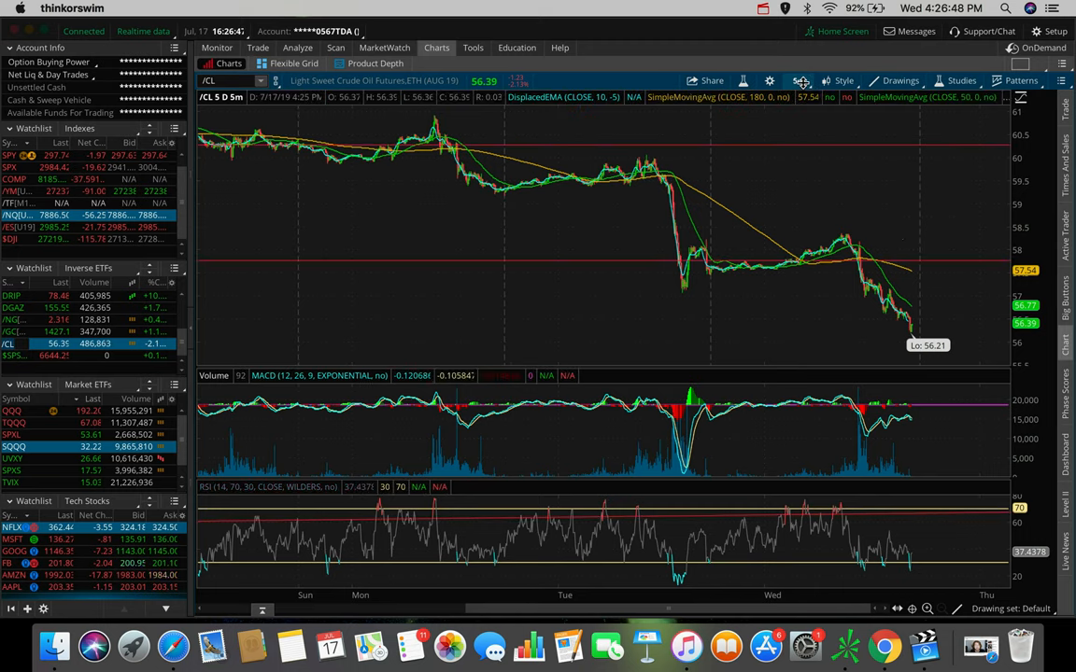
- Open the time frame list to switch crude oil to 180 D : 4h
click(799, 81)
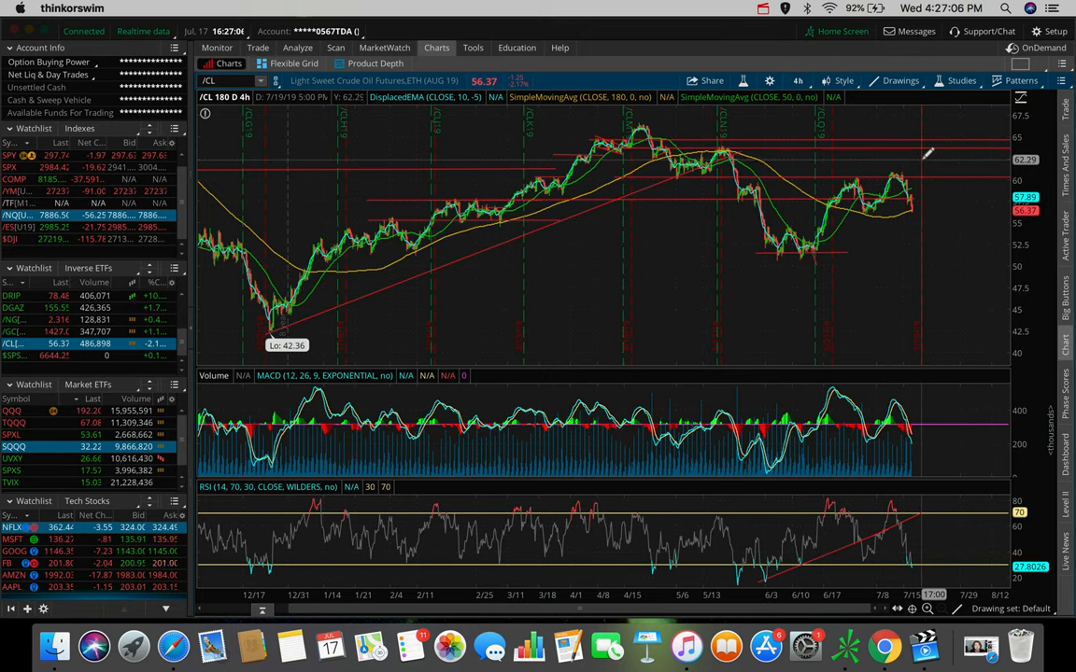
mouse_move(924, 158)
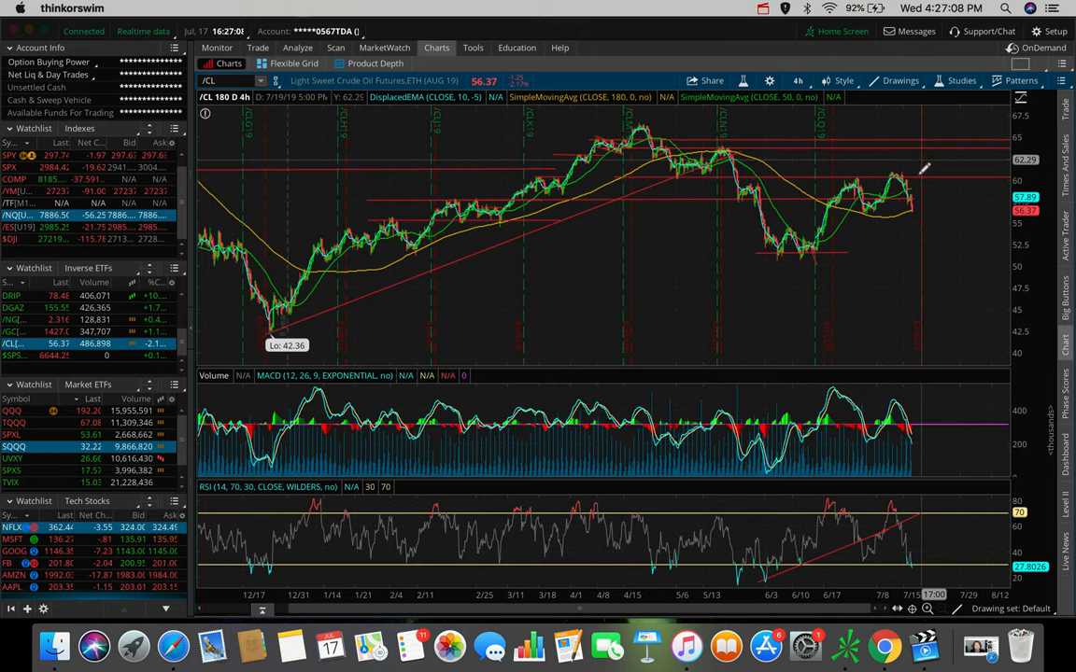
mouse_move(915, 227)
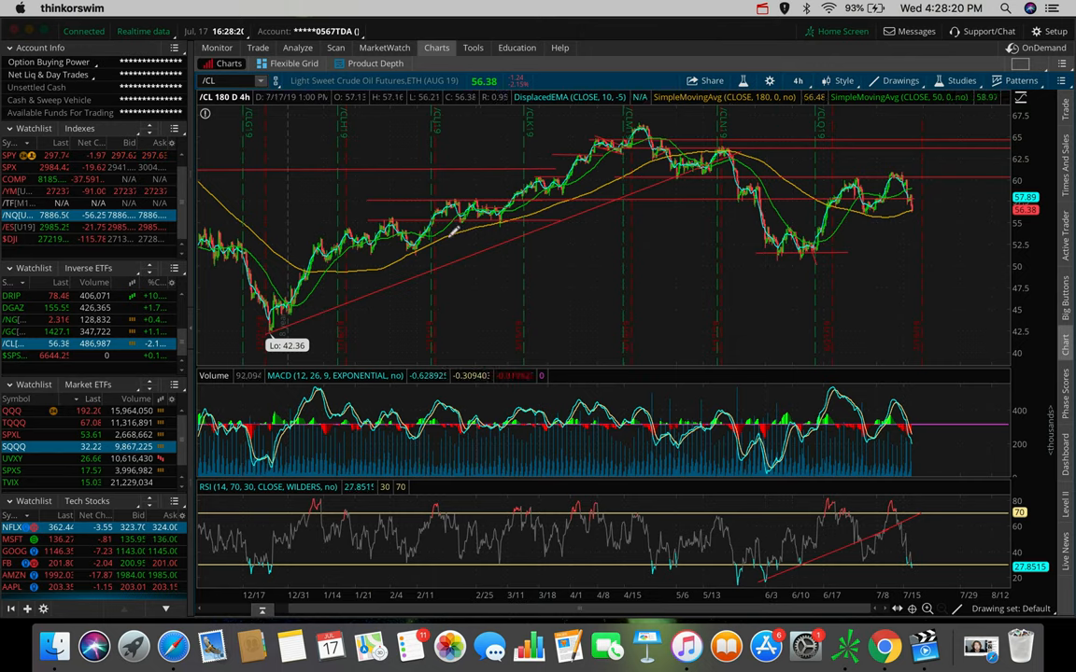
mouse_move(772, 198)
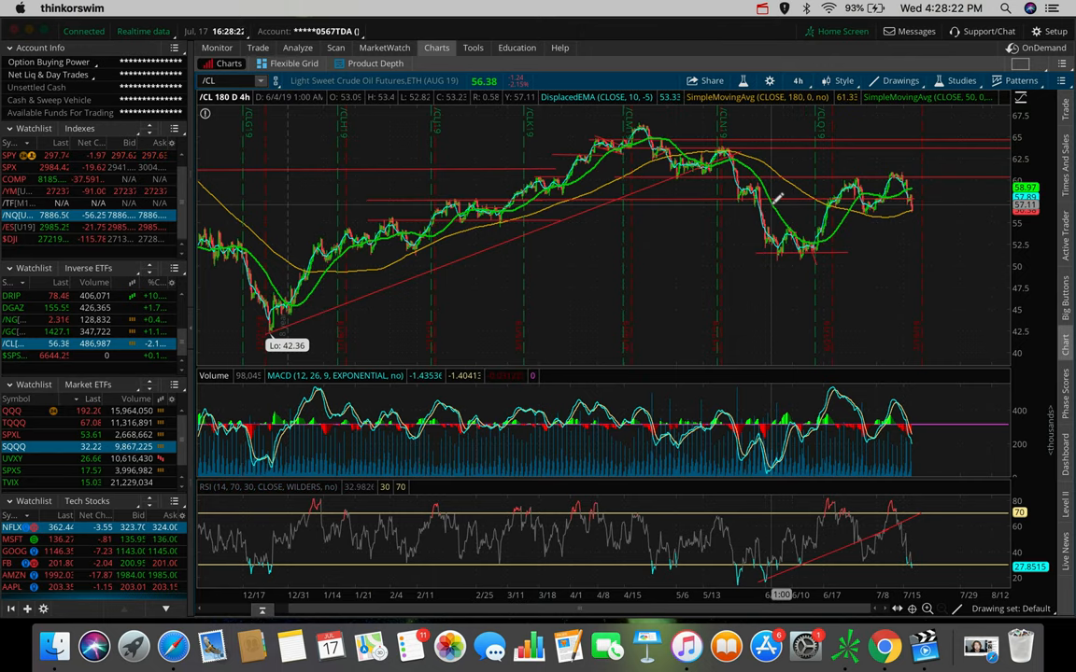